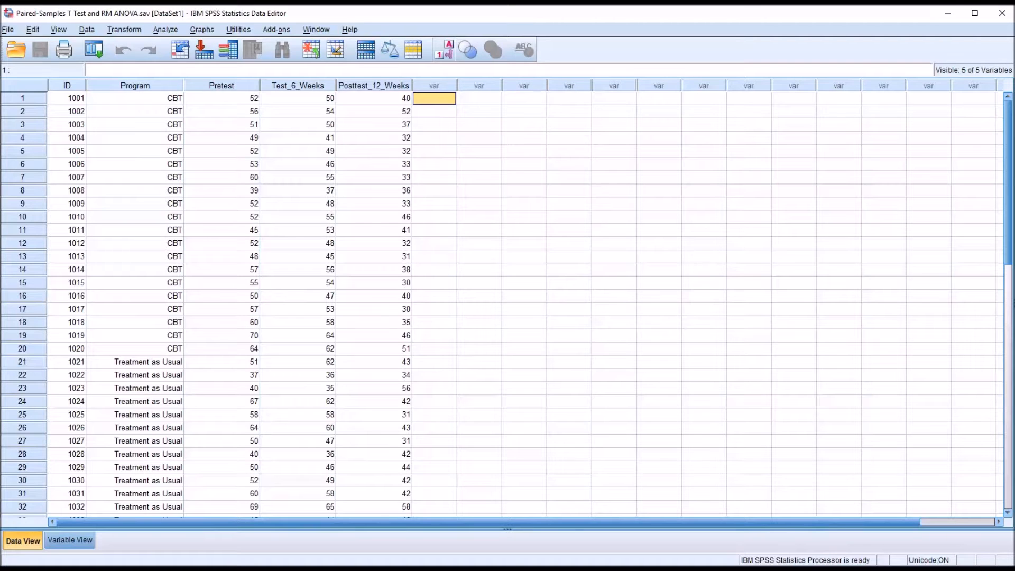
mouse_move(268, 134)
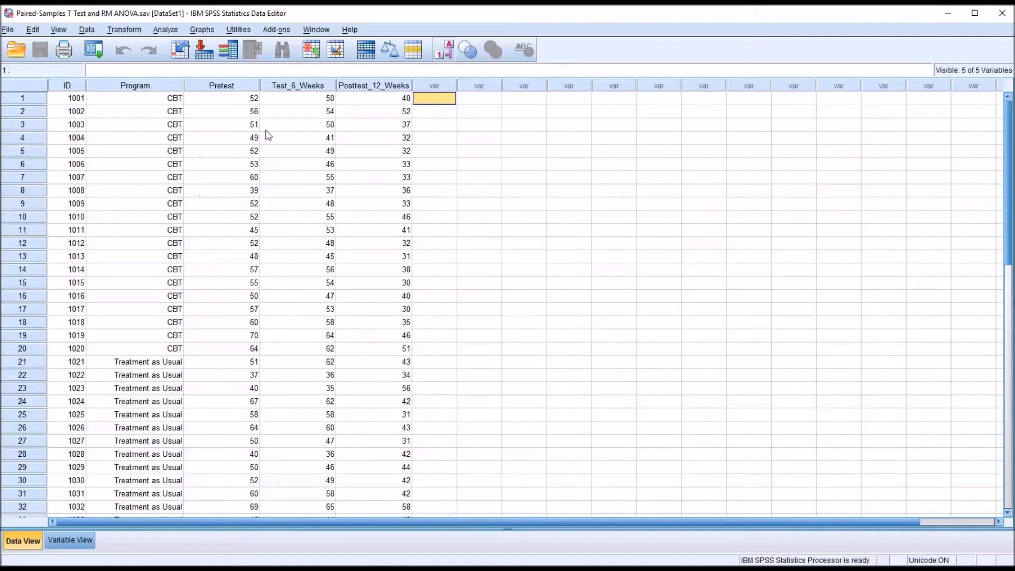
- Walk through the data columns: participant ID, Program (CBT vs. Treatment as Usual), Pretest, Test_6_Weeks, Posttest_12_Weeks
click(67, 86)
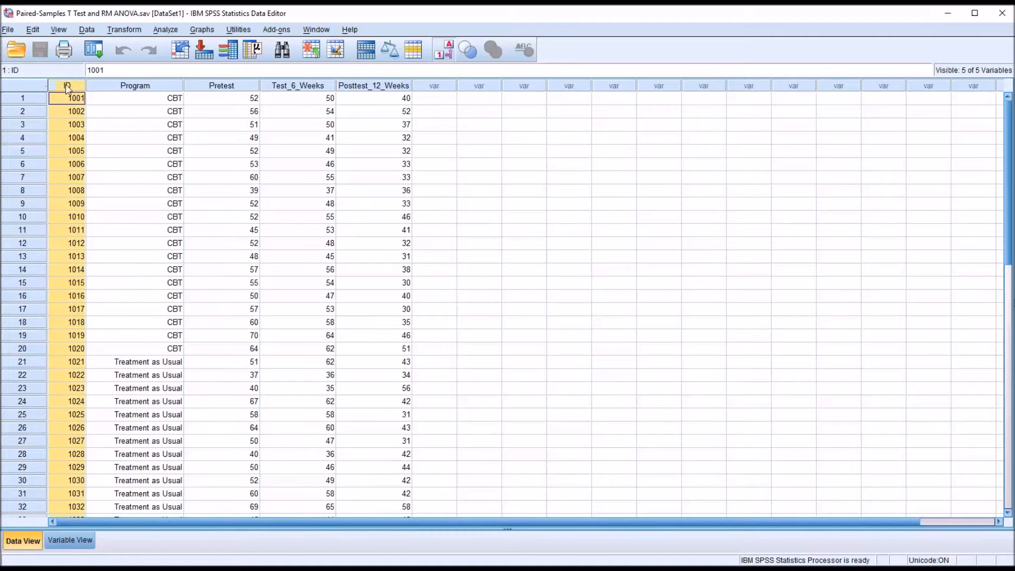
scroll(down, 3)
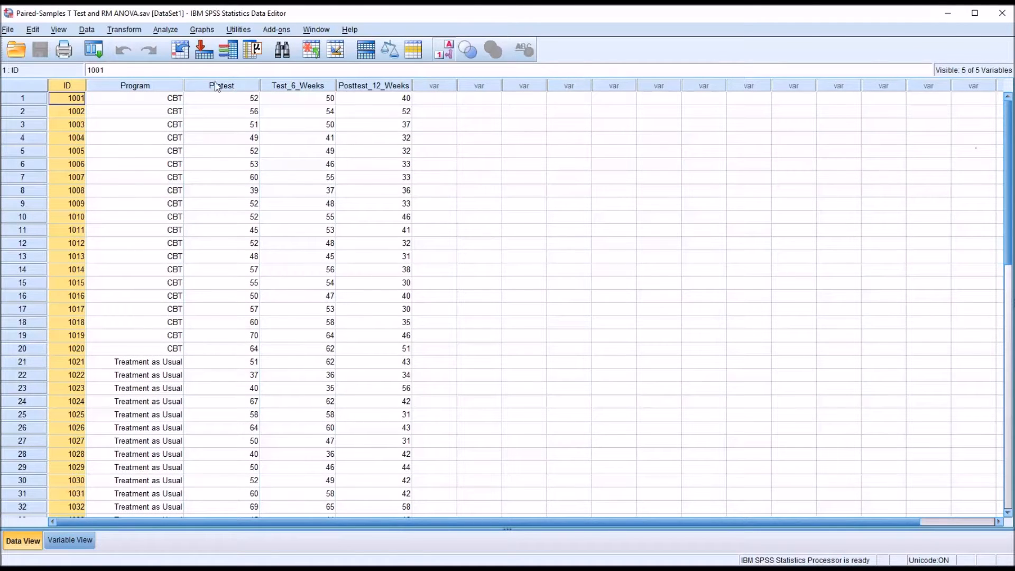
click(149, 98)
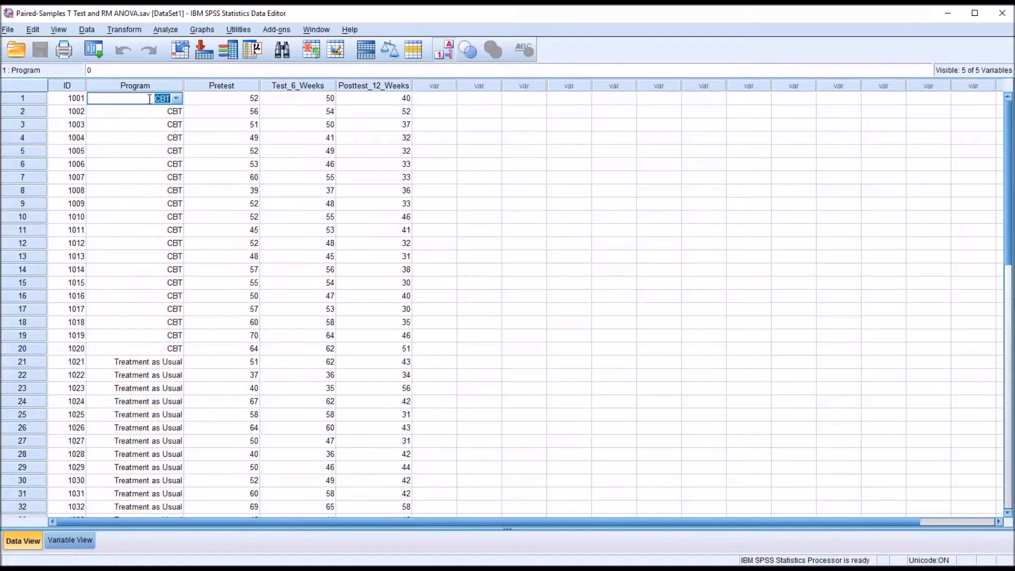
click(134, 110)
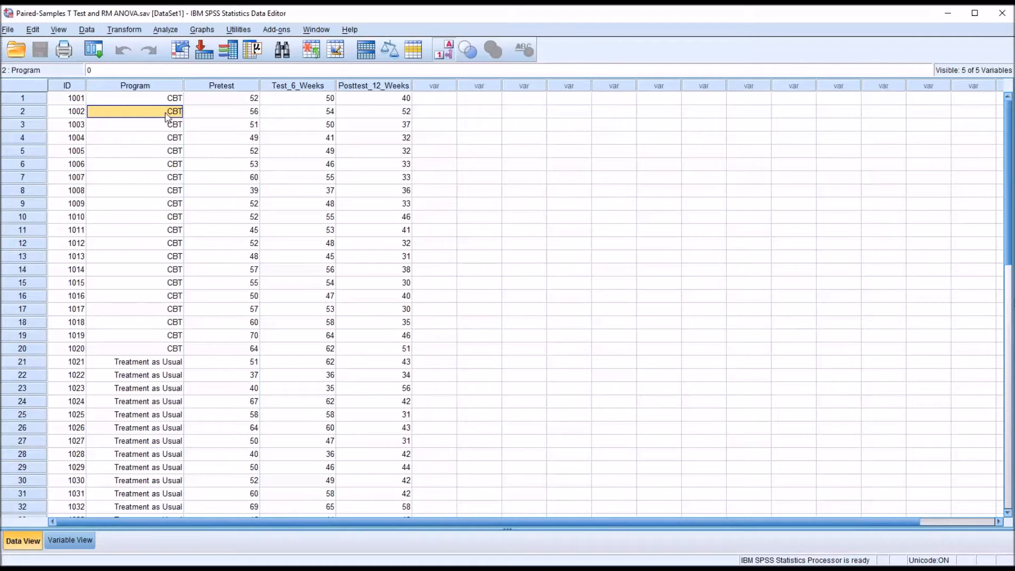
click(134, 98)
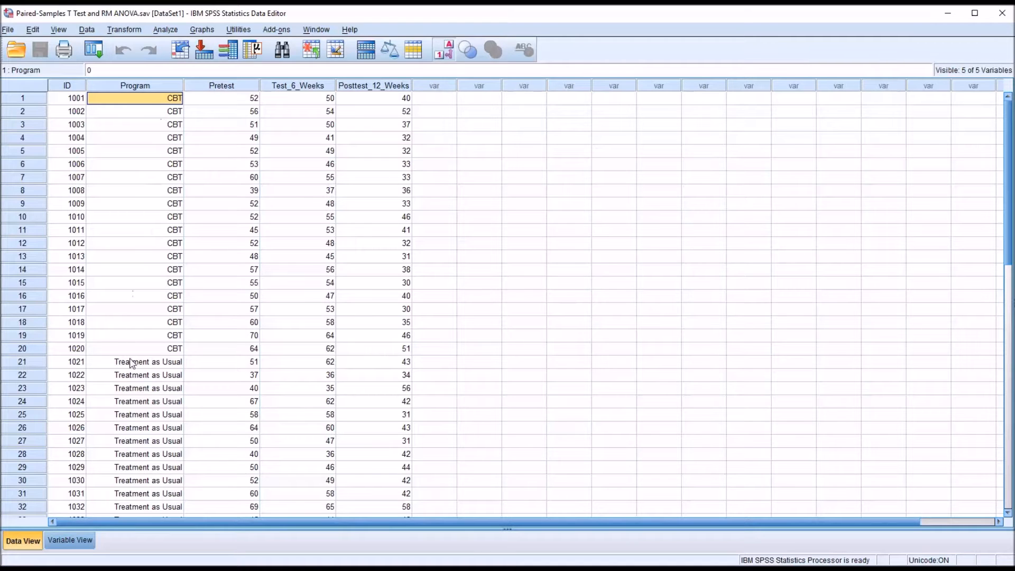
click(148, 361)
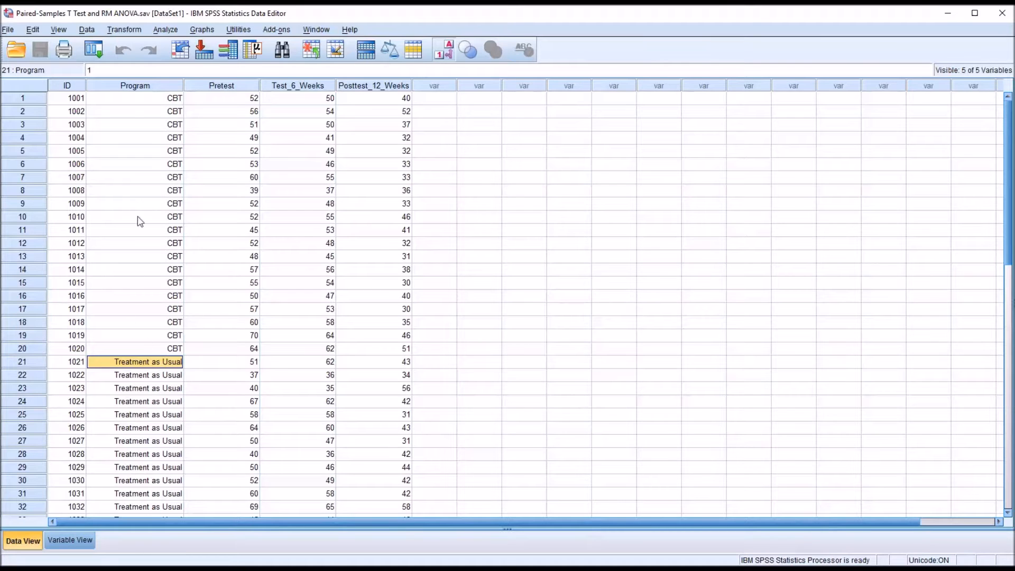
click(134, 85)
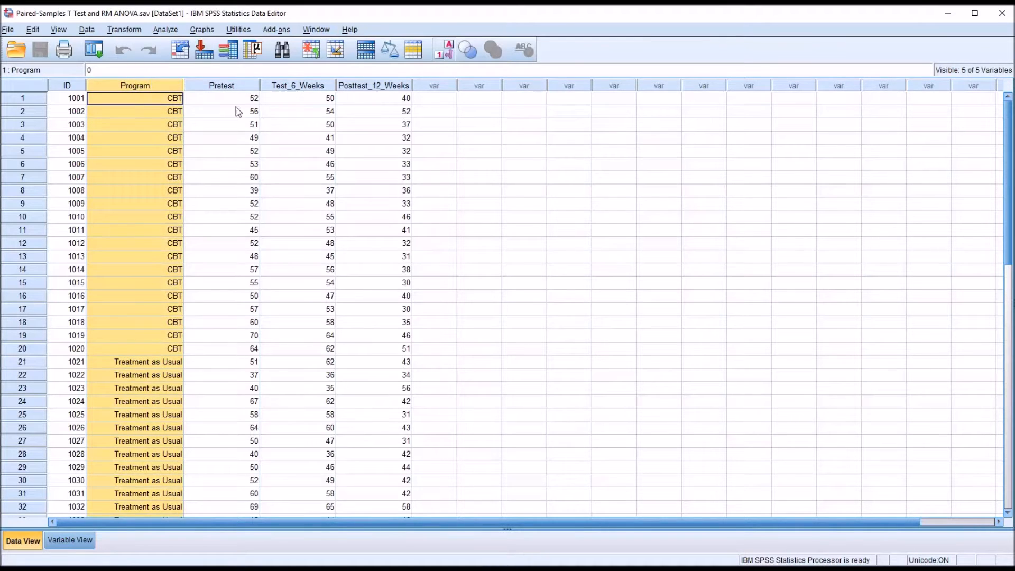
click(220, 84)
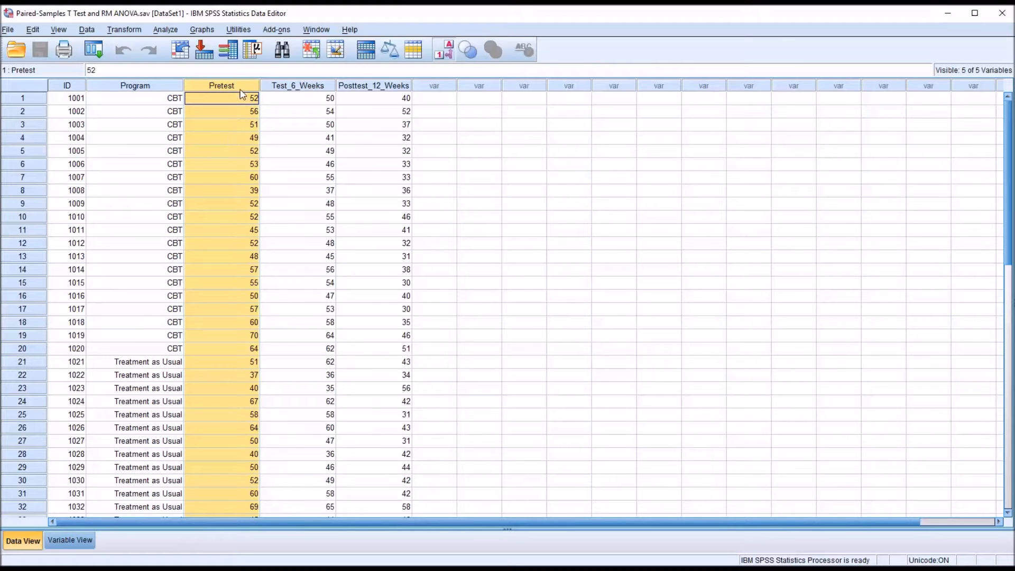
click(297, 98)
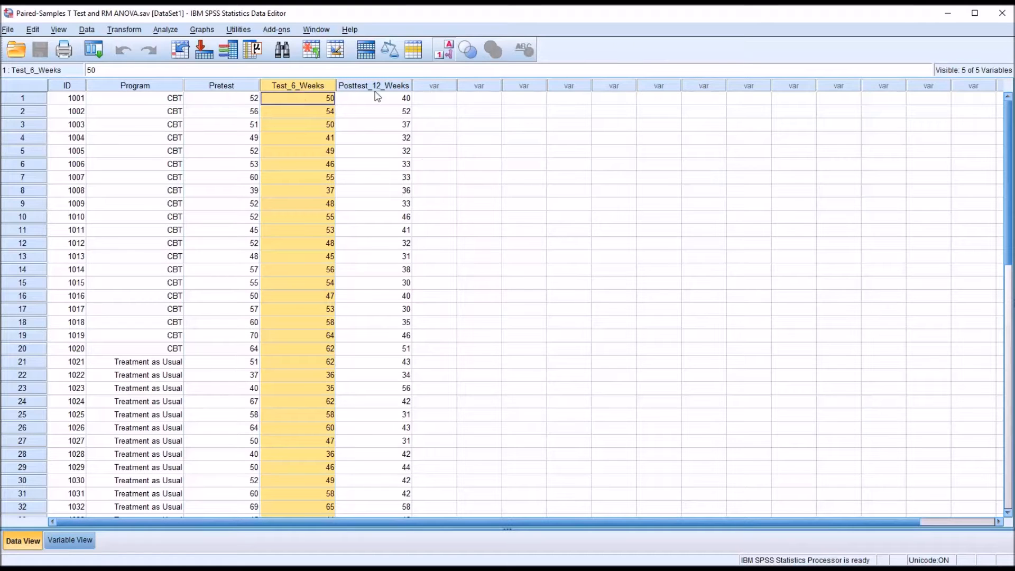
click(374, 98)
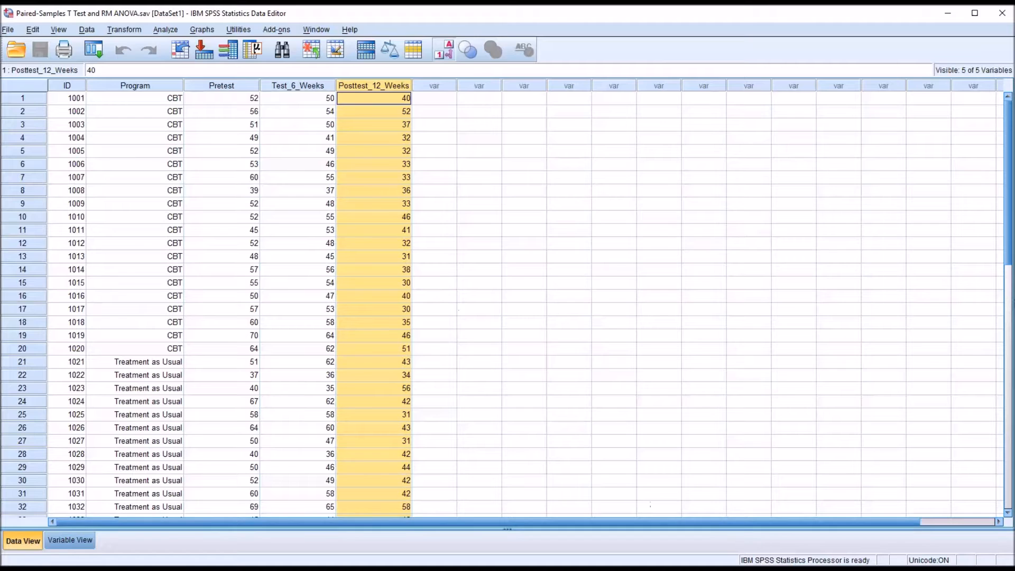
mouse_move(433, 154)
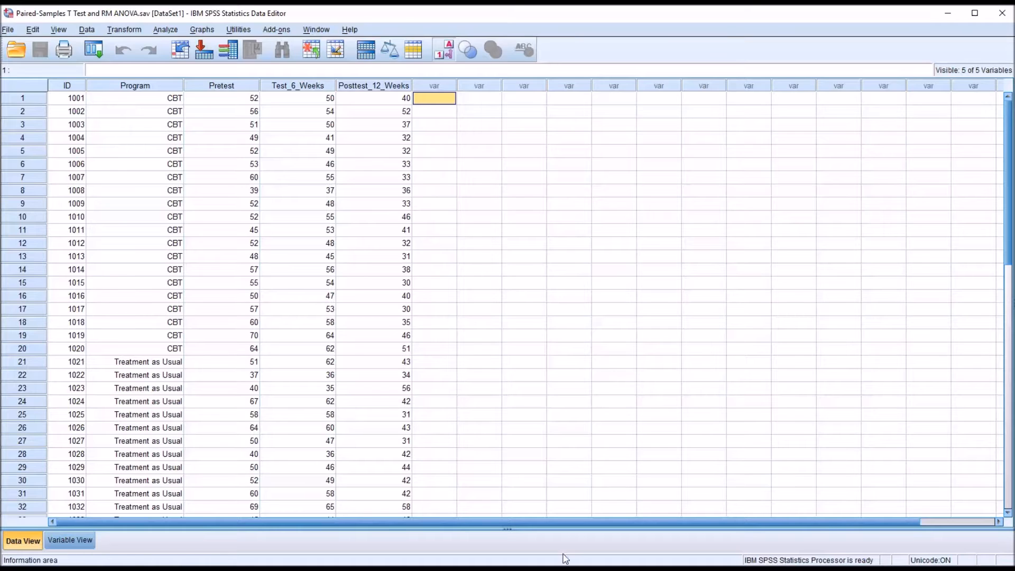
mouse_move(378, 395)
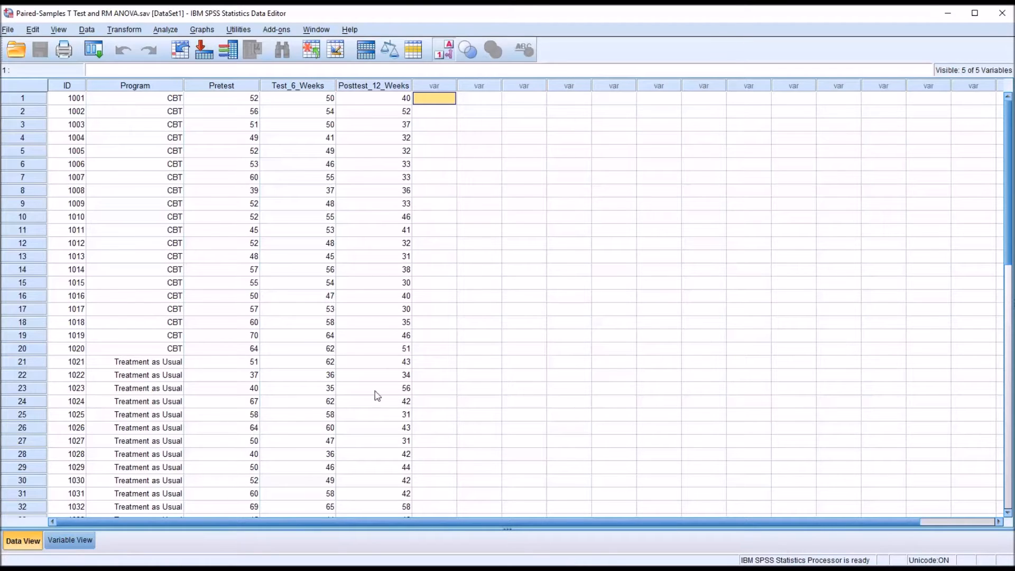
mouse_move(80, 117)
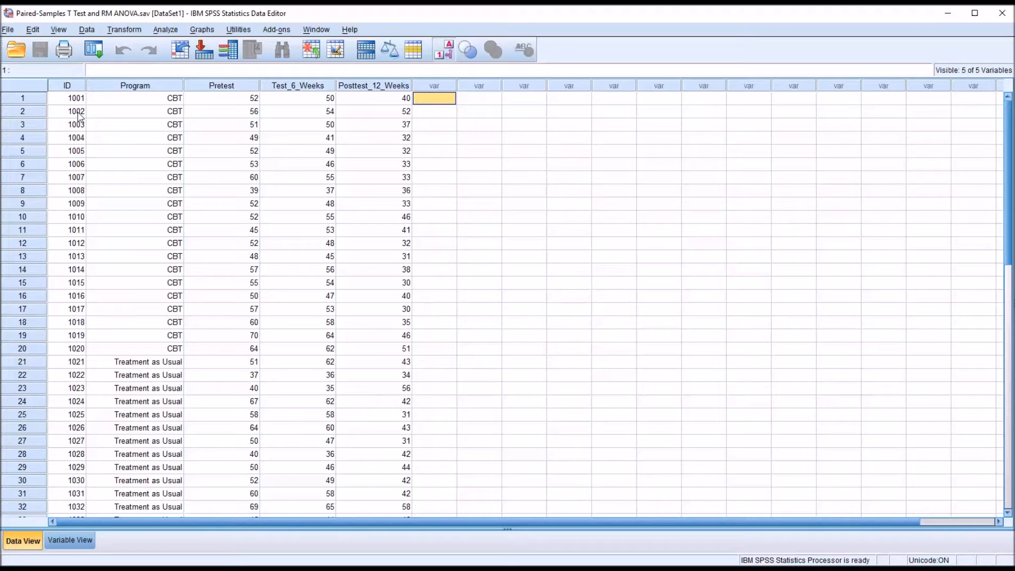
- Examine participant 1004's row: CBT, pretest 49, 6-week 41, 12-week 32
click(67, 137)
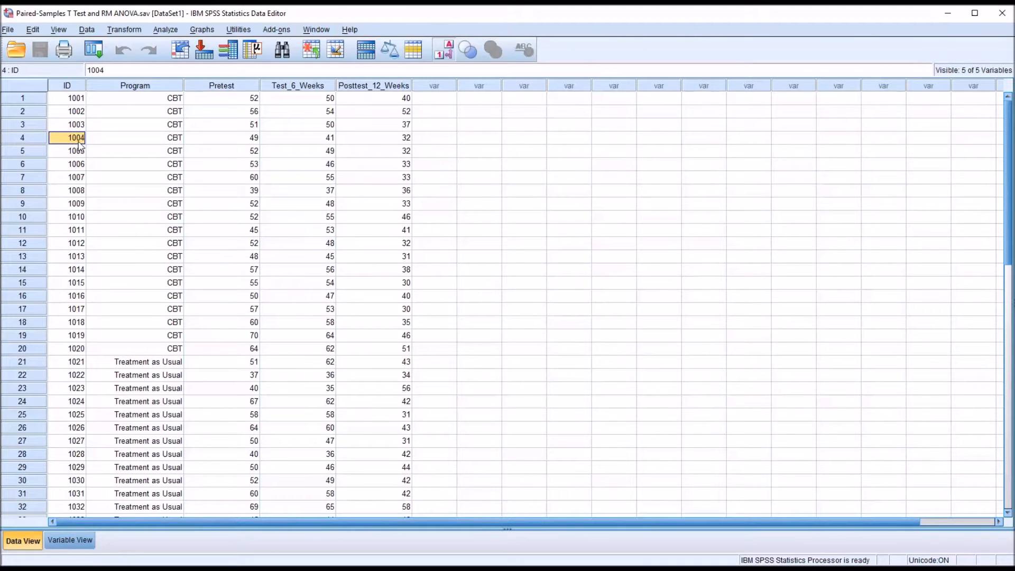
click(135, 138)
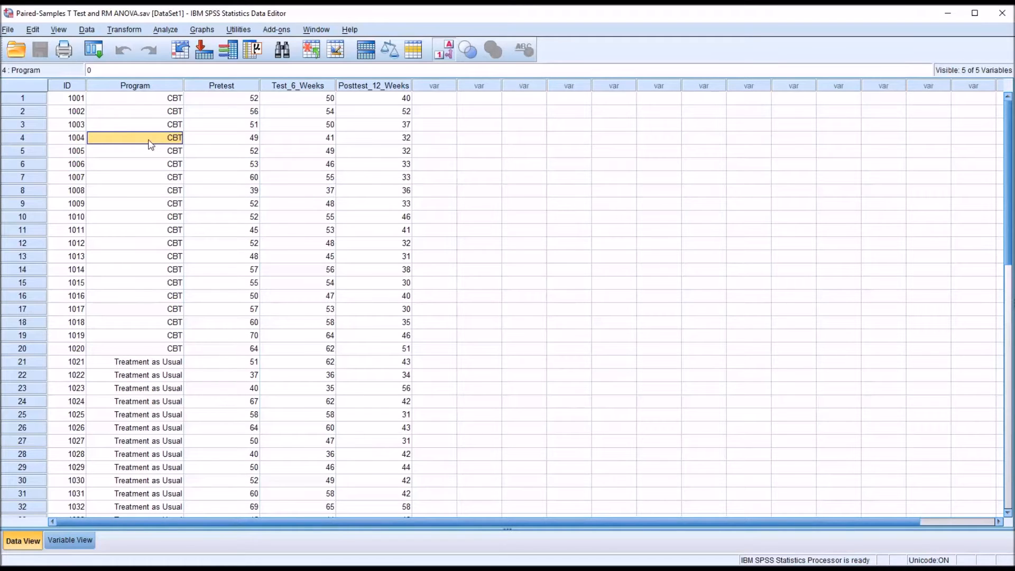
mouse_move(165, 141)
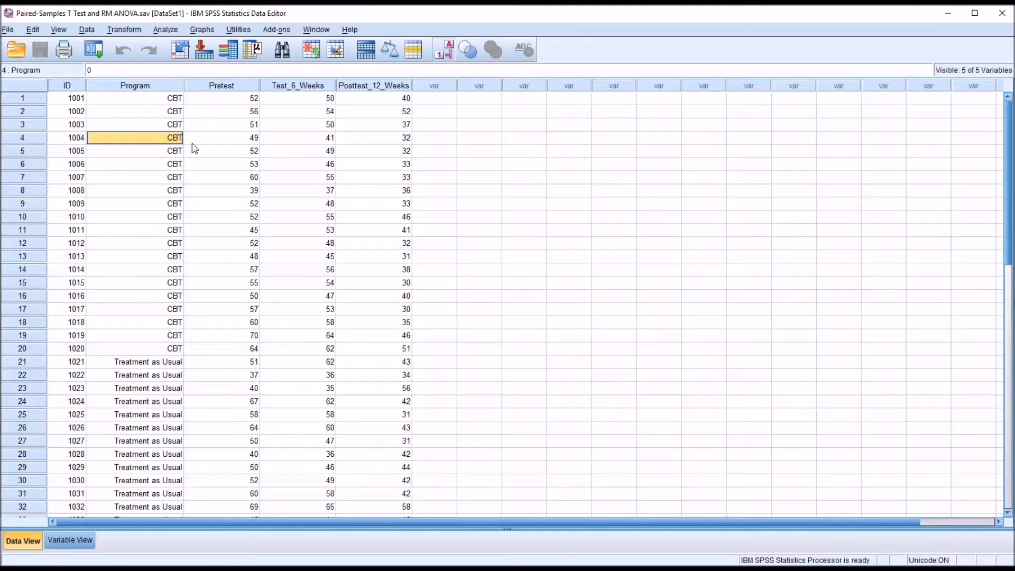
click(221, 137)
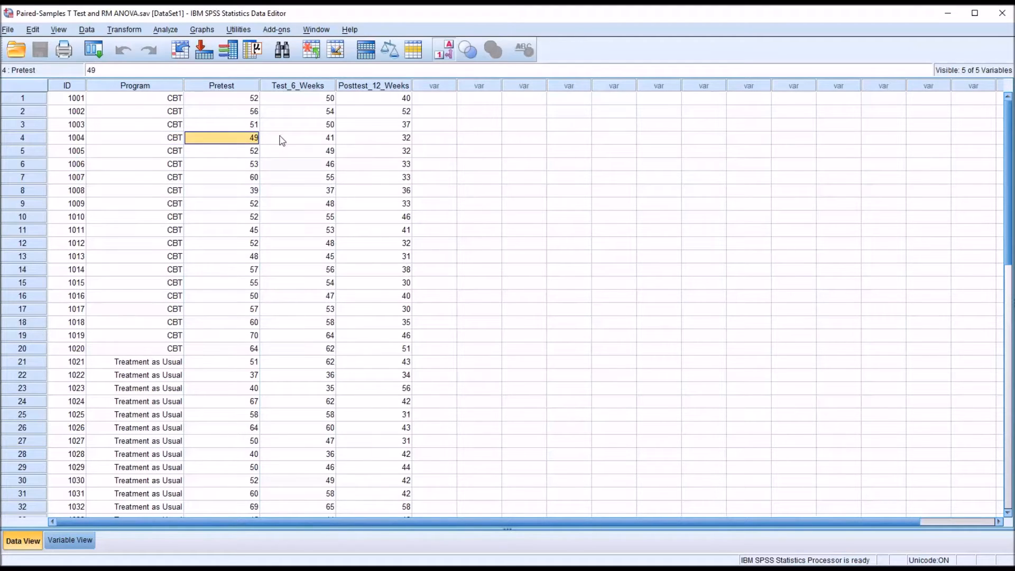
click(374, 137)
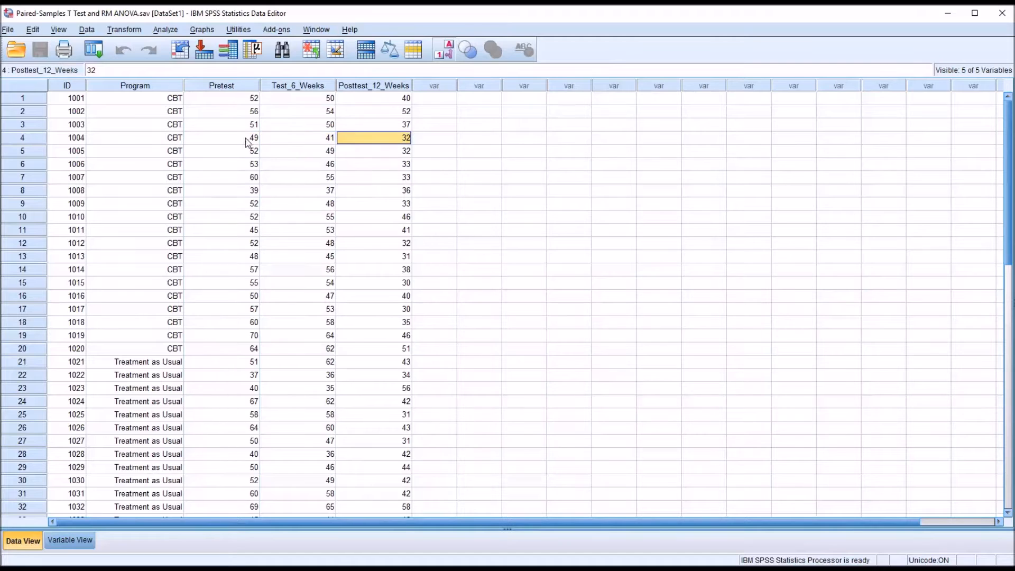
click(221, 138)
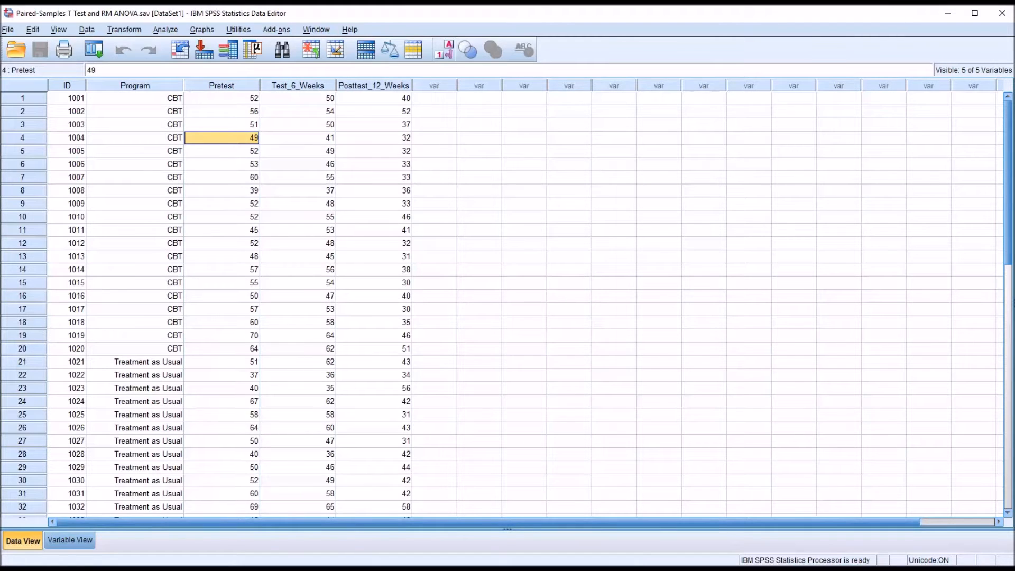
click(297, 137)
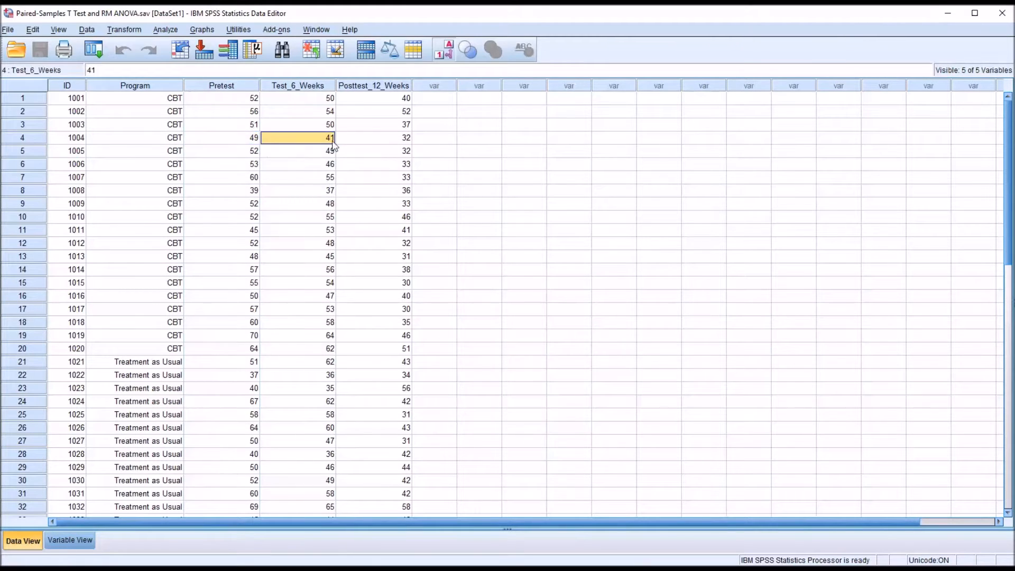
click(373, 137)
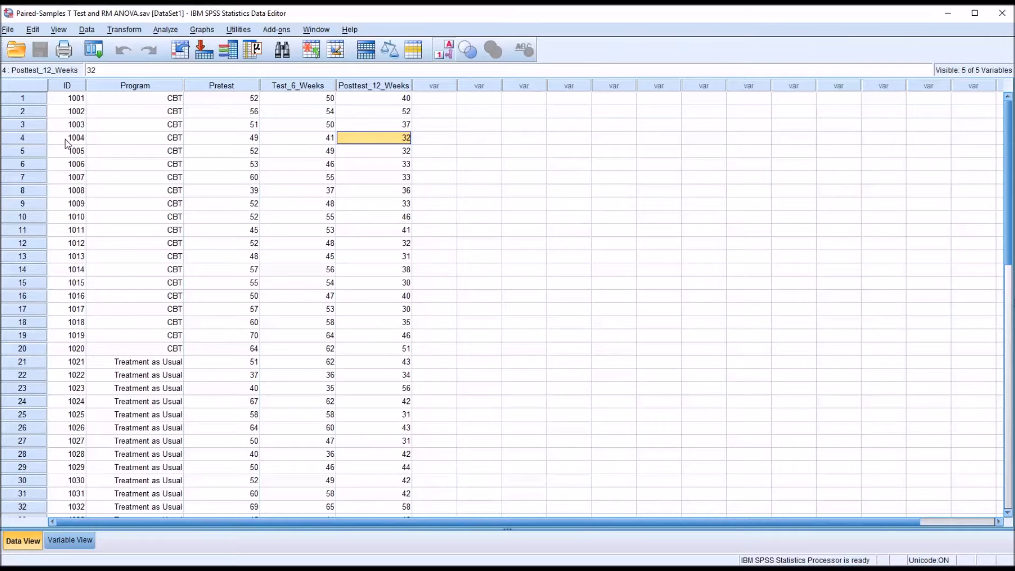
click(66, 137)
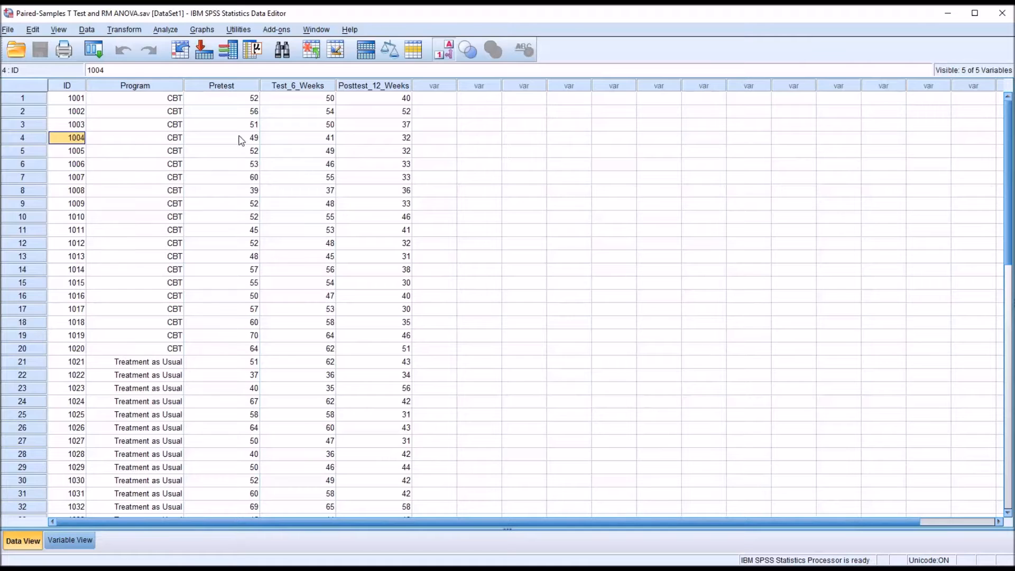
click(297, 137)
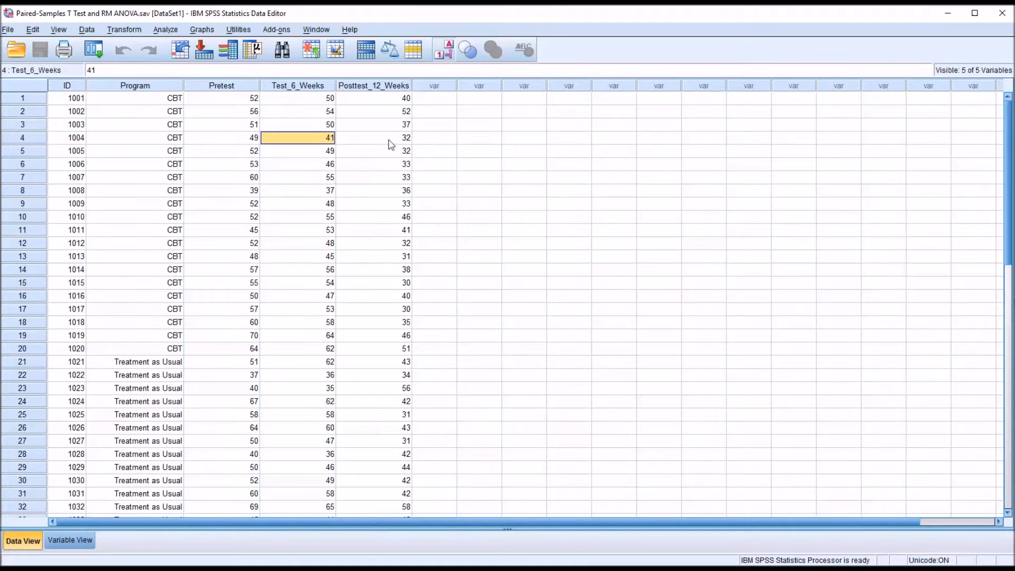
click(374, 138)
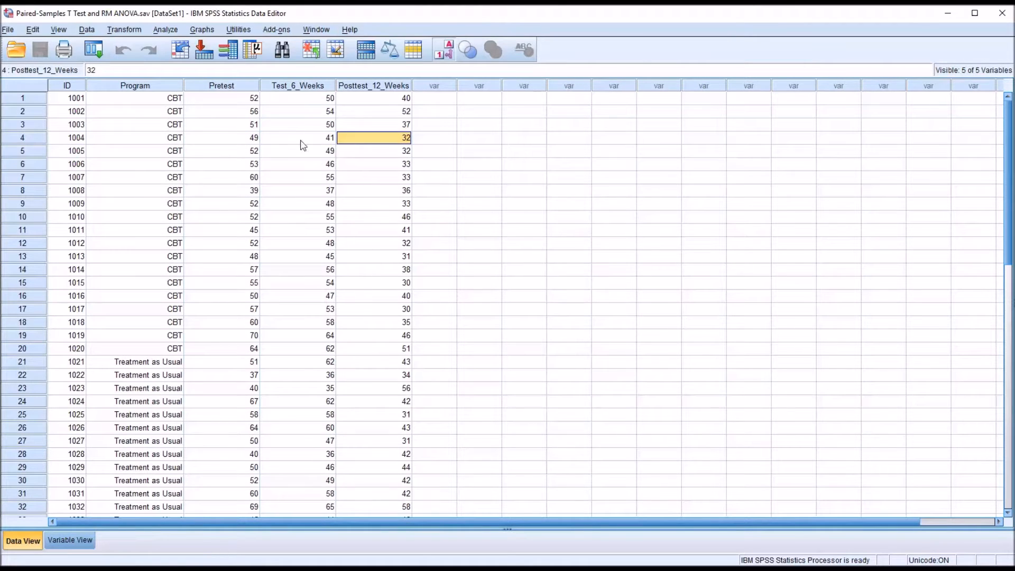
click(222, 137)
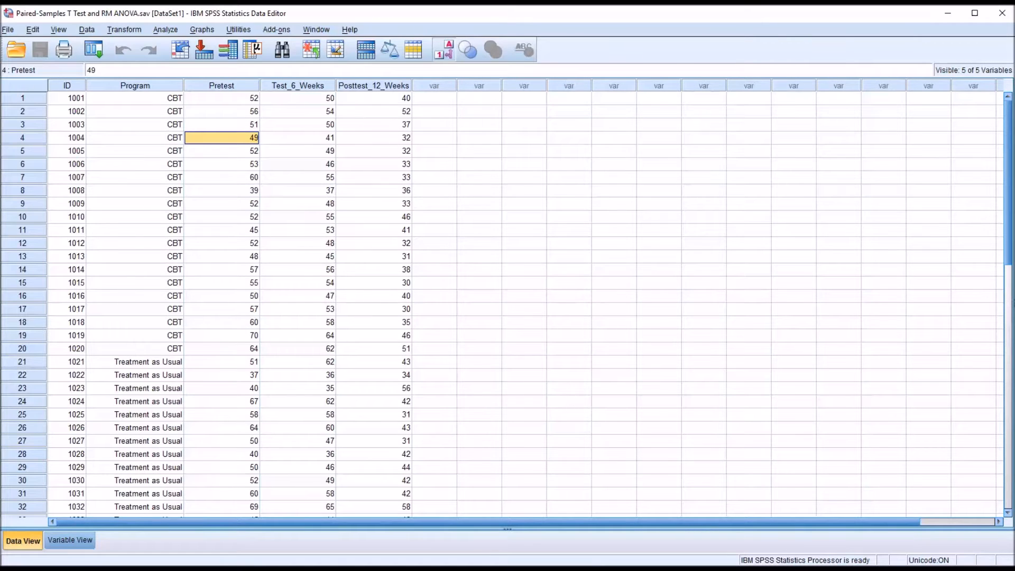
mouse_move(397, 407)
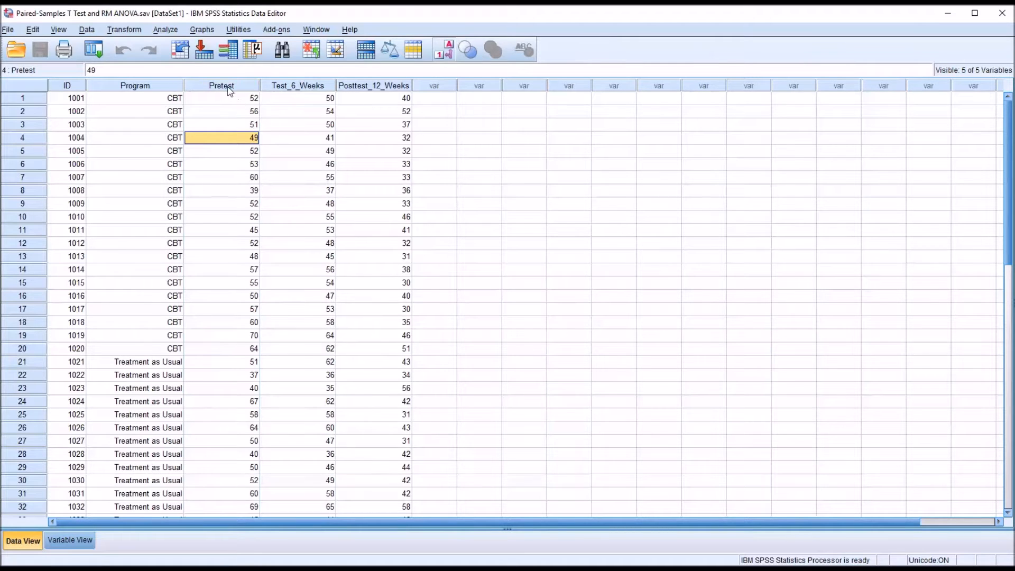
- Highlight the Program, Pretest and Test_6_Weeks columns and their first scores
click(221, 85)
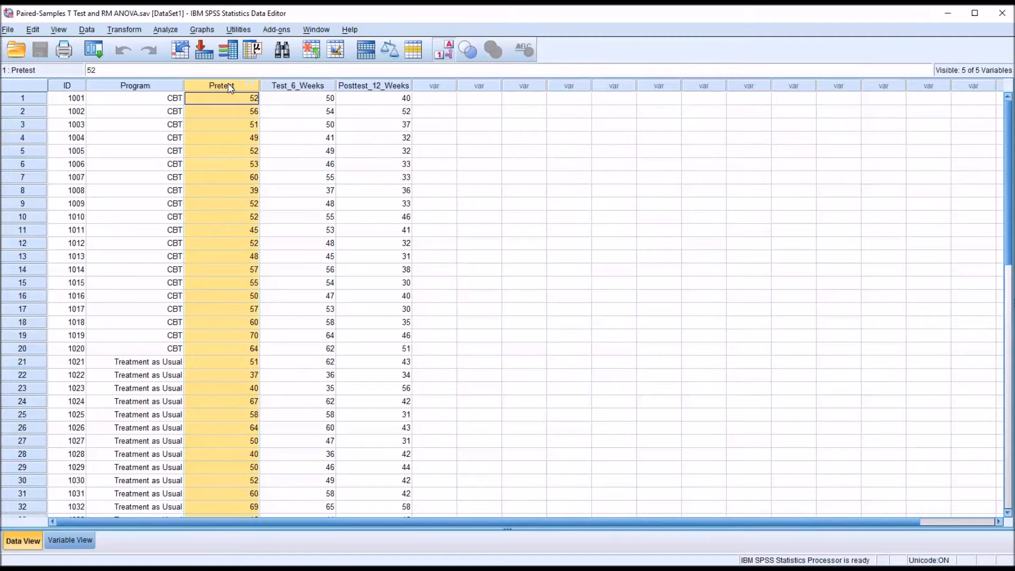
click(222, 124)
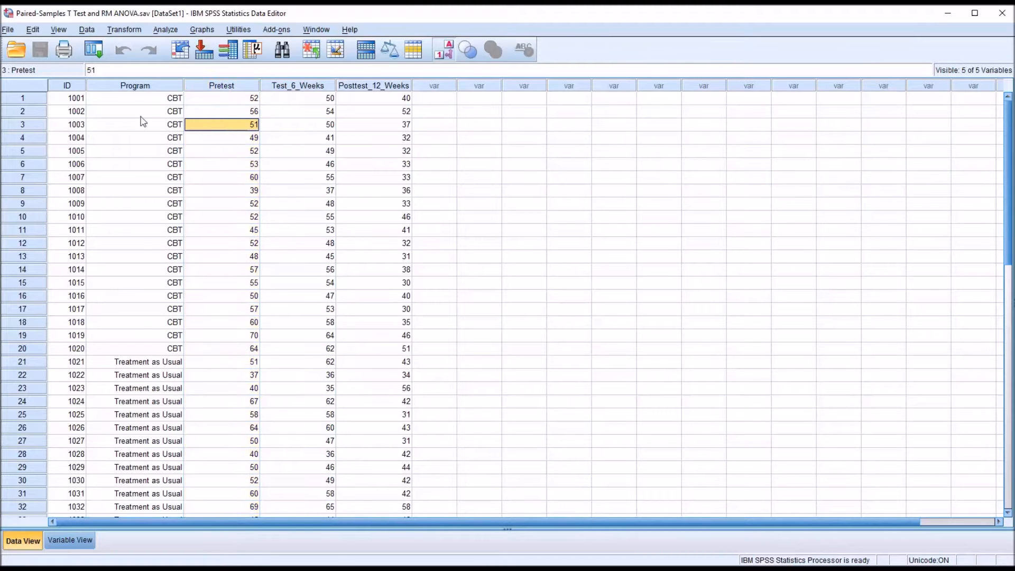
click(135, 85)
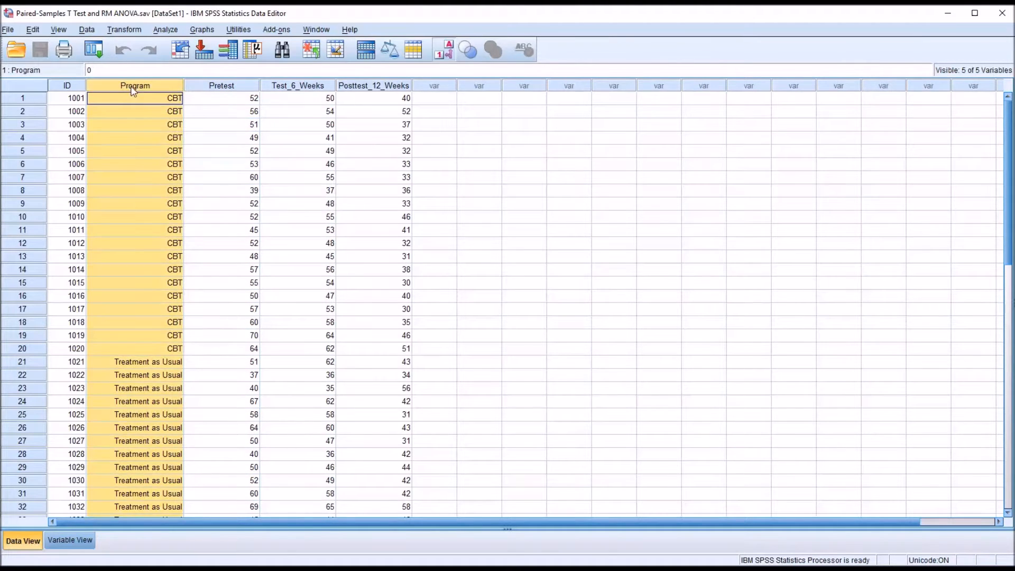
click(134, 361)
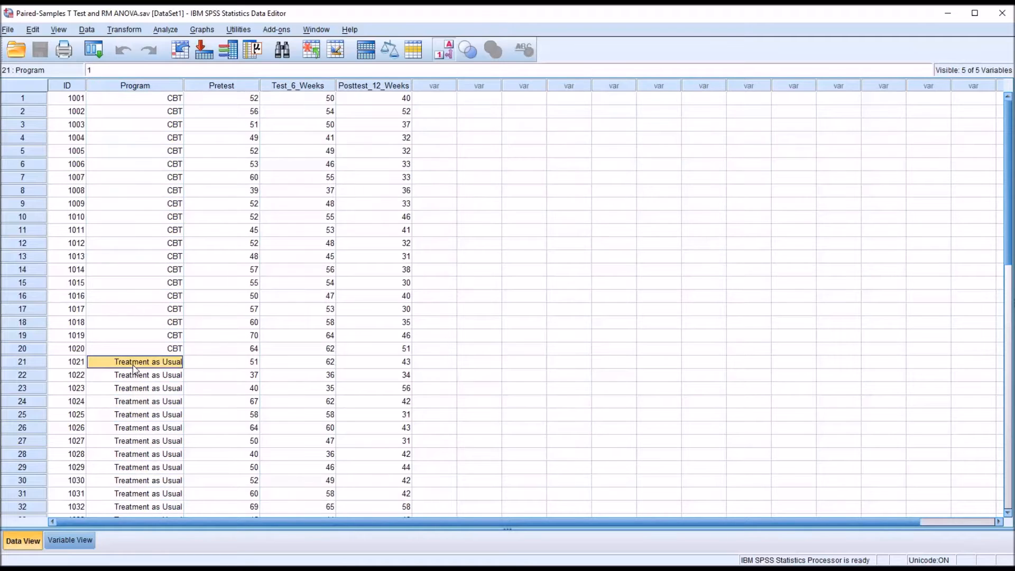
mouse_move(222, 103)
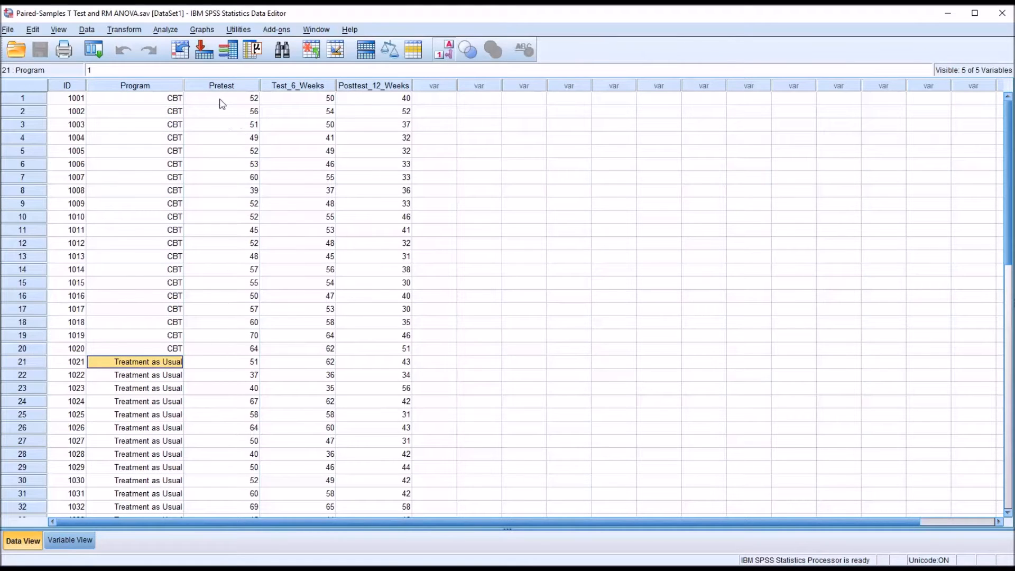
click(221, 98)
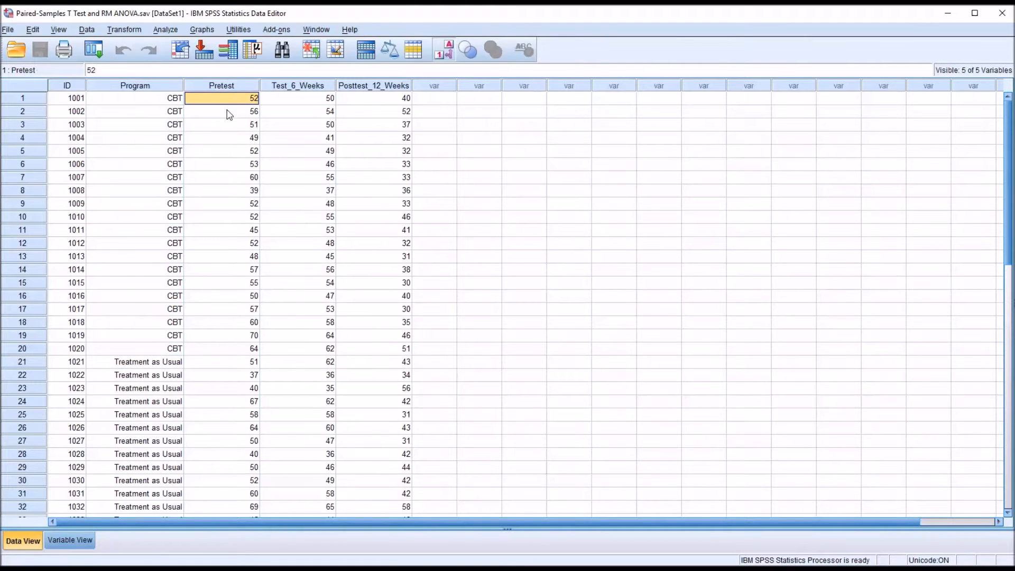
mouse_move(235, 97)
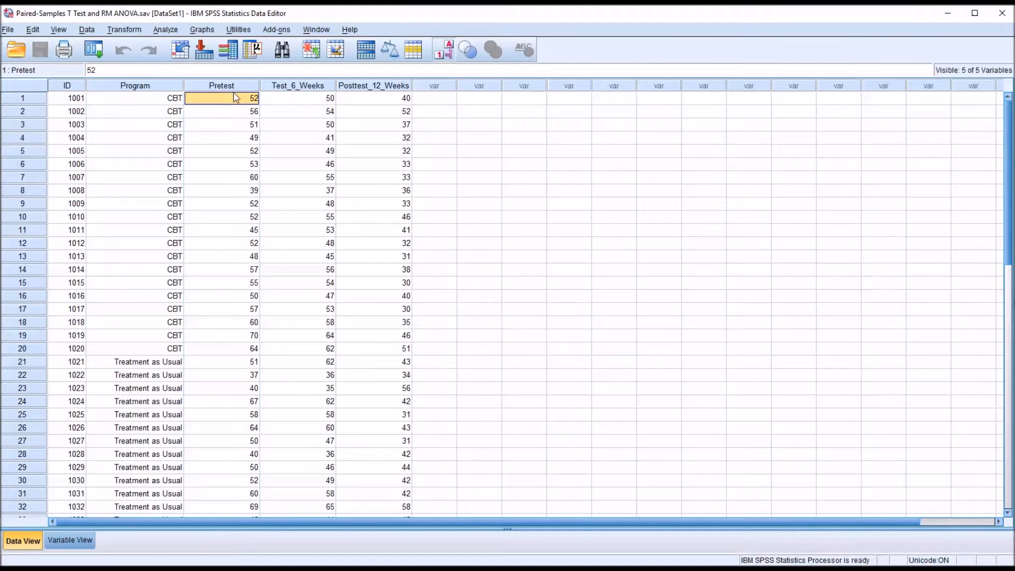
click(221, 84)
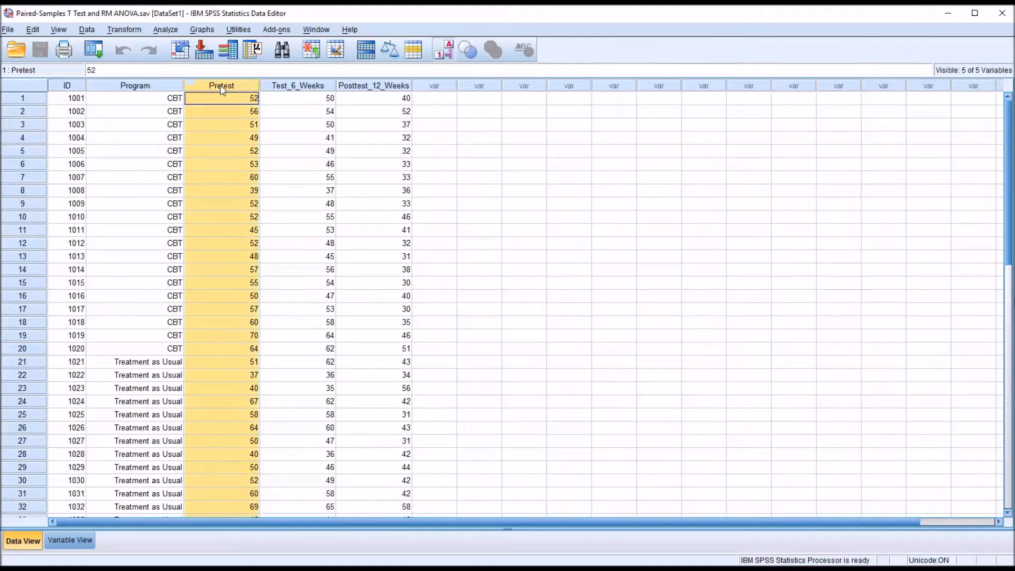
click(297, 85)
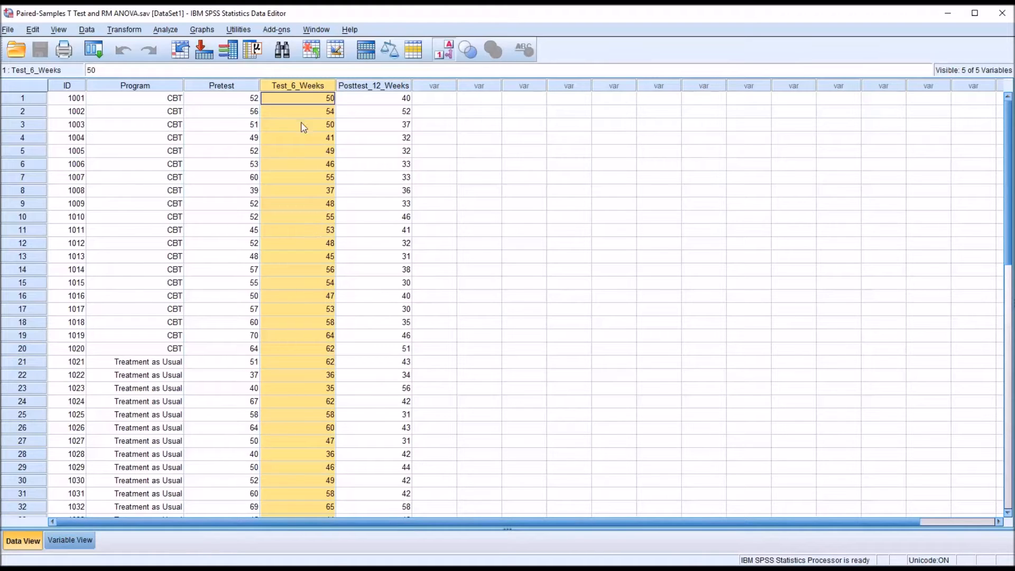
mouse_move(233, 121)
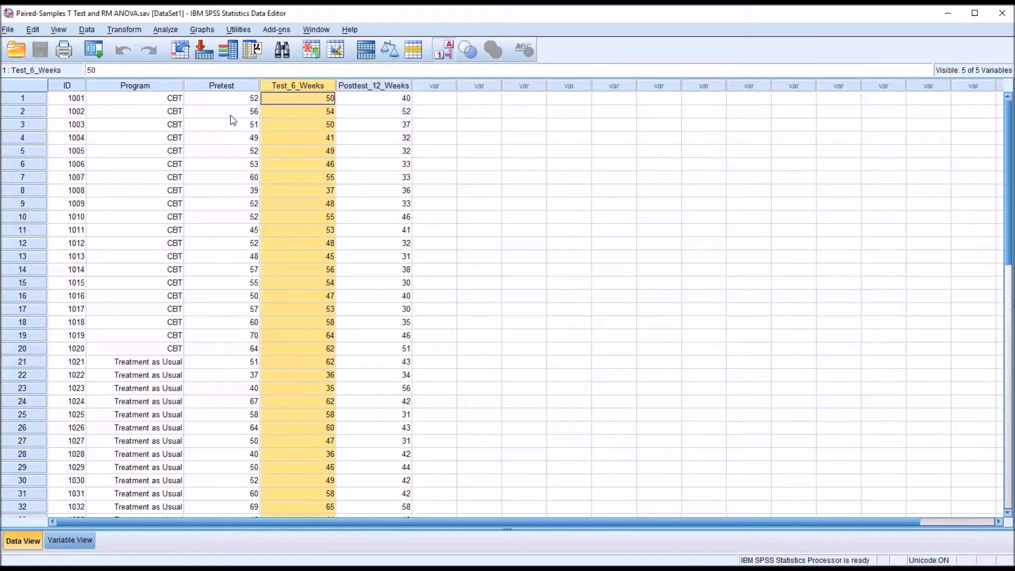
mouse_move(475, 277)
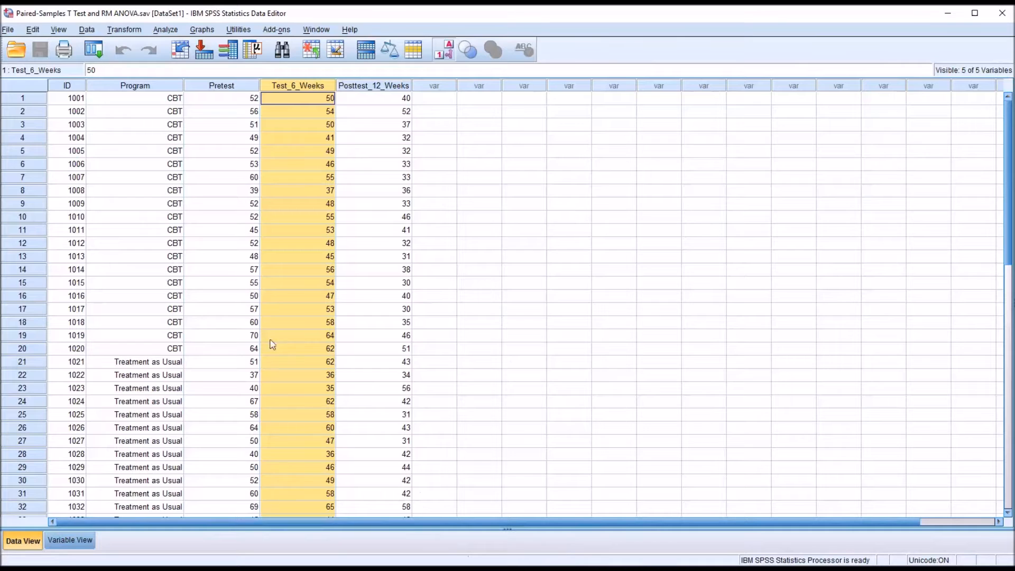
click(221, 84)
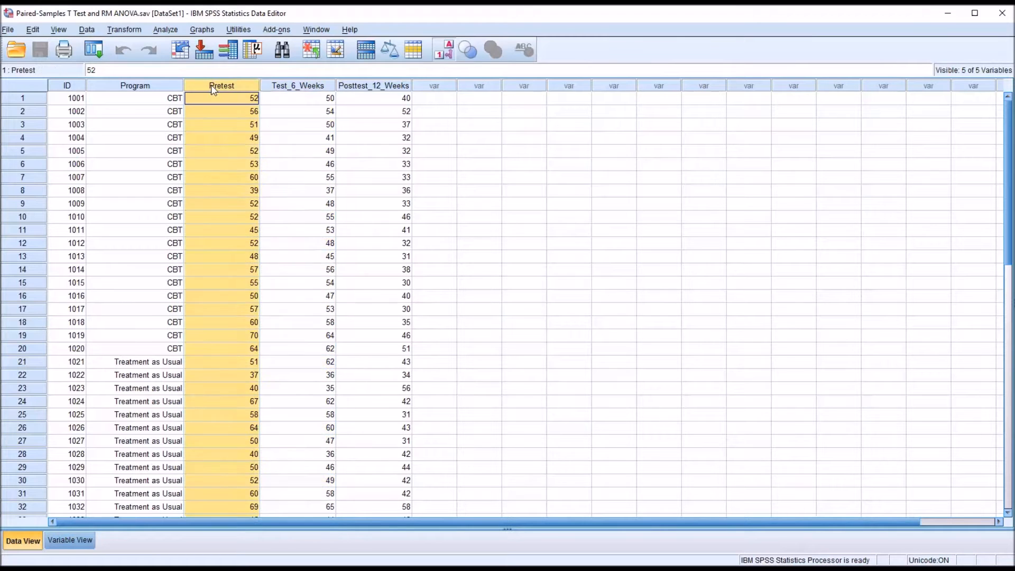
click(297, 97)
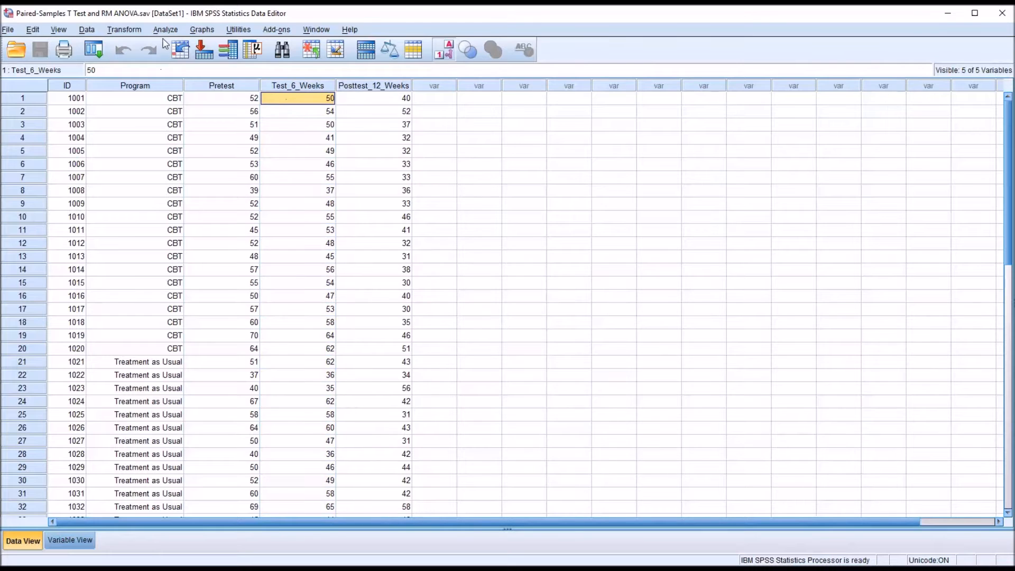
- Run a paired-samples t-test of Pretest with Test_6_Weeks at 95% confidence
click(166, 29)
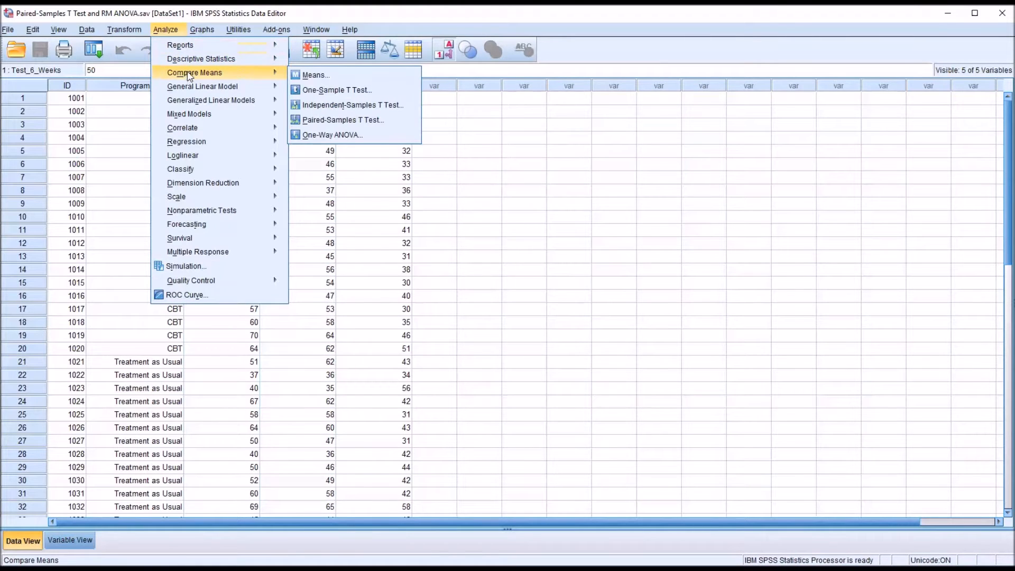
mouse_move(352, 105)
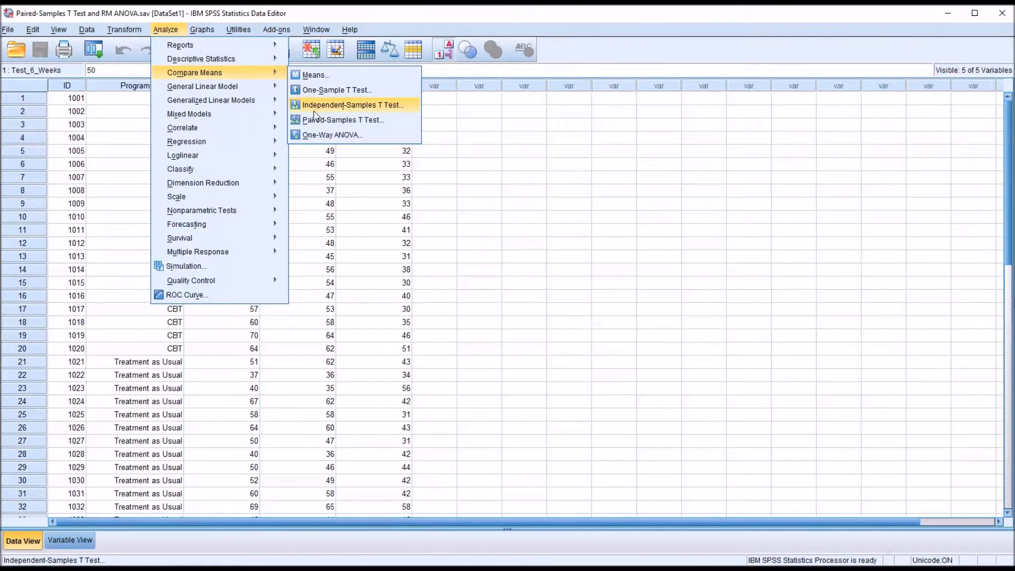
click(343, 120)
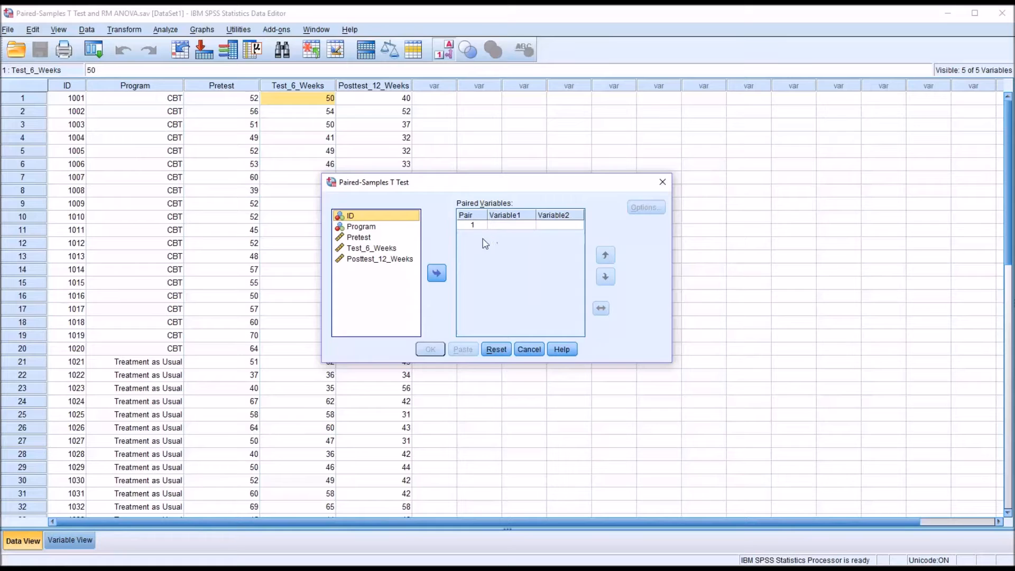
mouse_move(485, 229)
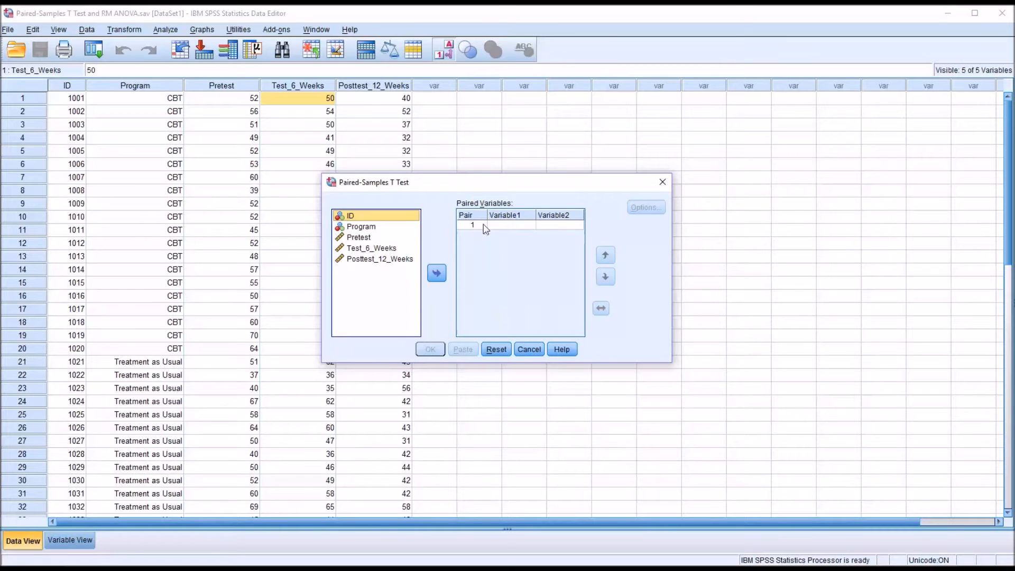
mouse_move(366, 250)
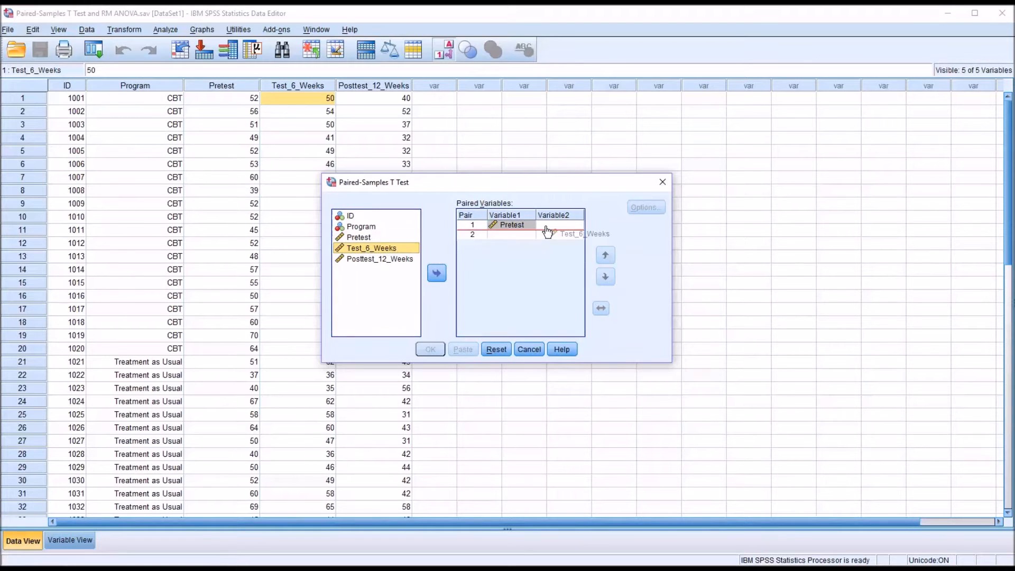
click(436, 272)
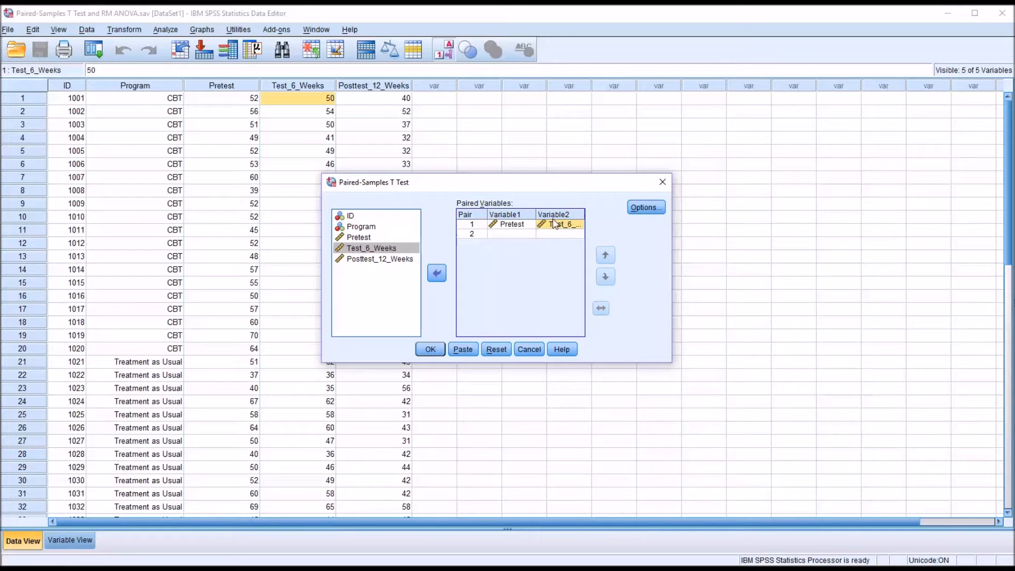
click(644, 207)
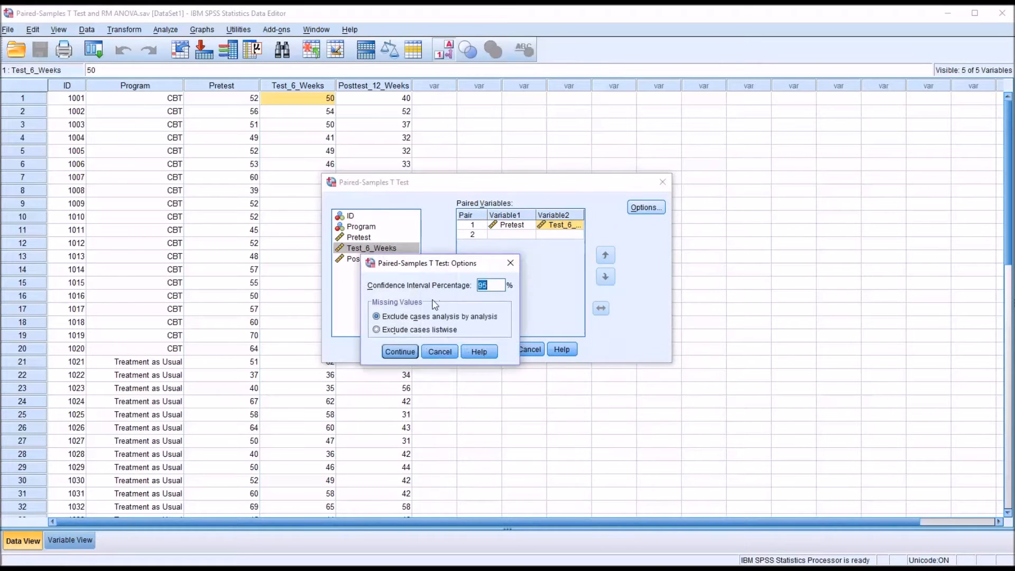
click(399, 352)
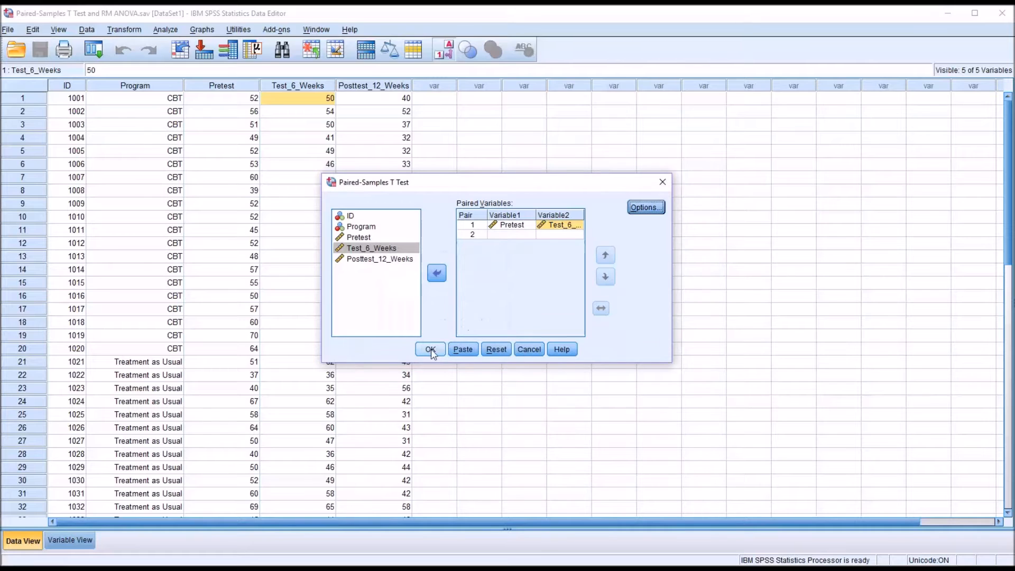
click(430, 348)
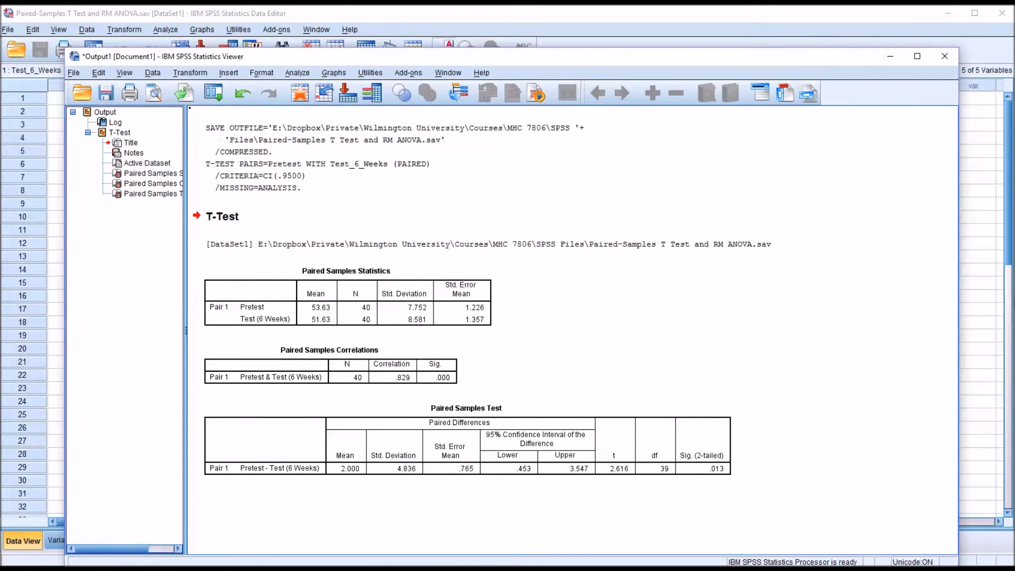
- Review the t-test output: correlation .829, mean difference 2.000, SD 4.836
click(381, 306)
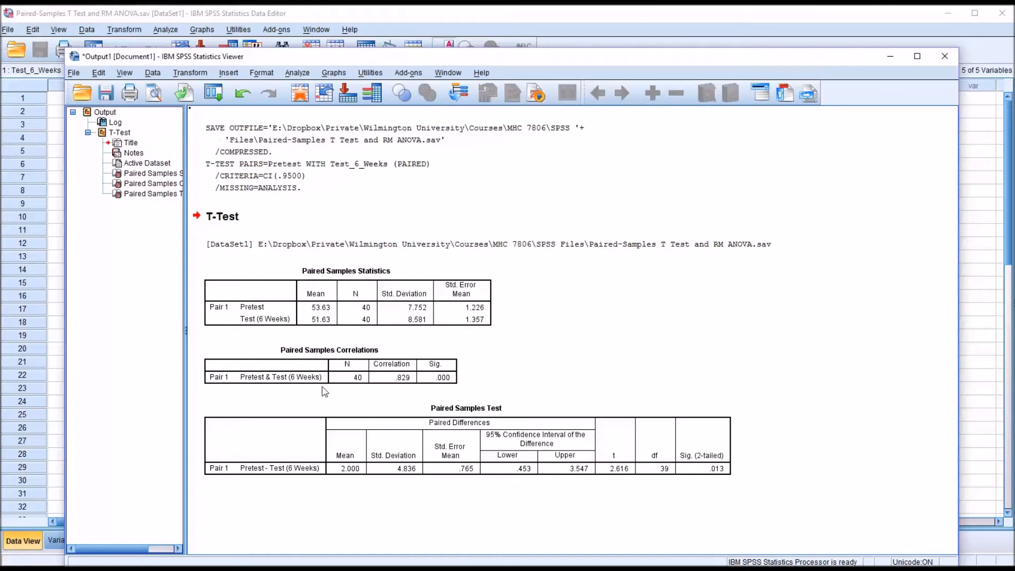
click(466, 422)
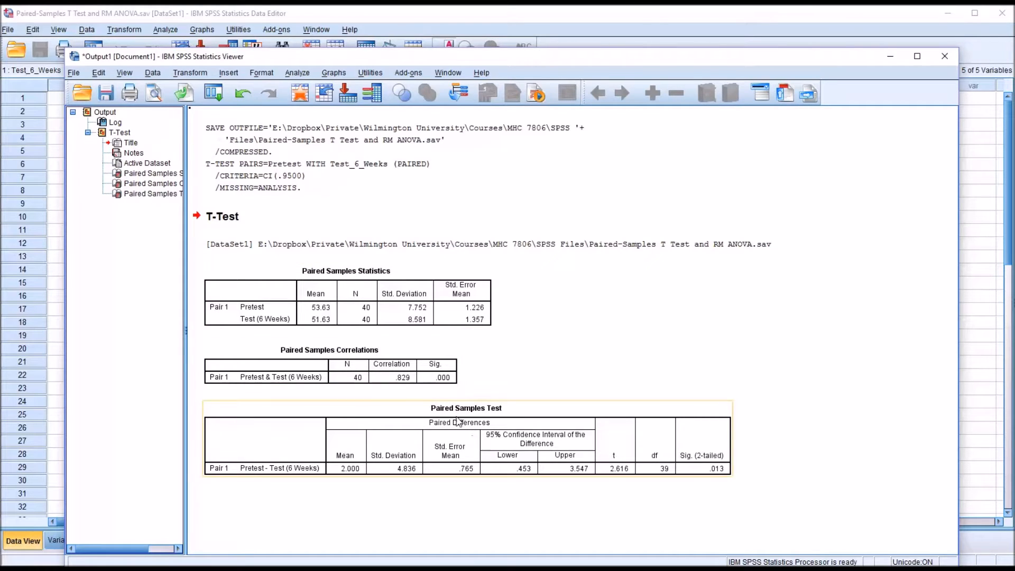
click(361, 494)
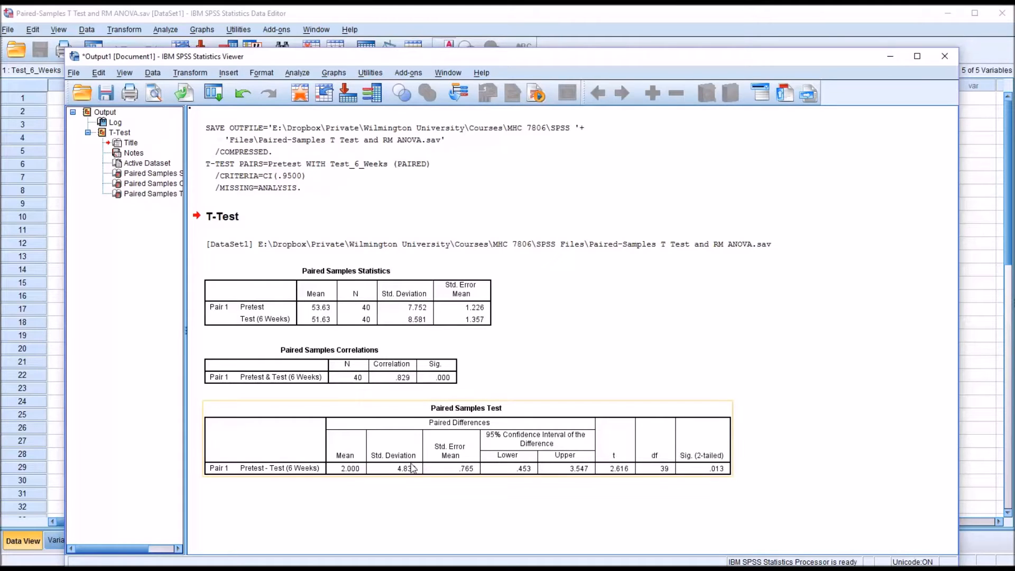
mouse_move(513, 445)
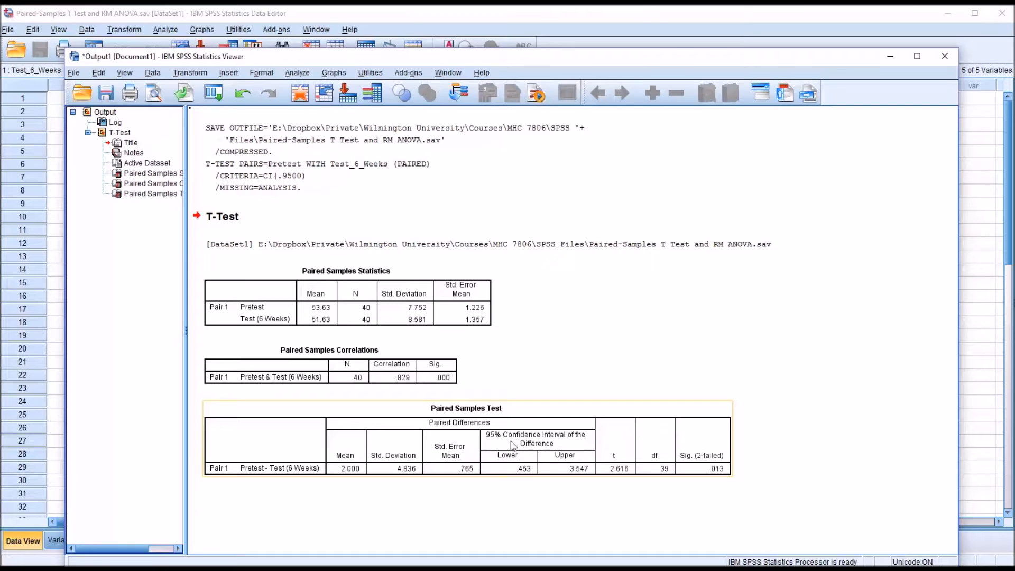
mouse_move(559, 443)
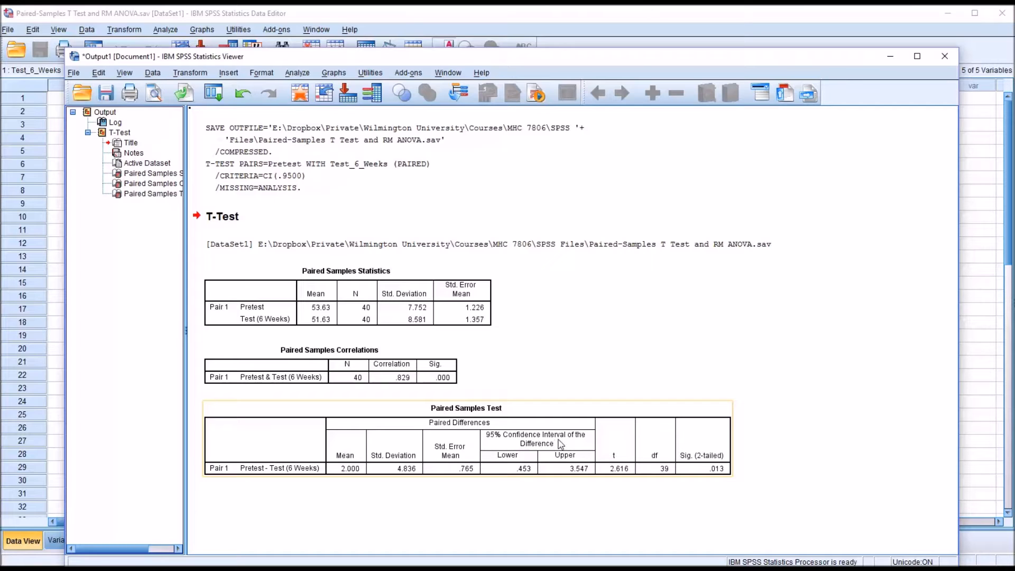
mouse_move(614, 468)
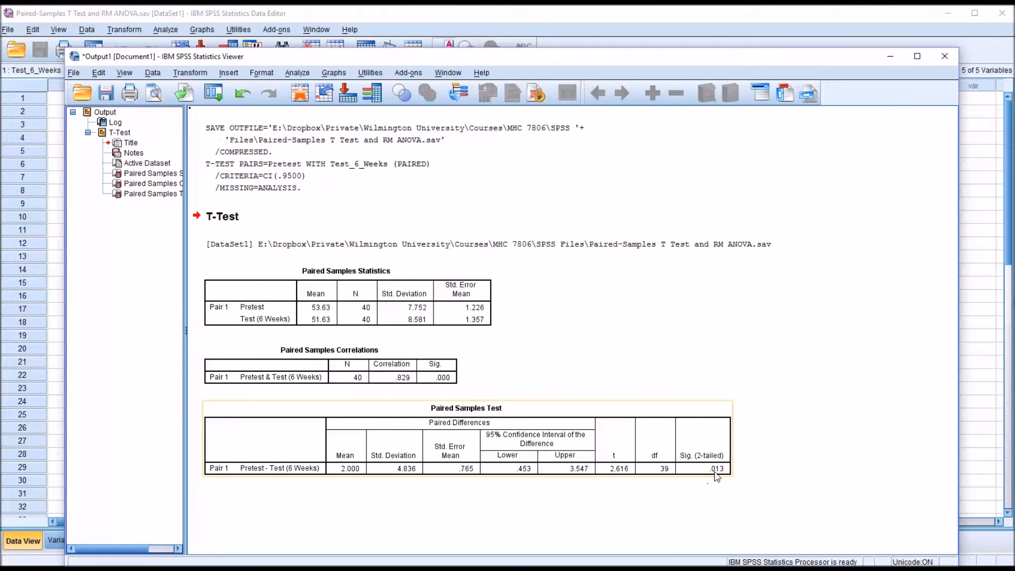
mouse_move(720, 478)
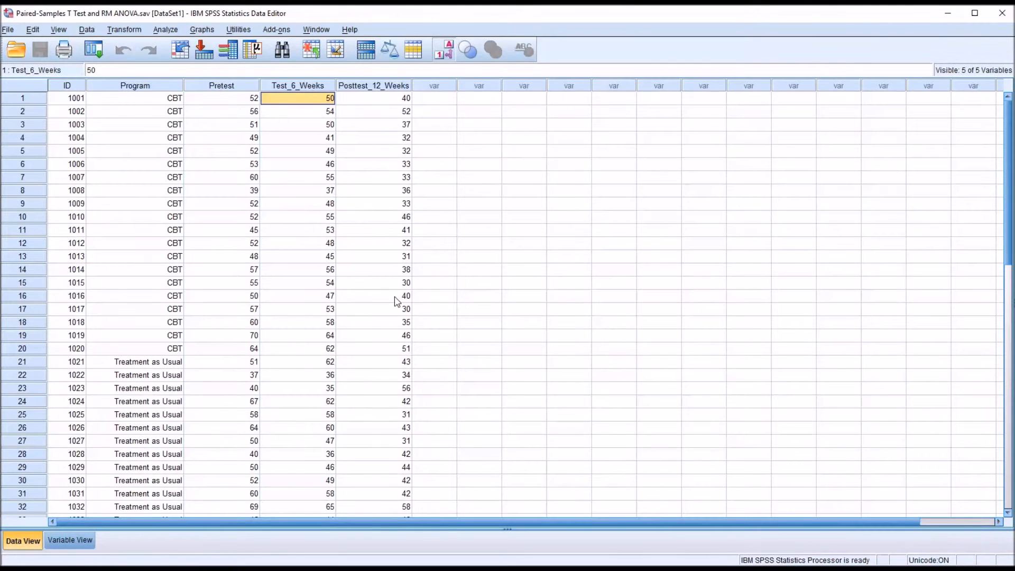
mouse_move(213, 122)
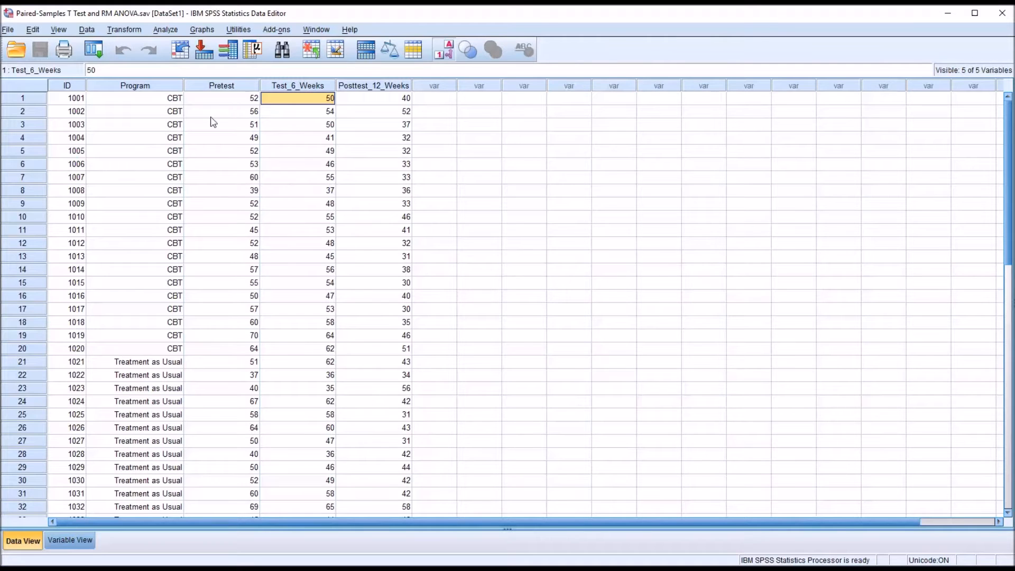
mouse_move(183, 152)
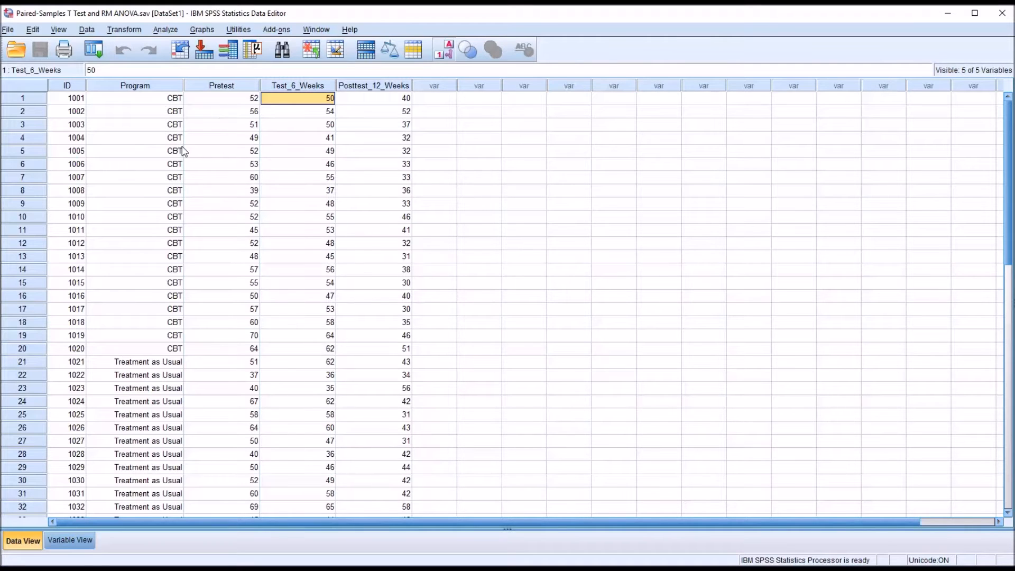
mouse_move(216, 119)
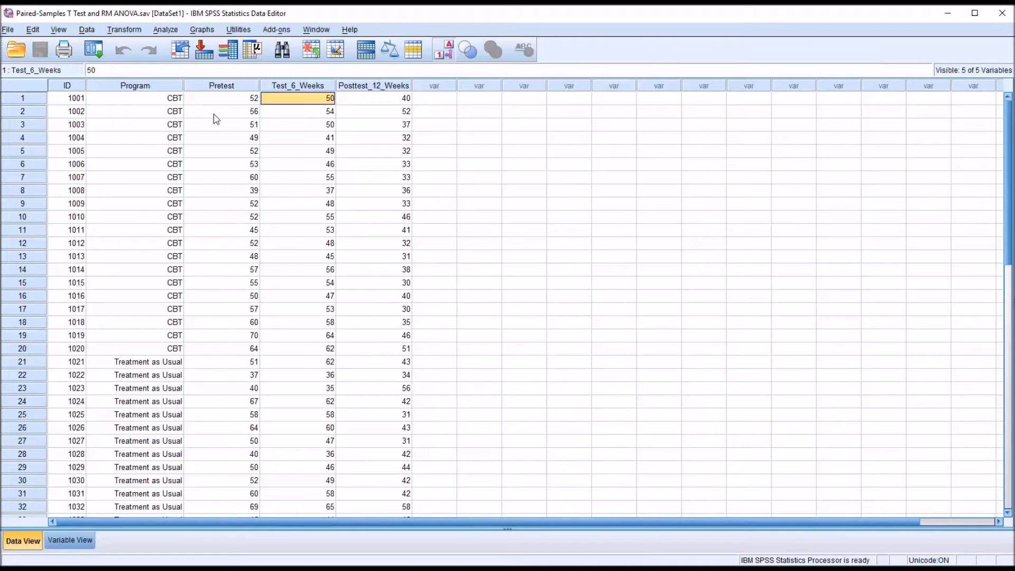
click(135, 84)
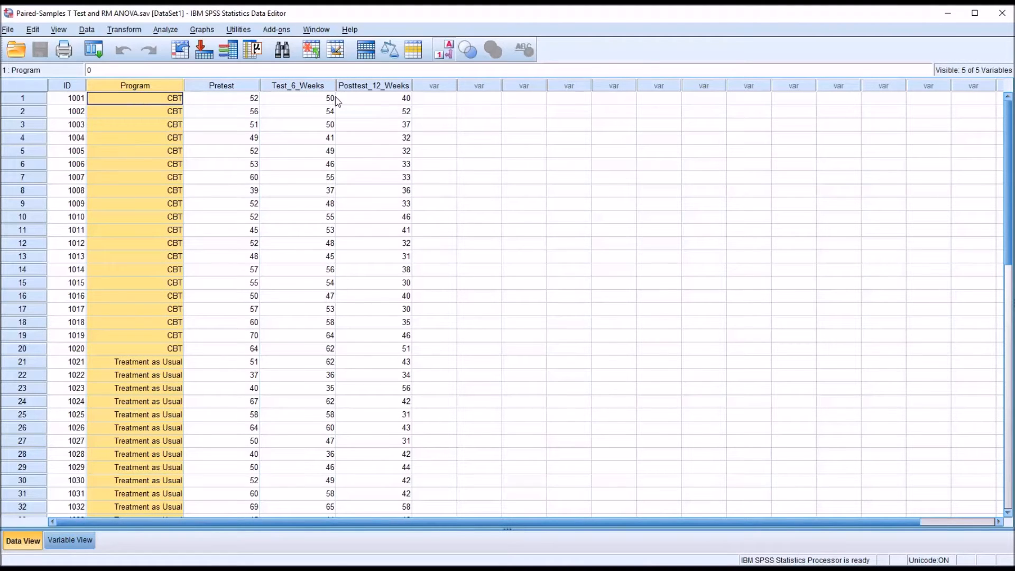
click(374, 98)
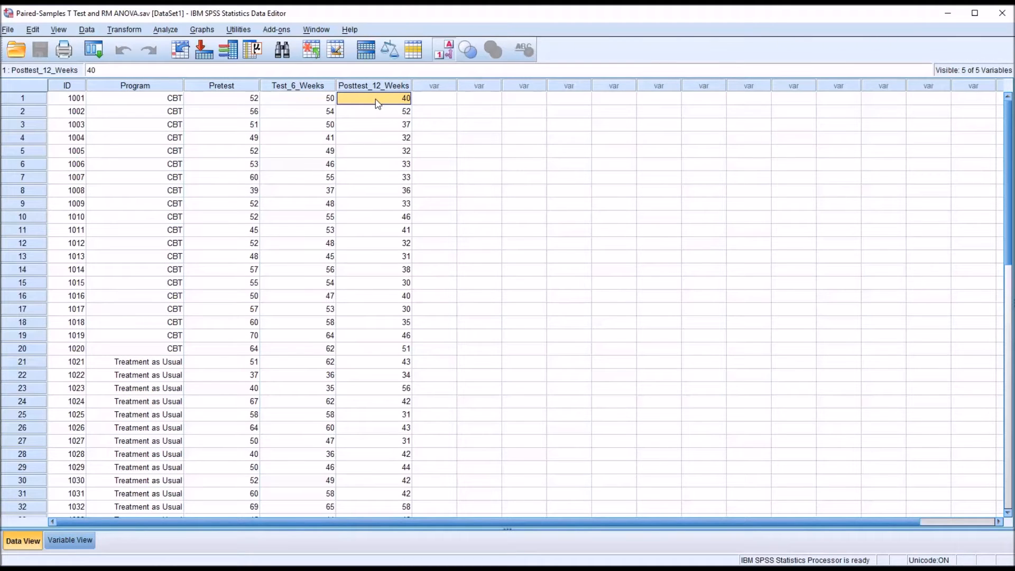
mouse_move(337, 123)
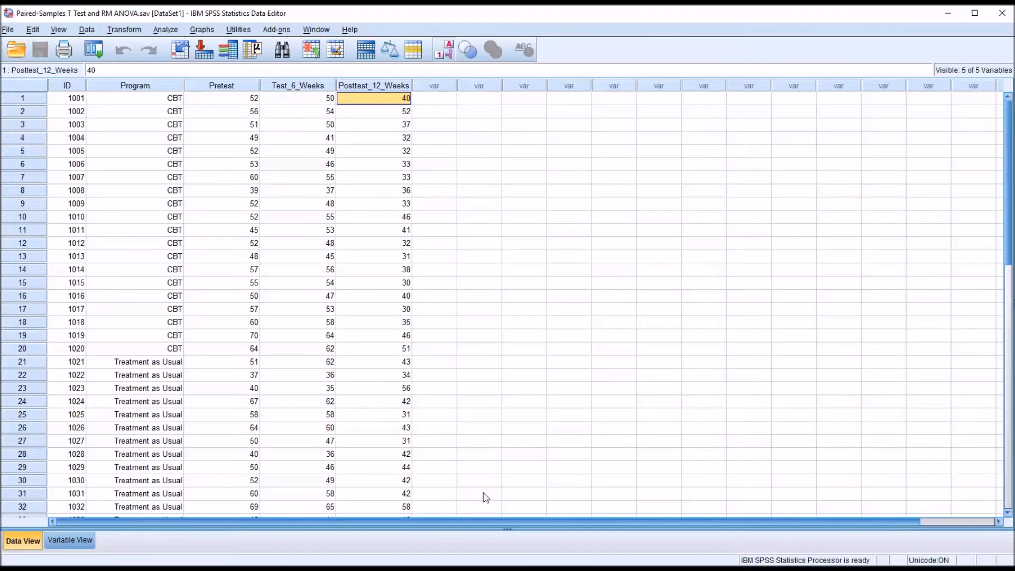
mouse_move(165, 29)
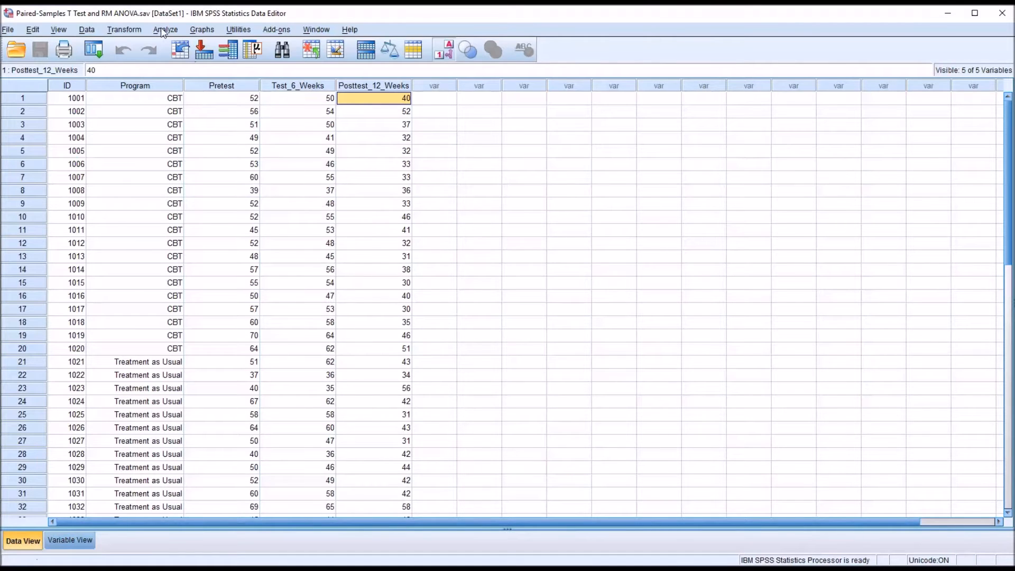
- Open Repeated Measures and enter within-subject factor 'time' with 3 levels
click(166, 30)
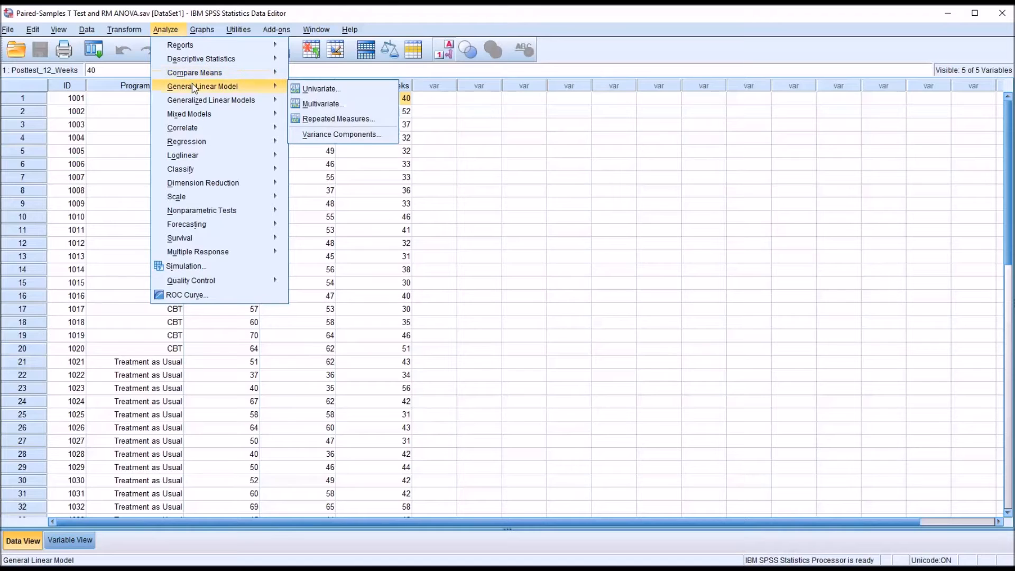
mouse_move(318, 89)
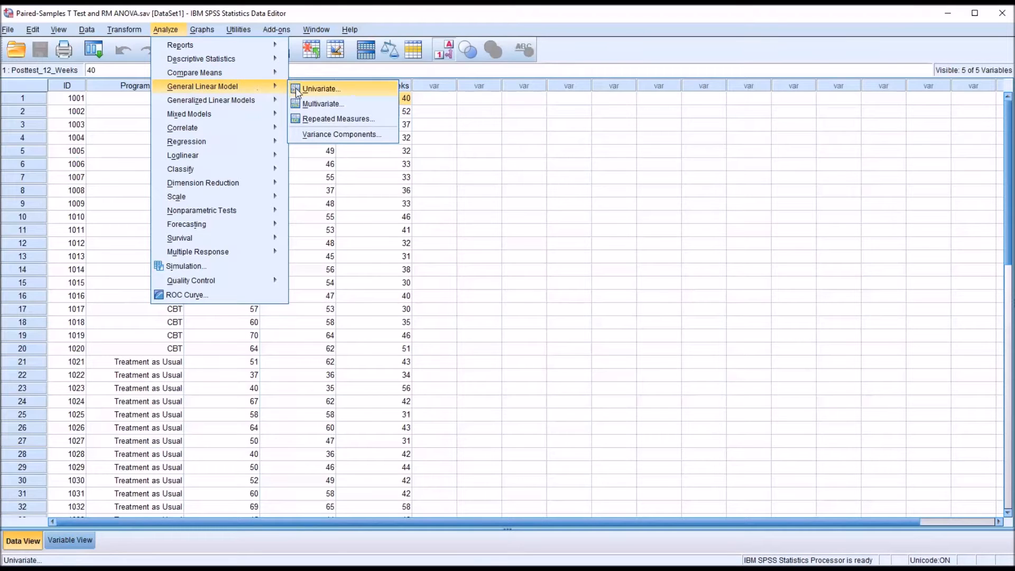
click(338, 119)
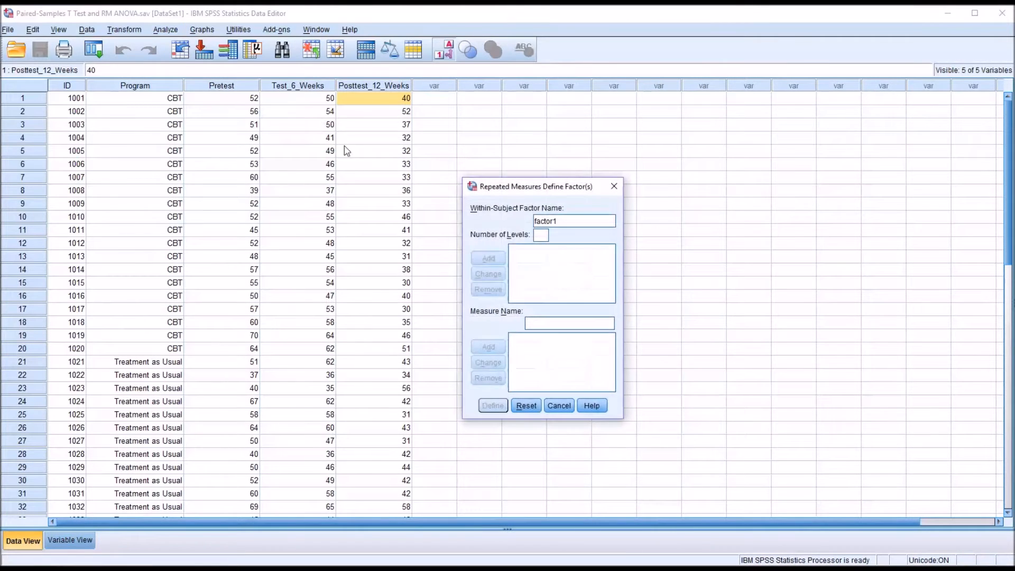
mouse_move(511, 205)
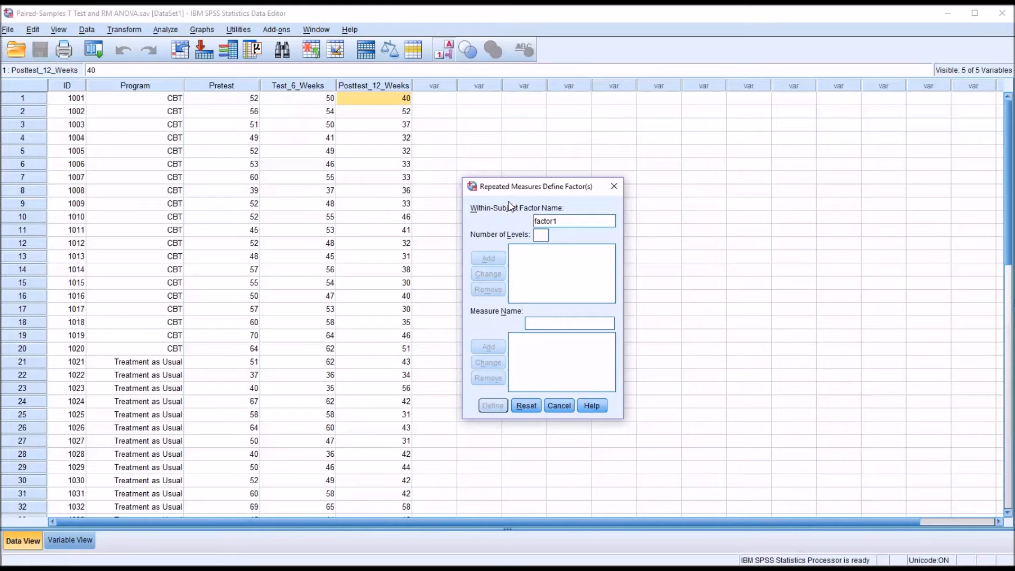
mouse_move(540, 196)
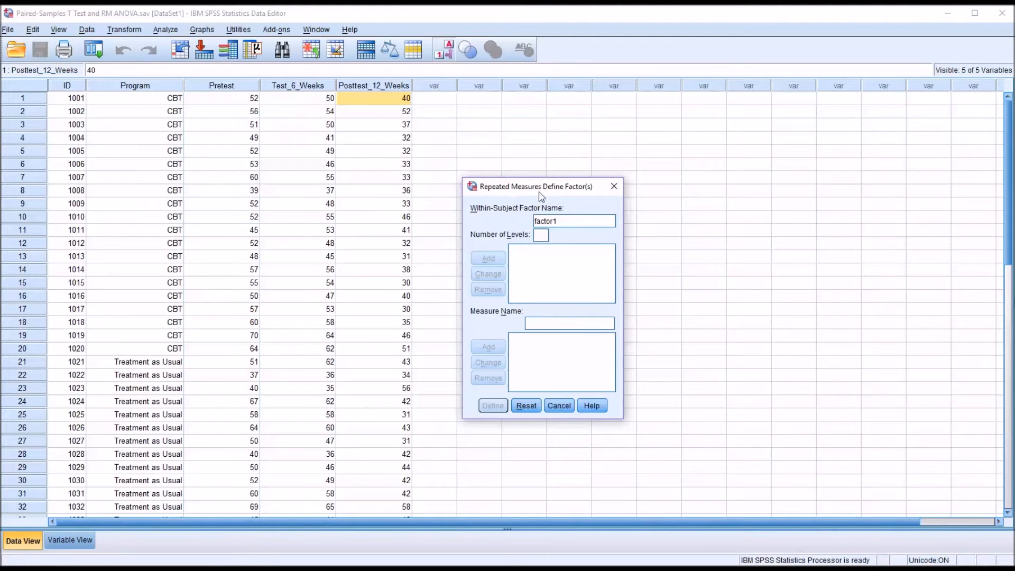
mouse_move(500, 198)
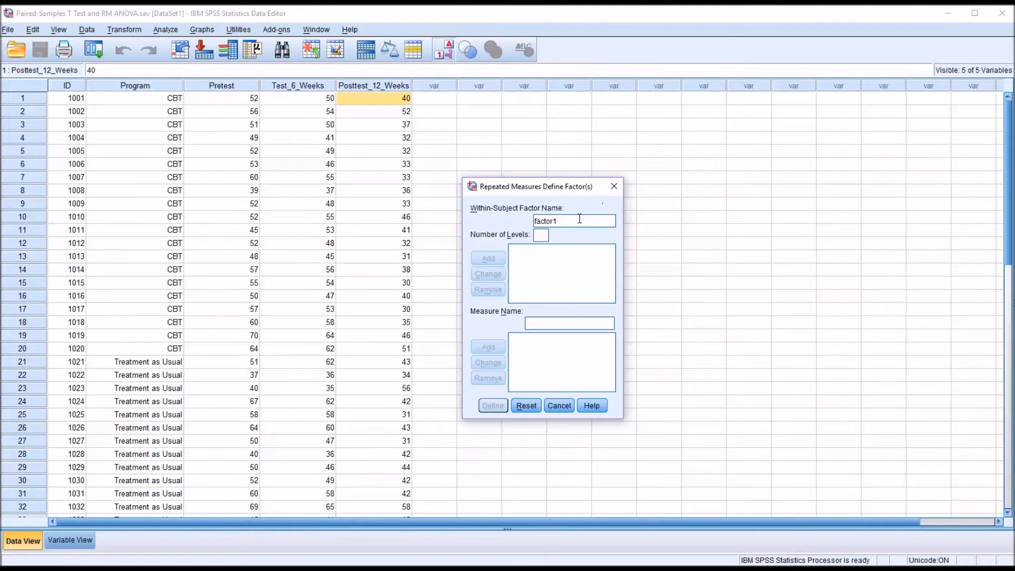
mouse_move(686, 504)
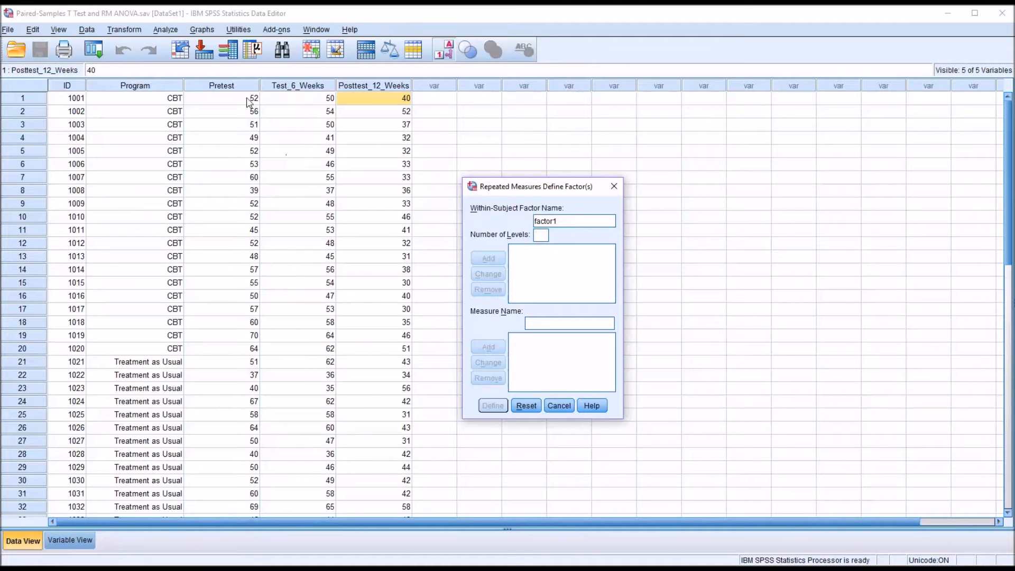
mouse_move(305, 104)
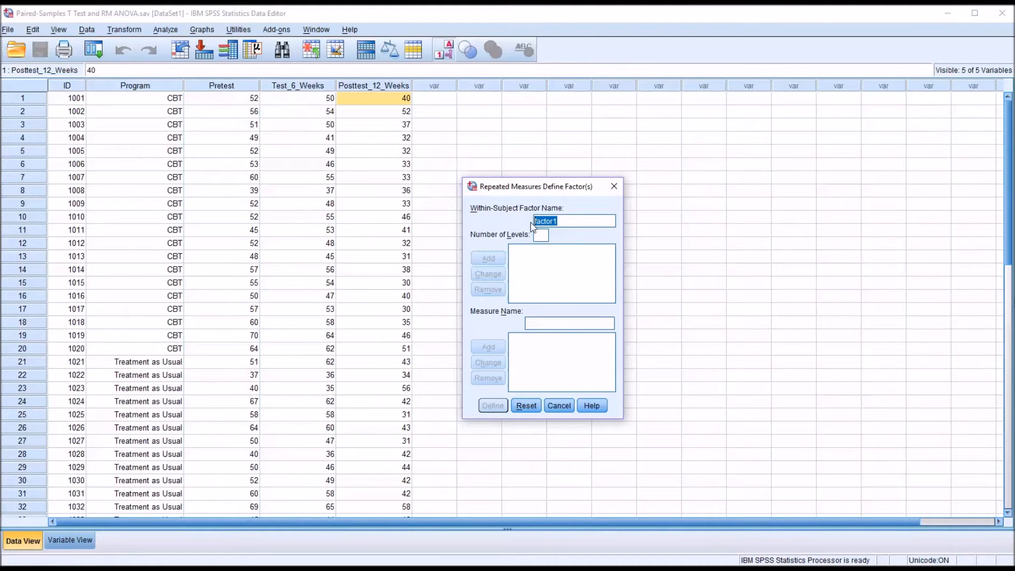
text(time)
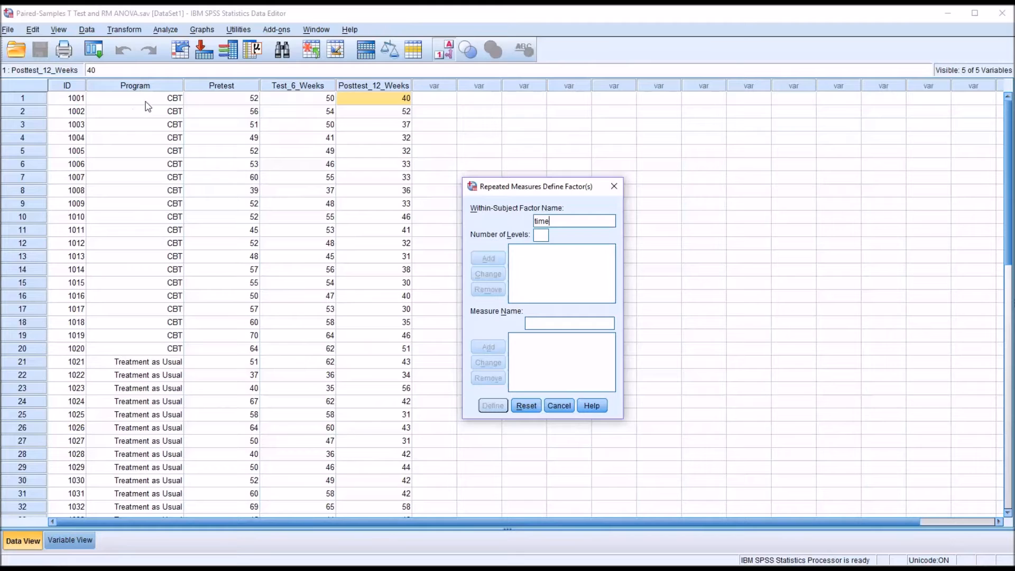
mouse_move(155, 120)
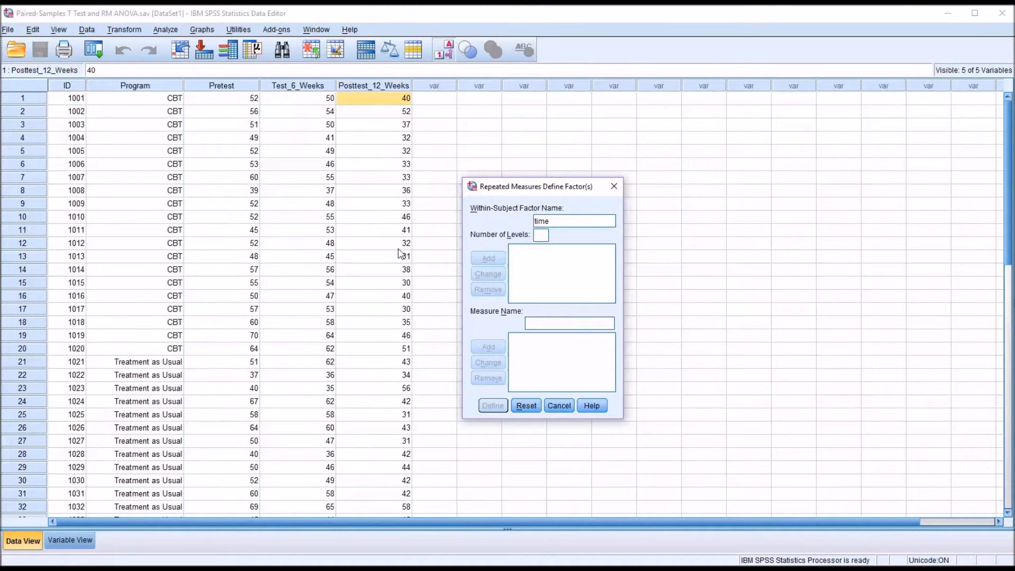
mouse_move(230, 89)
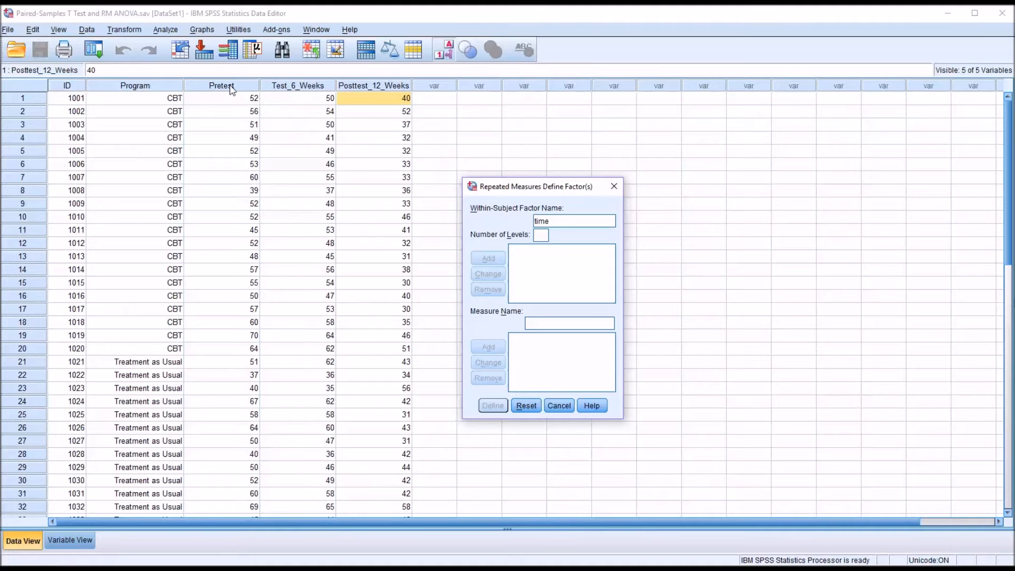
mouse_move(257, 100)
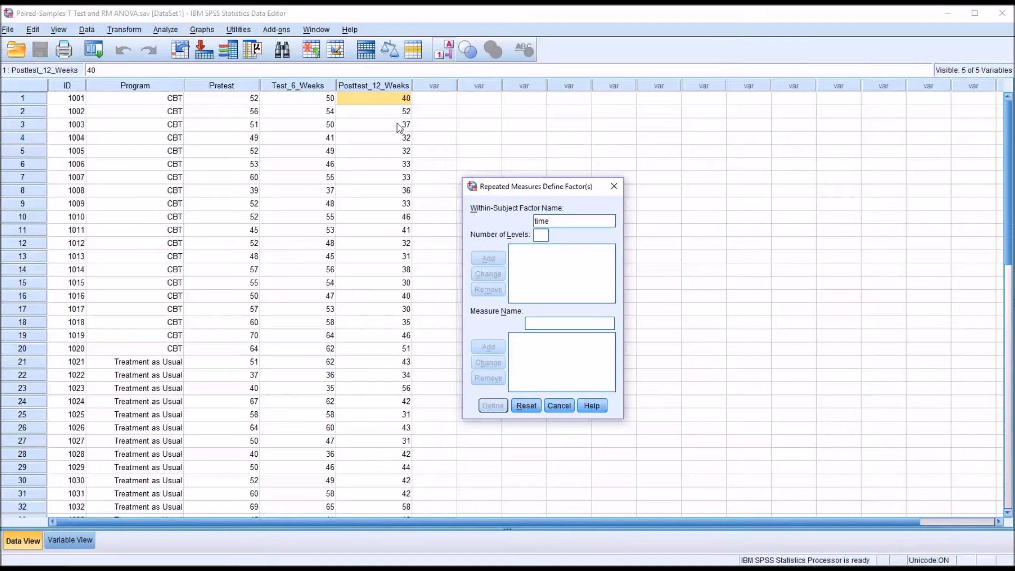
text(3)
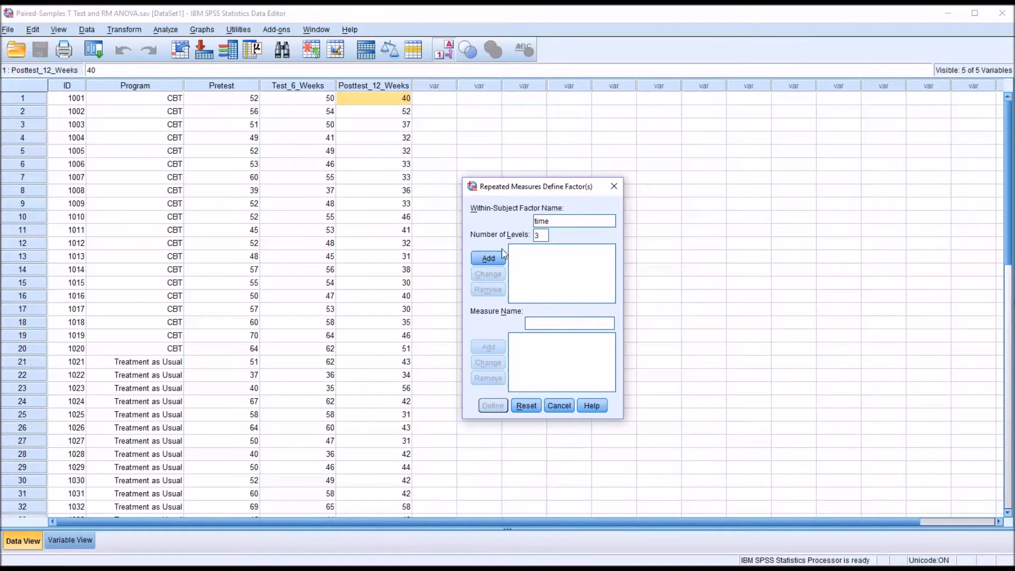
- Add time(3), assign Pretest, Test_6_Weeks, Posttest_12_Weeks as levels, and run the ANOVA
click(488, 259)
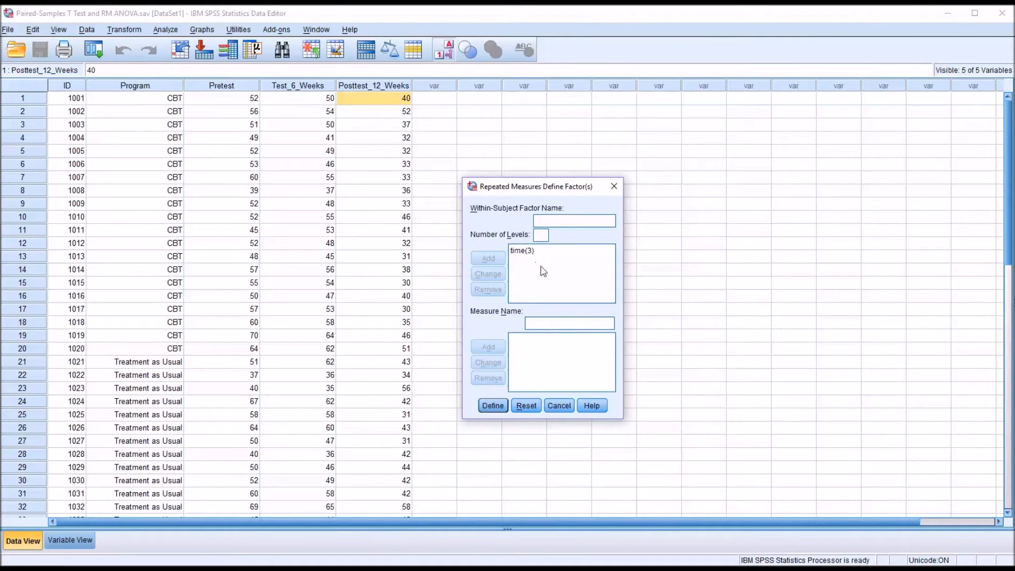
click(493, 405)
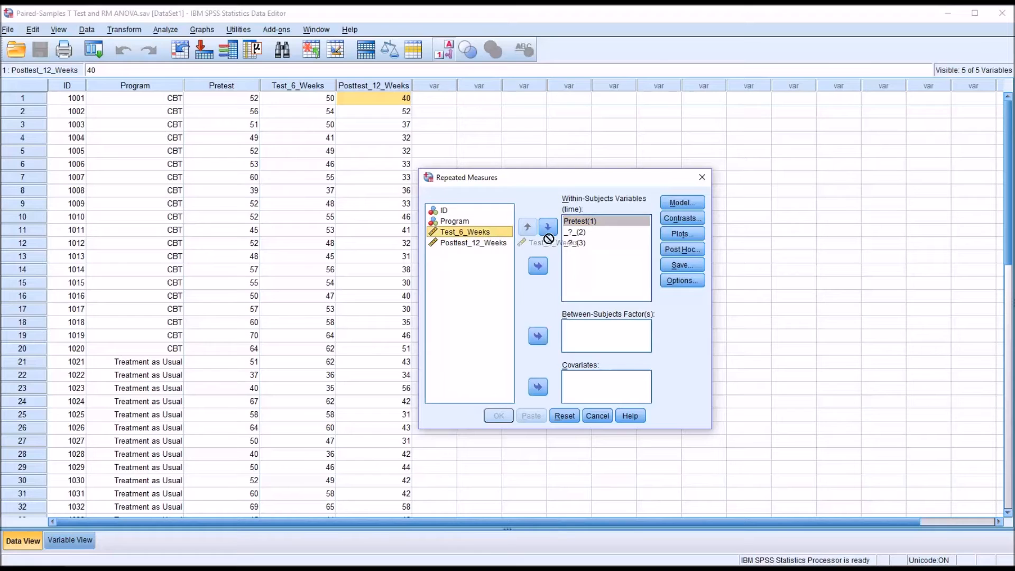
click(547, 225)
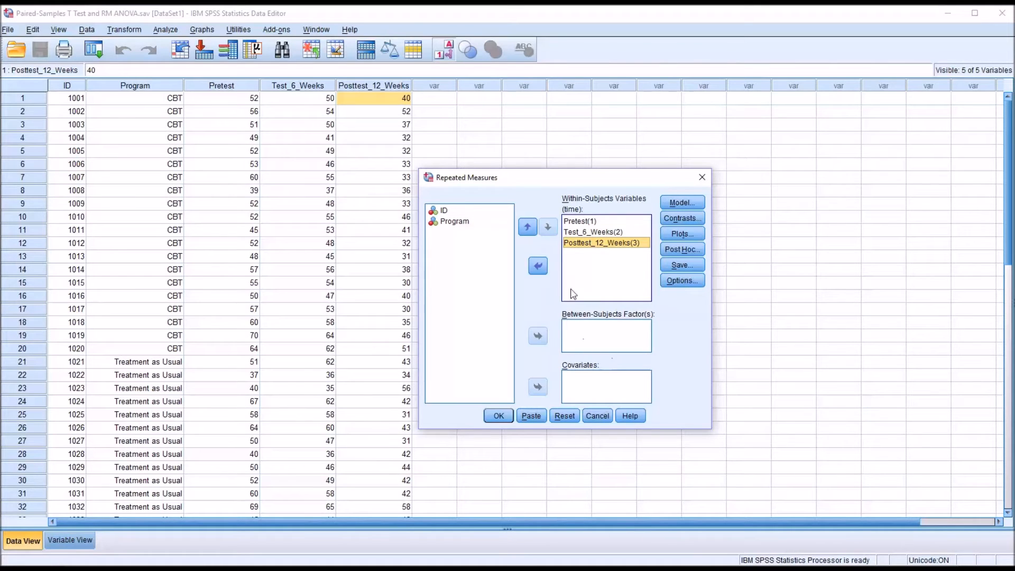
mouse_move(511, 266)
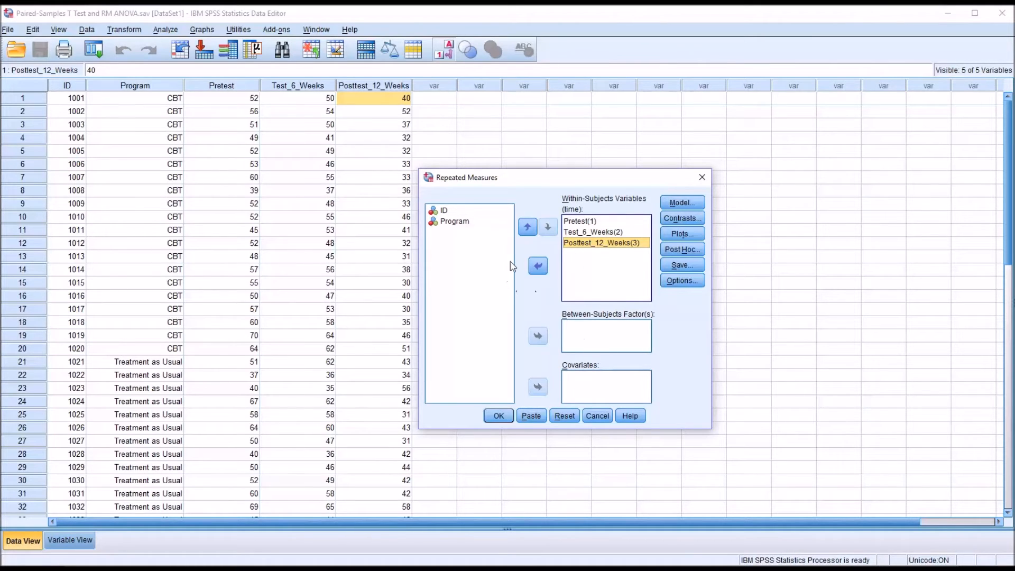
mouse_move(512, 274)
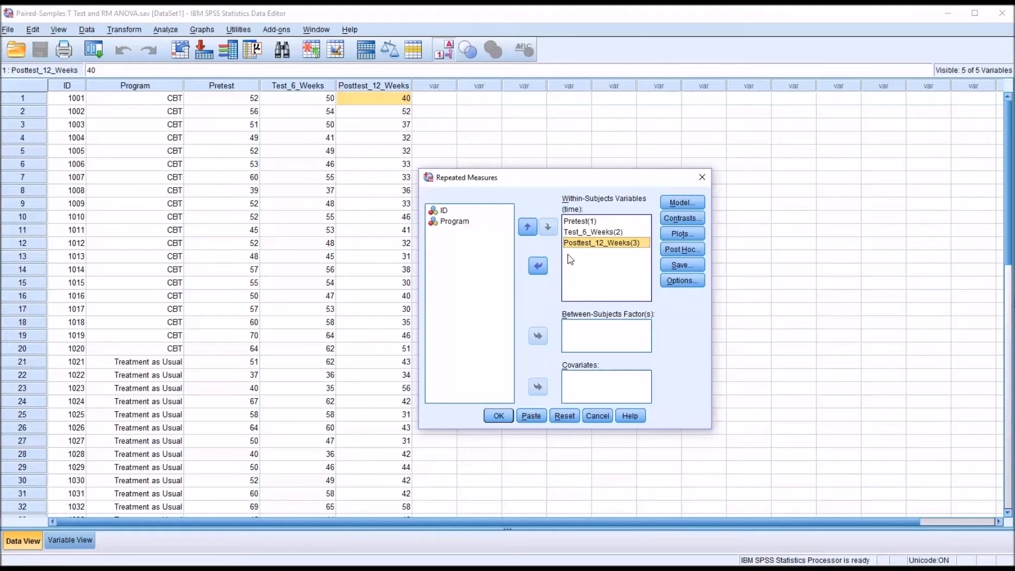
mouse_move(550, 311)
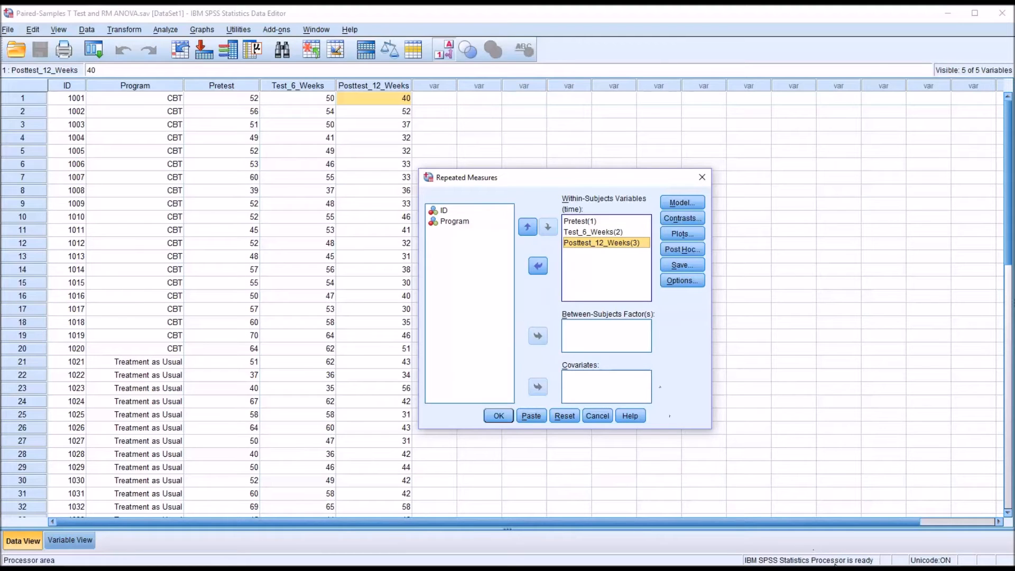
mouse_move(681, 234)
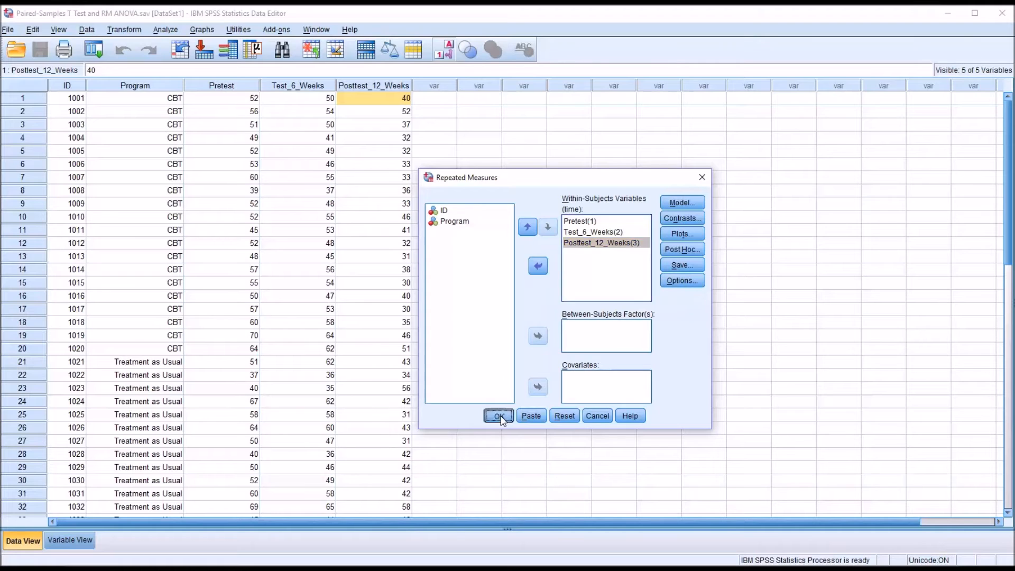
click(498, 415)
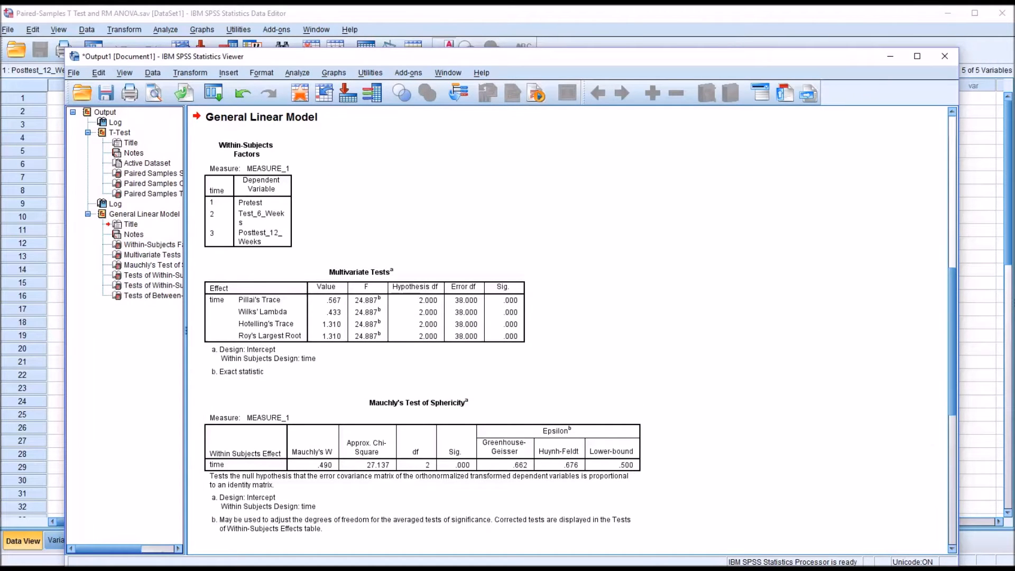
- Scroll through the output to Tests of Within-Subjects Effects (F = 43.313, p < .001)
scroll(down, 3)
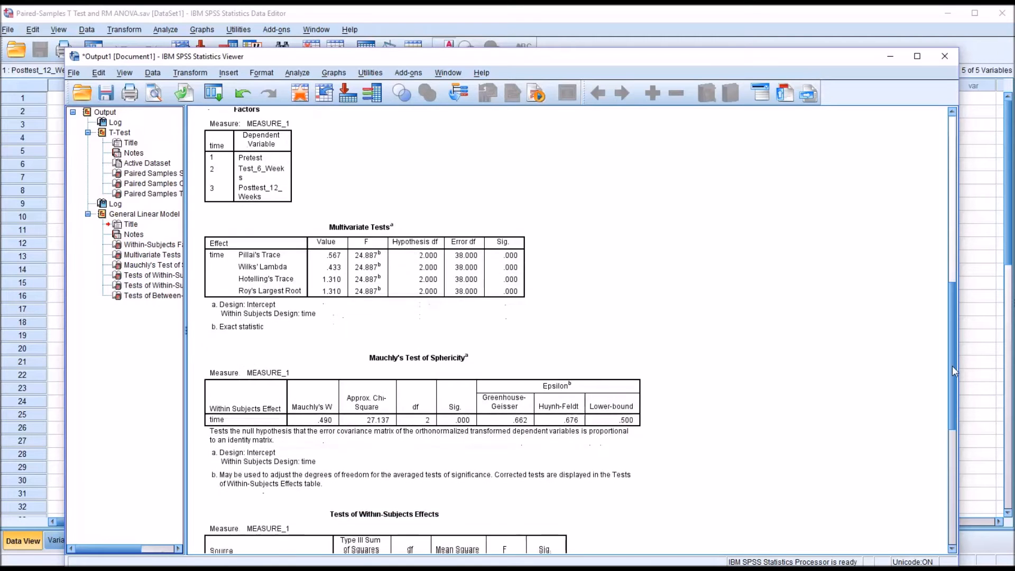
scroll(down, 3)
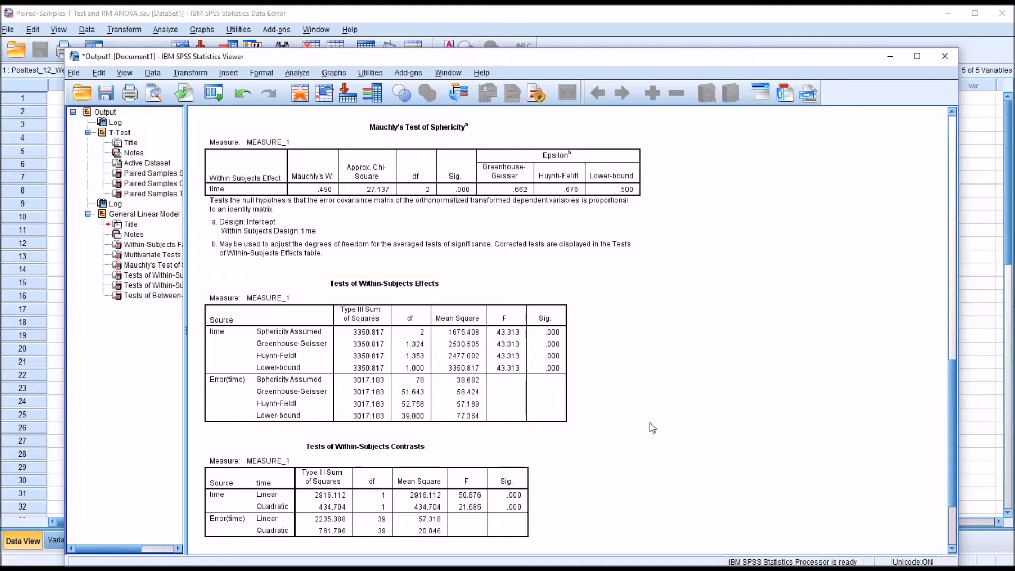
mouse_move(594, 350)
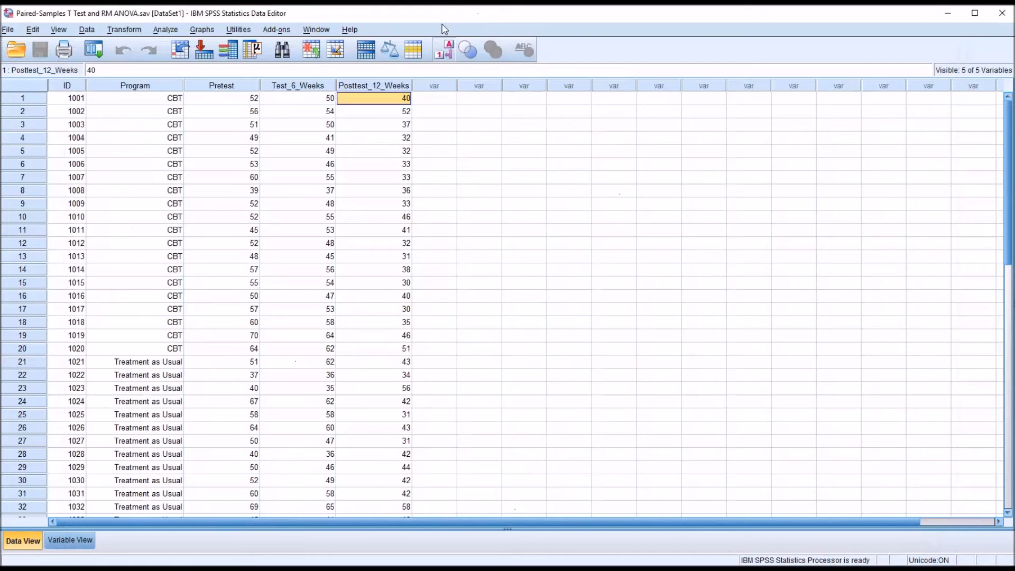
- Rerun Repeated Measures on time with Program as a between-subjects factor
click(165, 29)
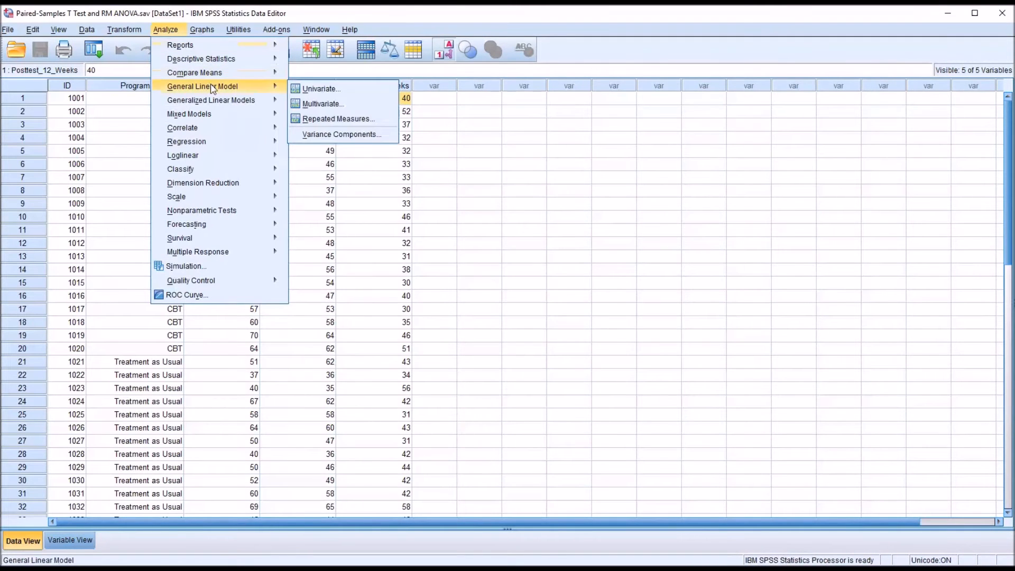
mouse_move(322, 103)
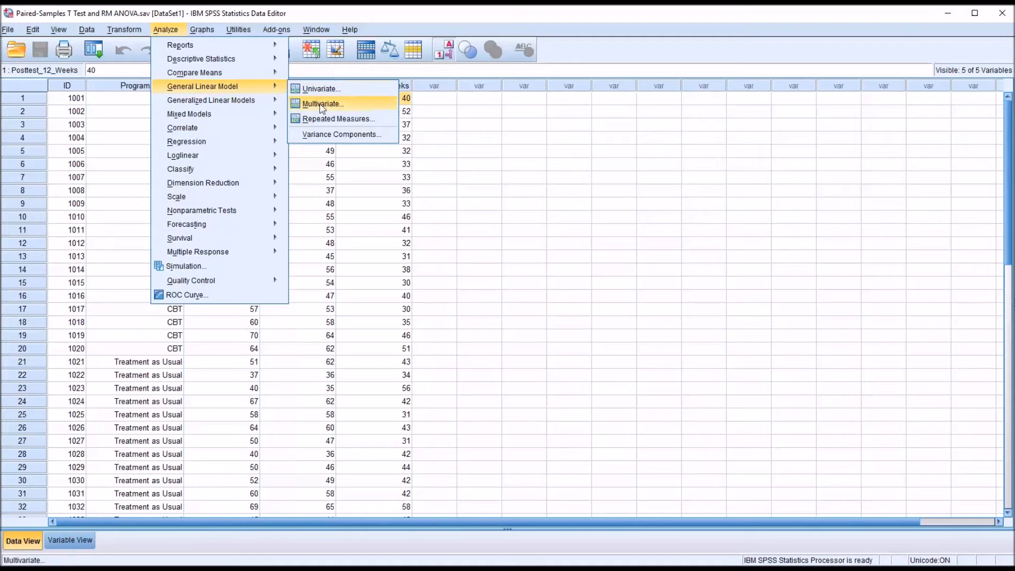
click(338, 118)
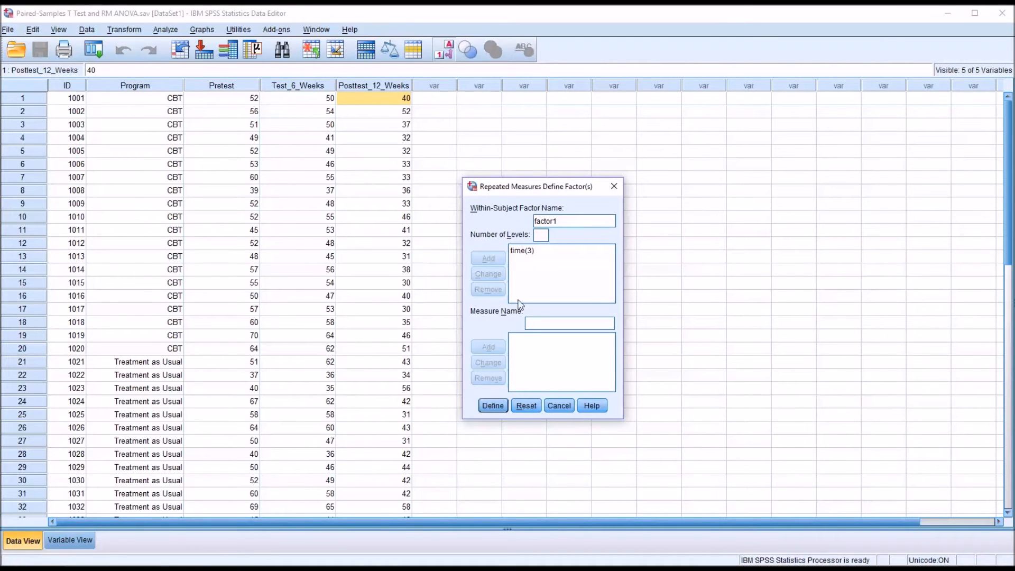
click(492, 405)
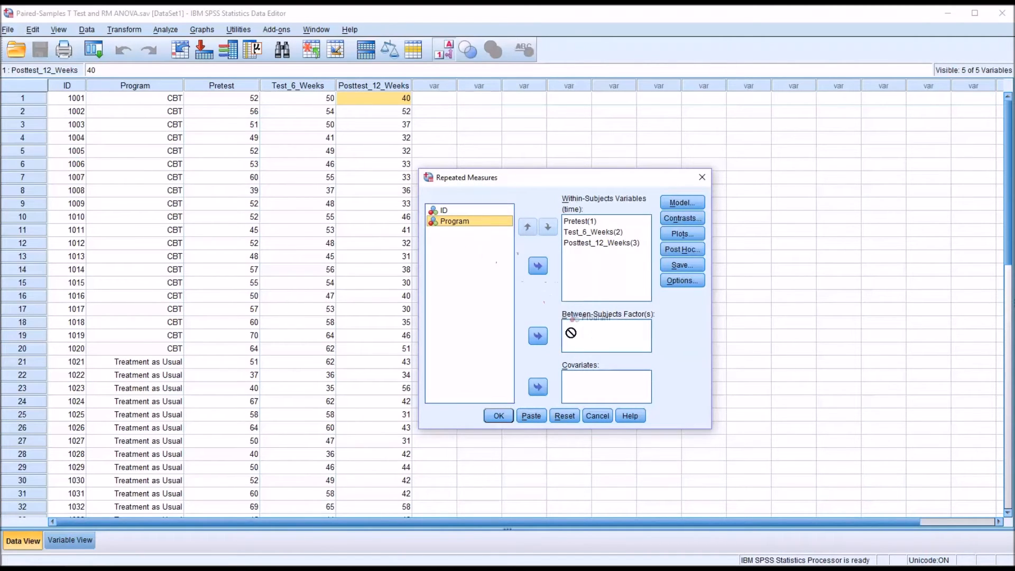
click(538, 335)
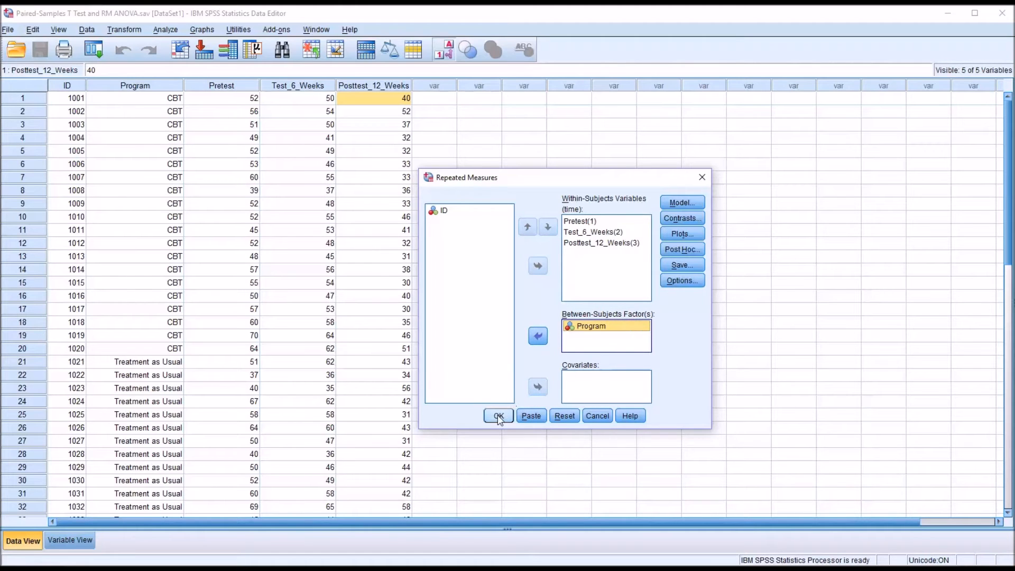
click(498, 415)
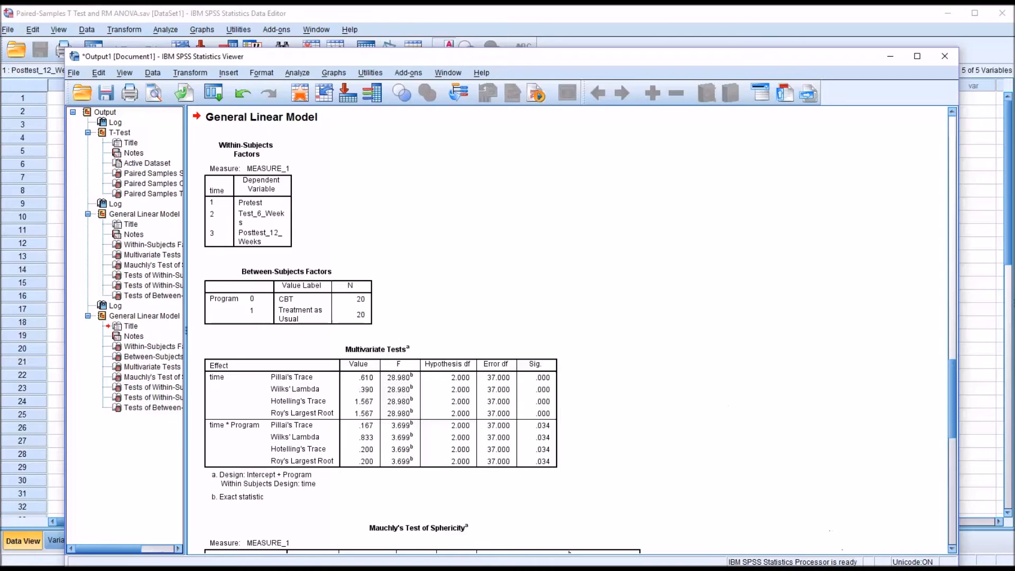
- Select Multivariate Tests, Mauchly's Test and Within-Subjects Effects tables (time × Program F = 6.328)
click(528, 389)
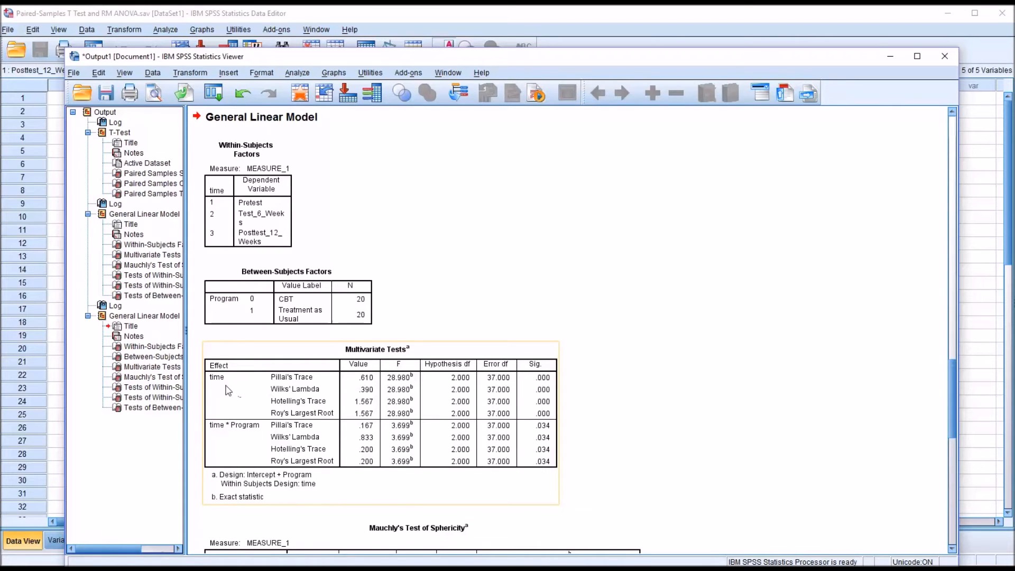
mouse_move(221, 436)
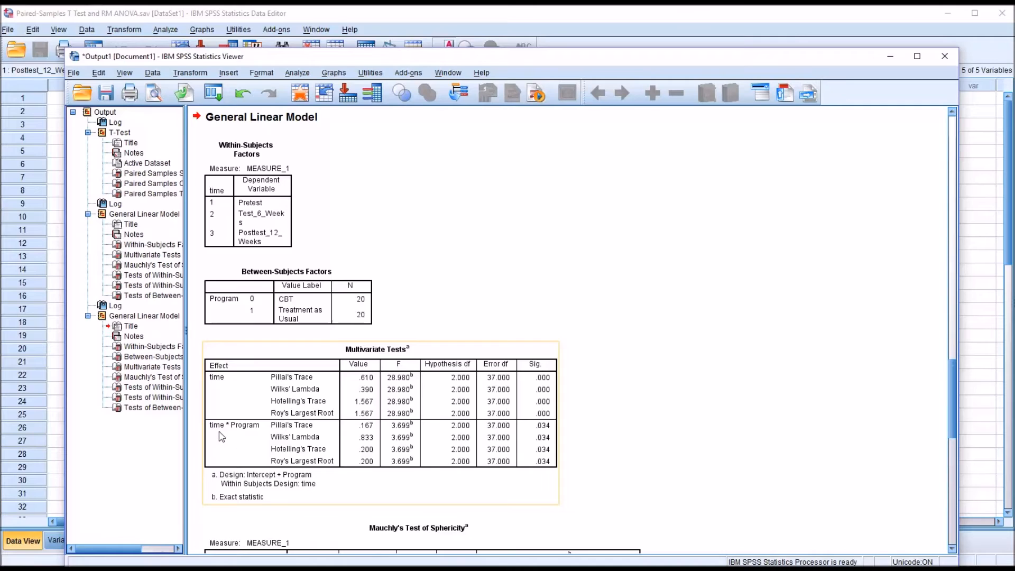
mouse_move(547, 438)
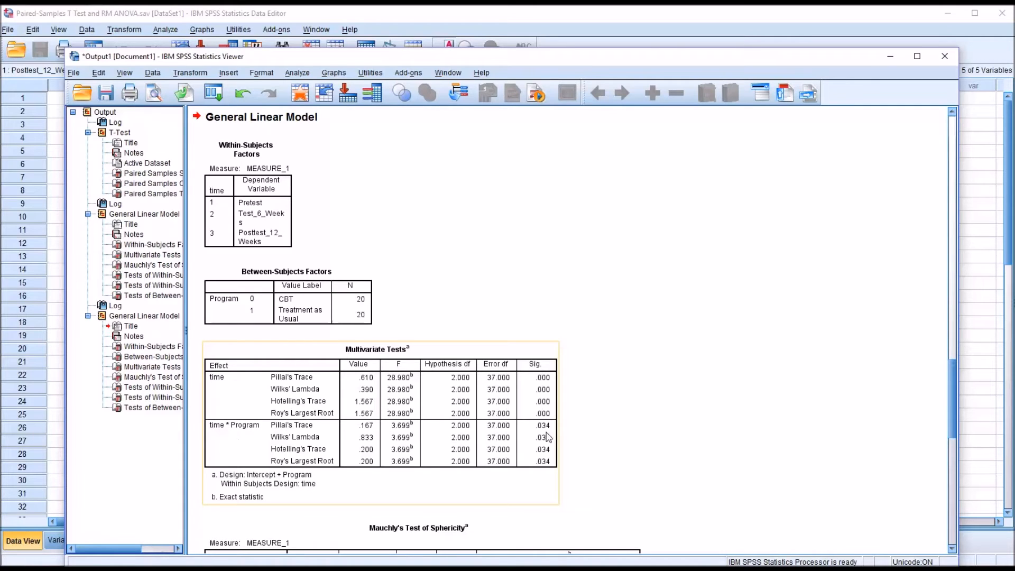
mouse_move(540, 438)
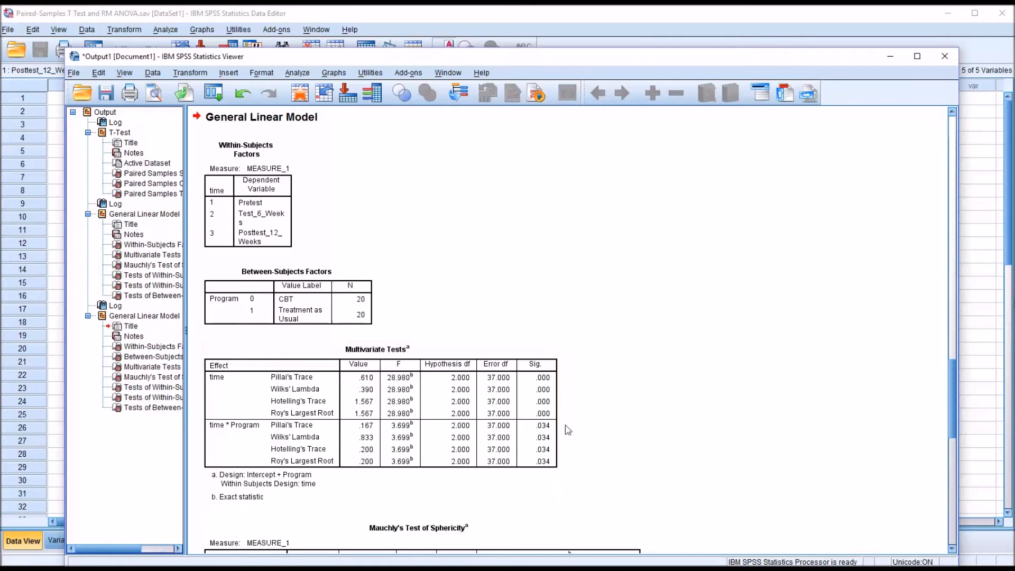
mouse_move(834, 535)
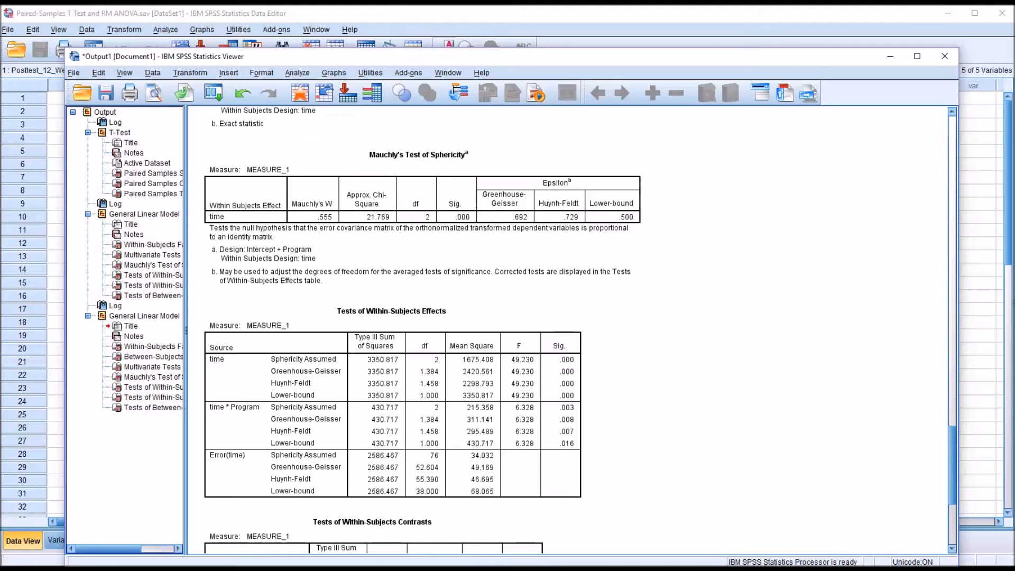
click(392, 310)
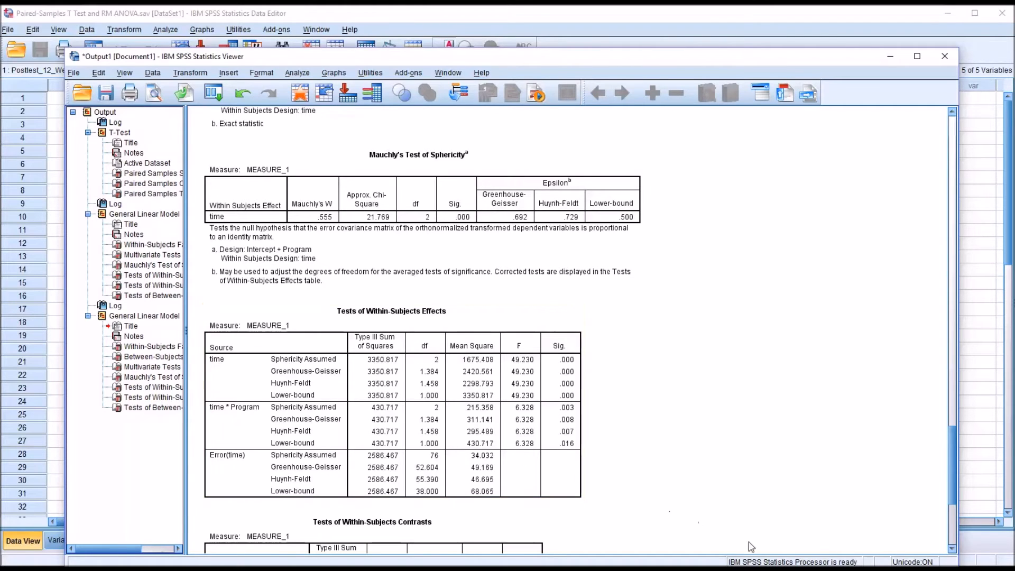
click(392, 401)
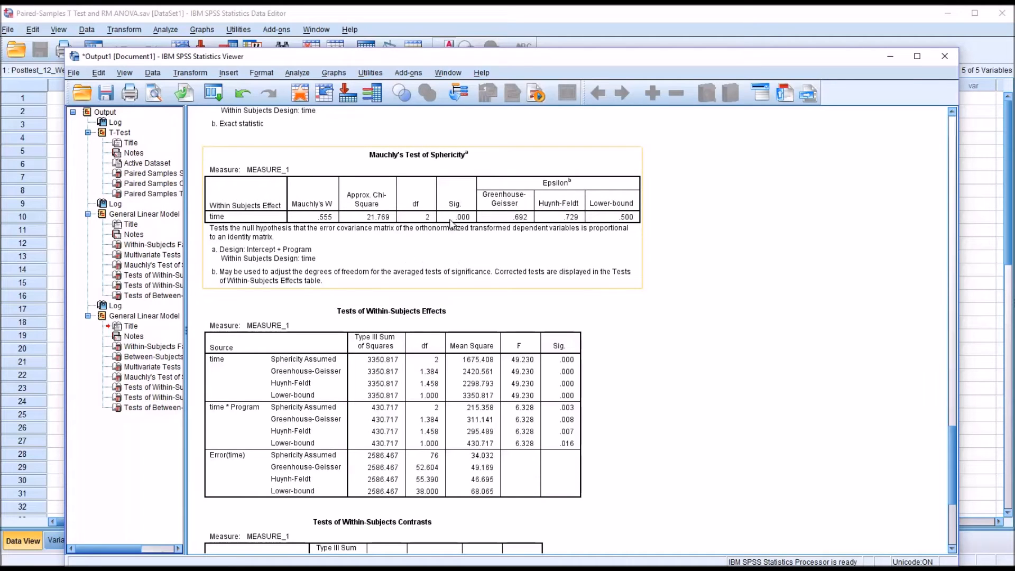
click(444, 408)
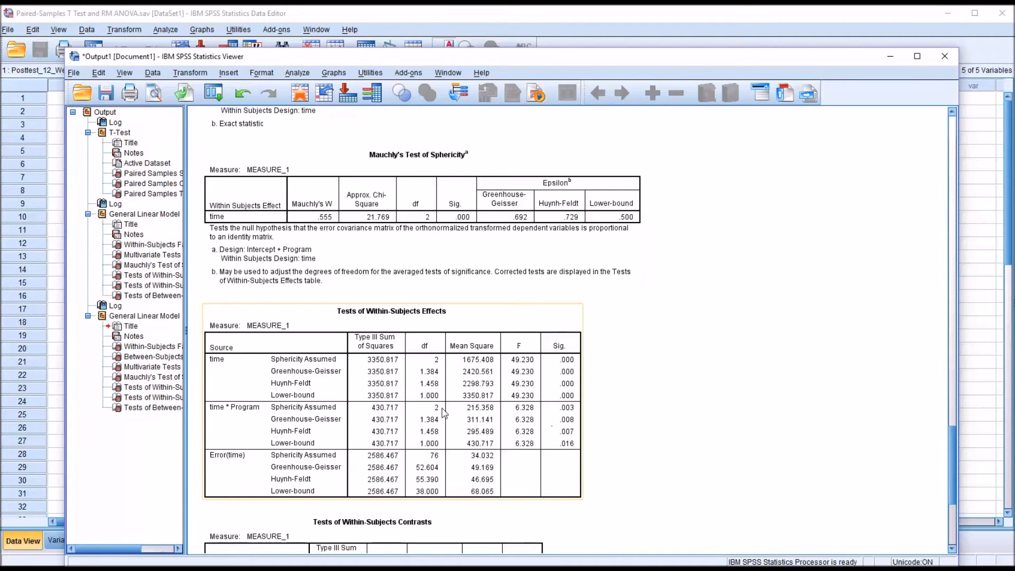
mouse_move(381, 364)
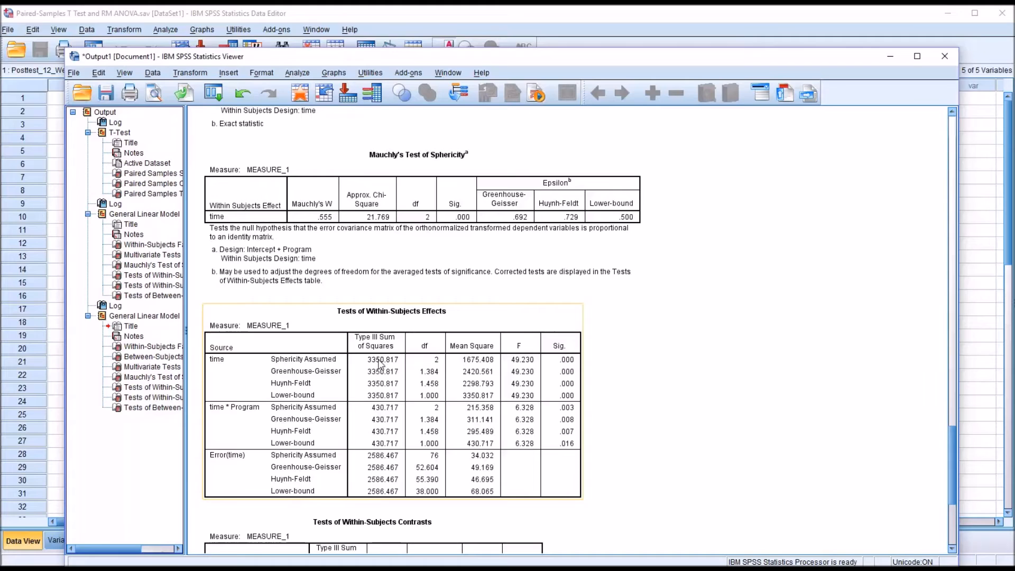
mouse_move(482, 389)
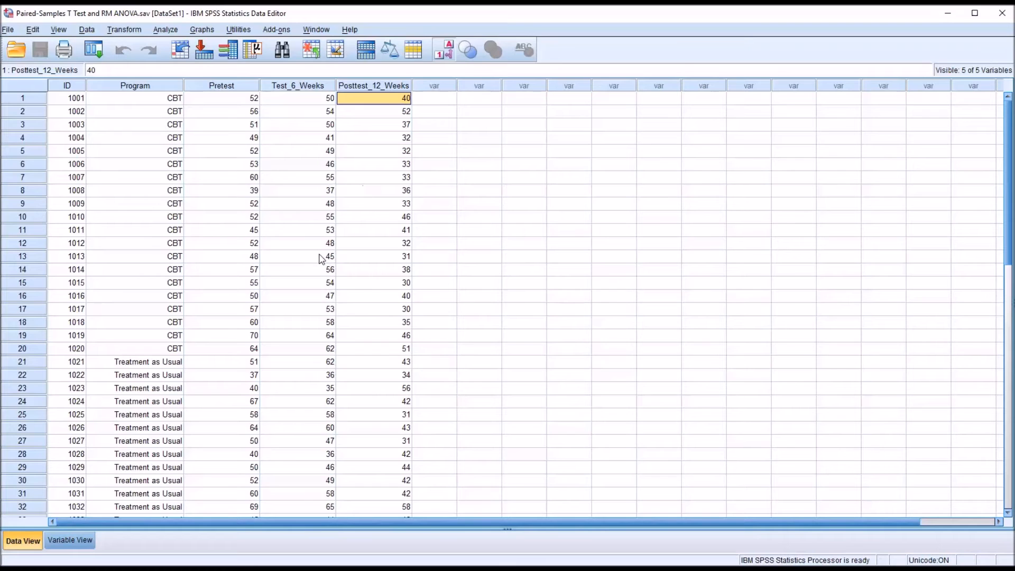
mouse_move(313, 342)
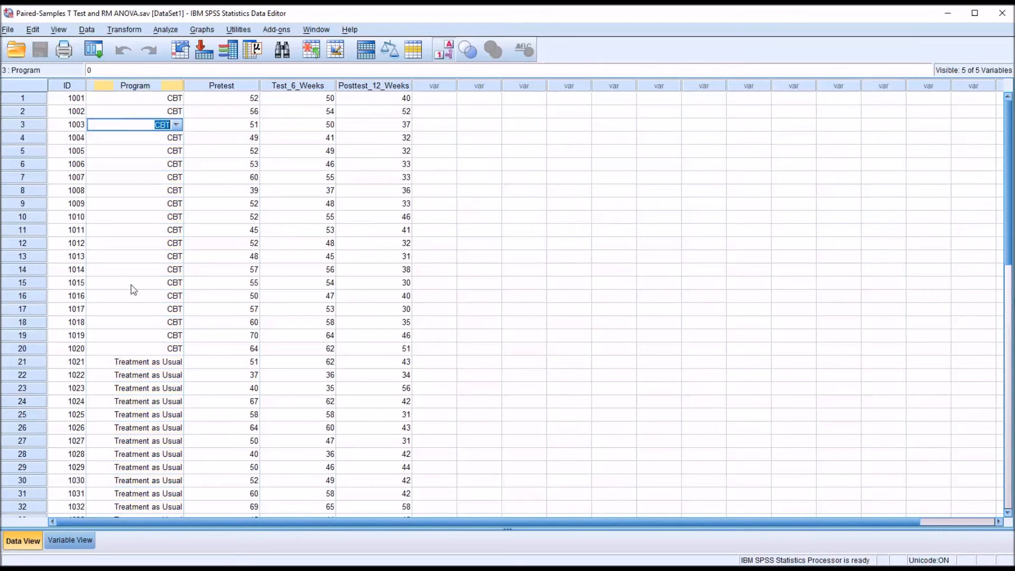
click(148, 361)
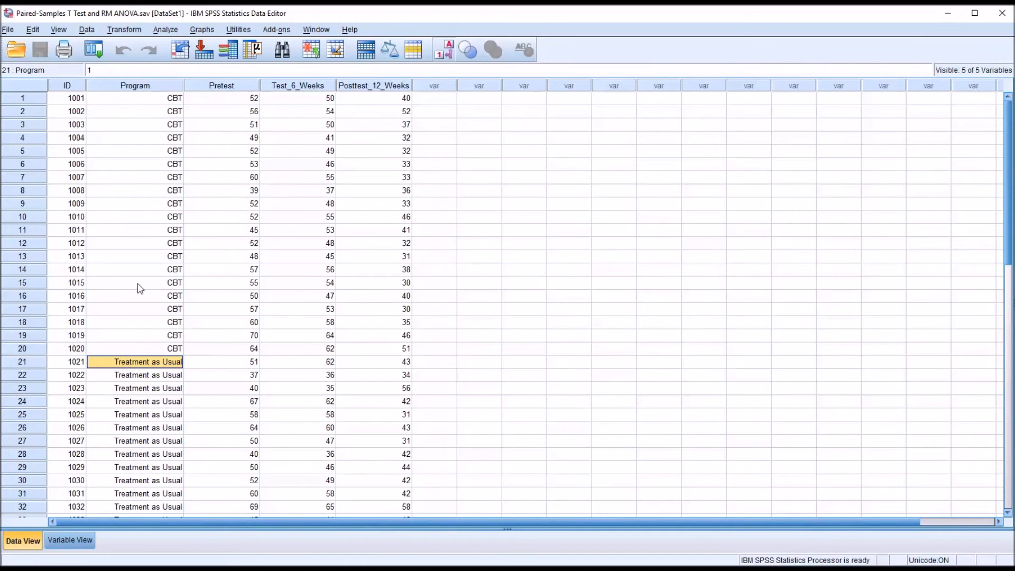
mouse_move(138, 282)
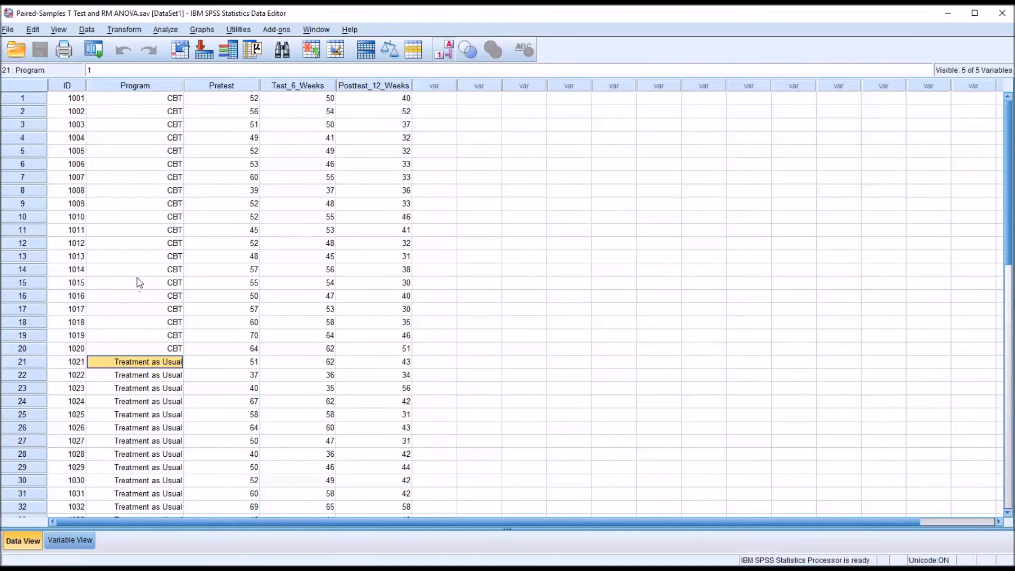
mouse_move(776, 540)
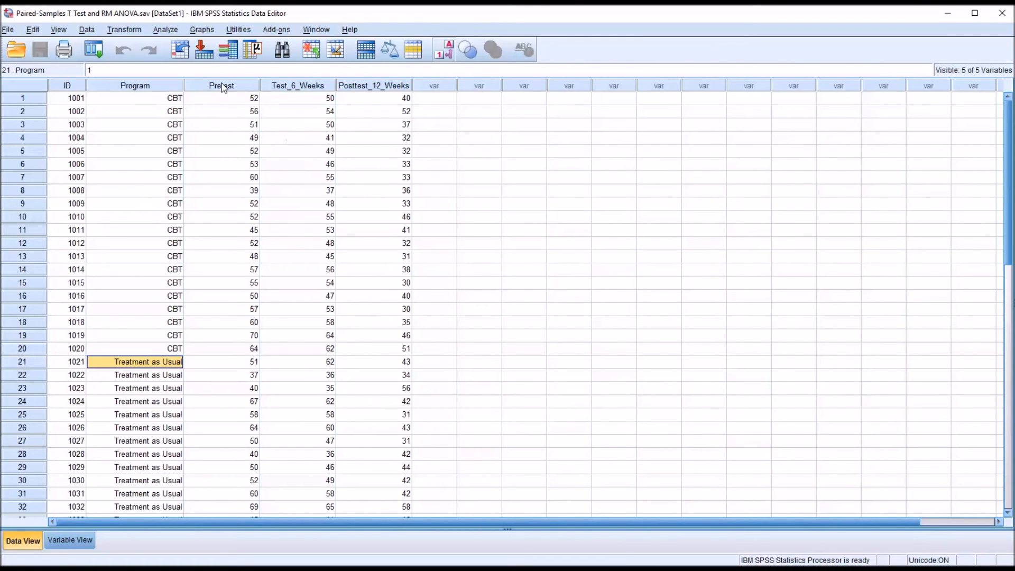
click(297, 85)
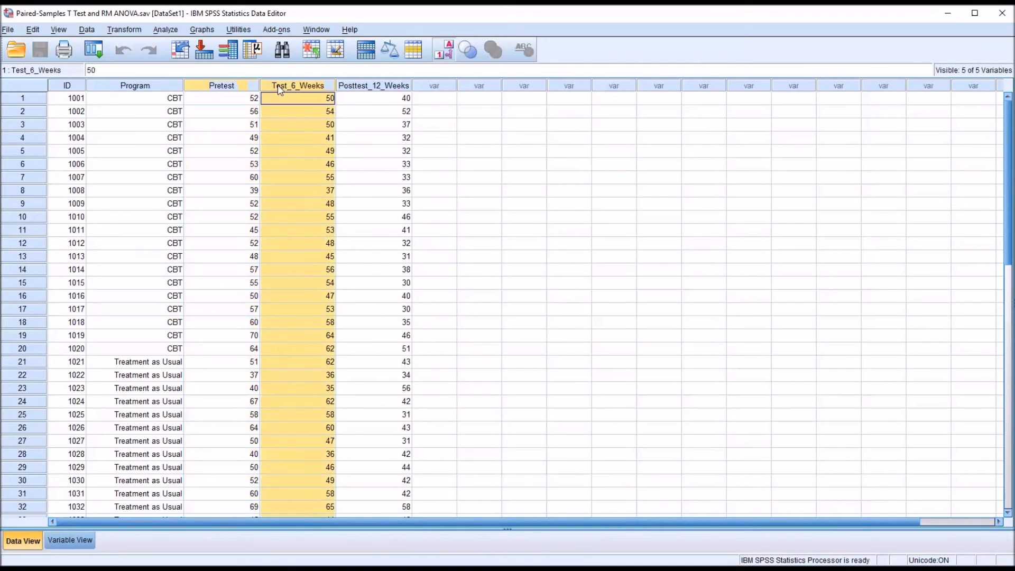
click(221, 98)
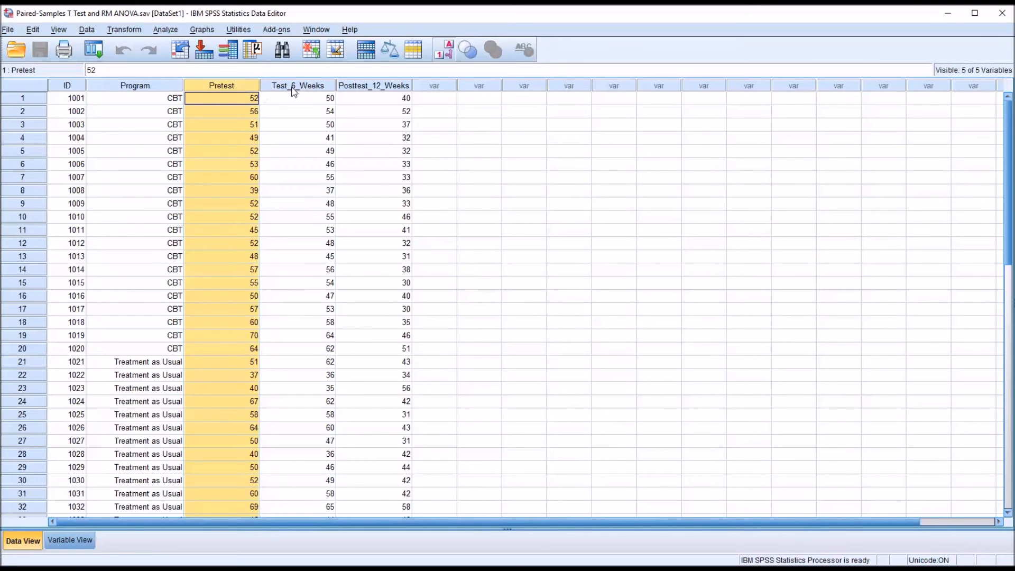
click(373, 98)
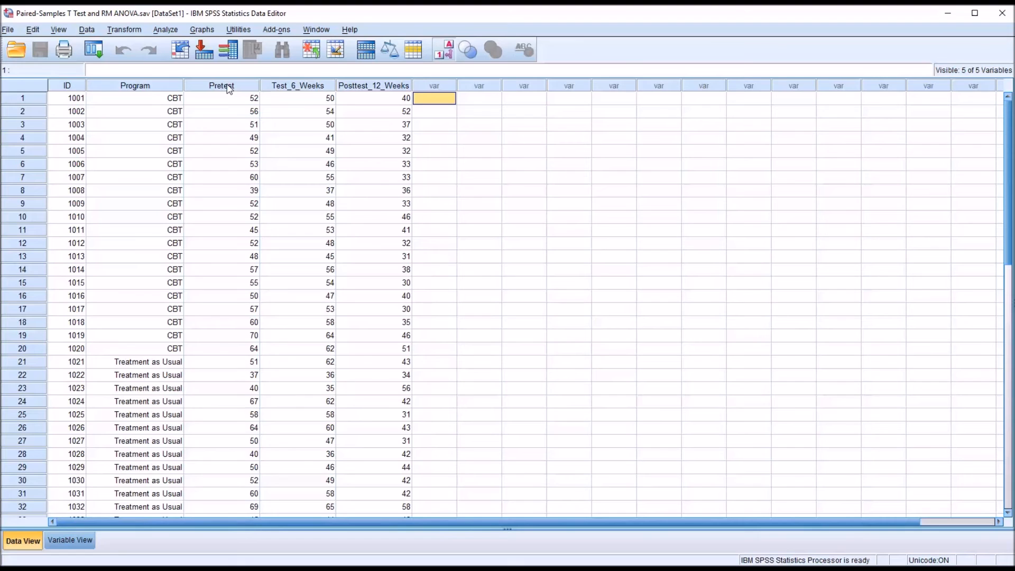
click(297, 85)
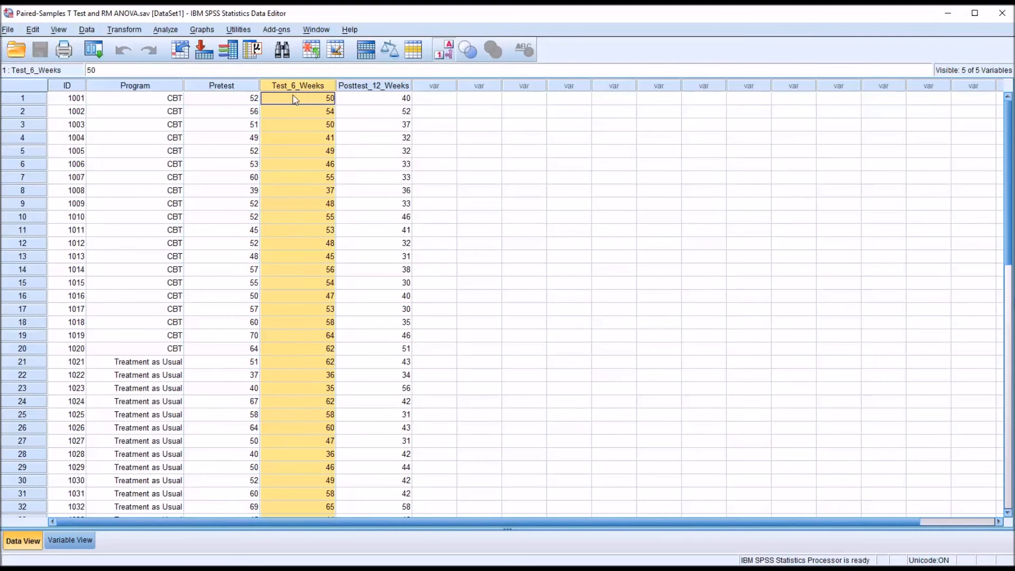
mouse_move(305, 102)
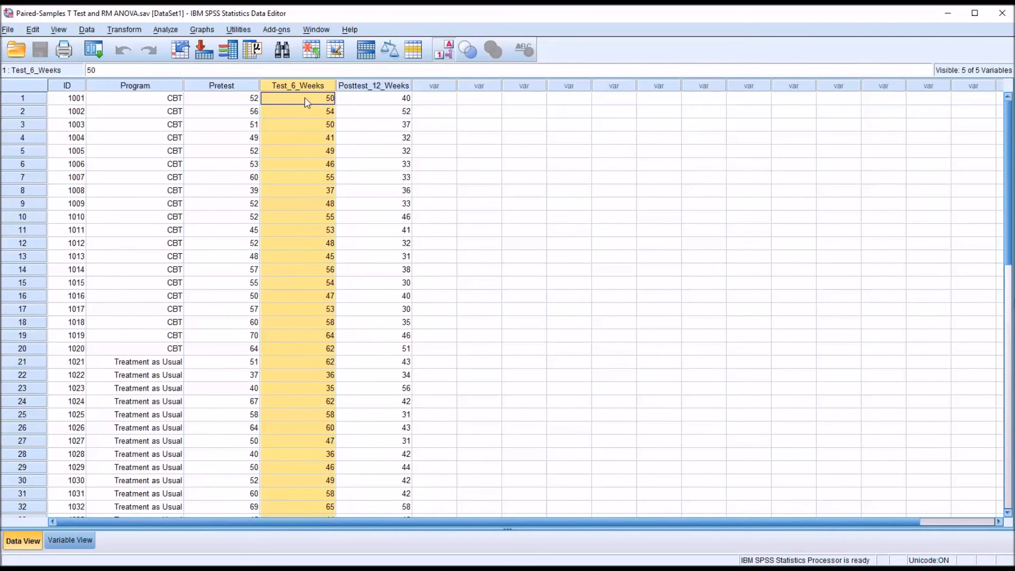
click(135, 98)
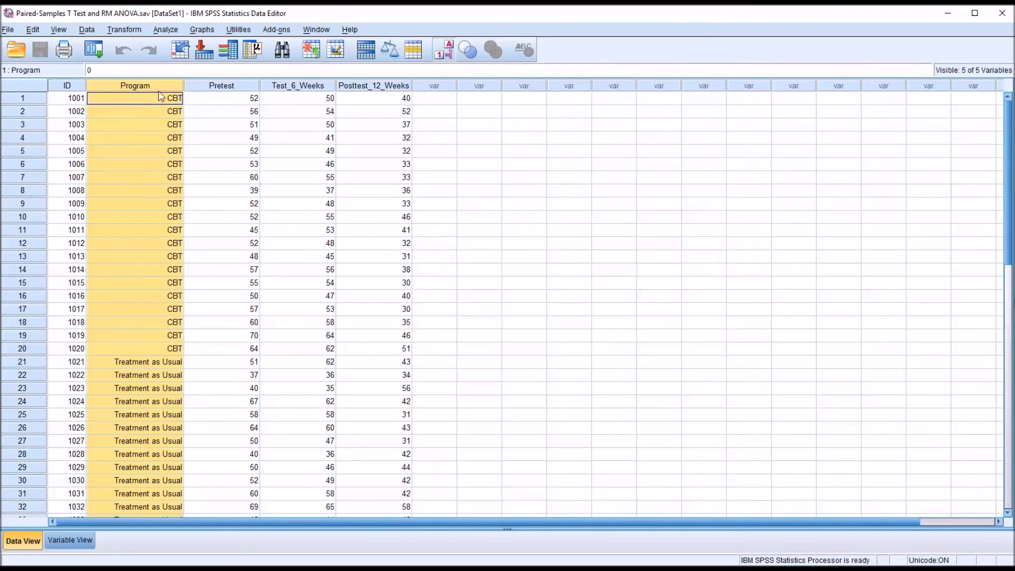
click(374, 98)
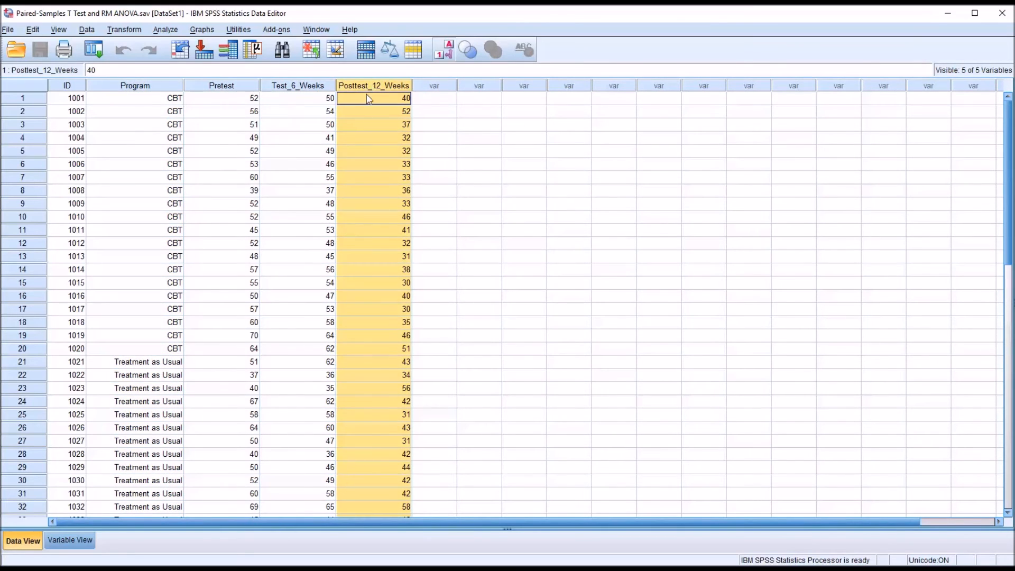
click(221, 97)
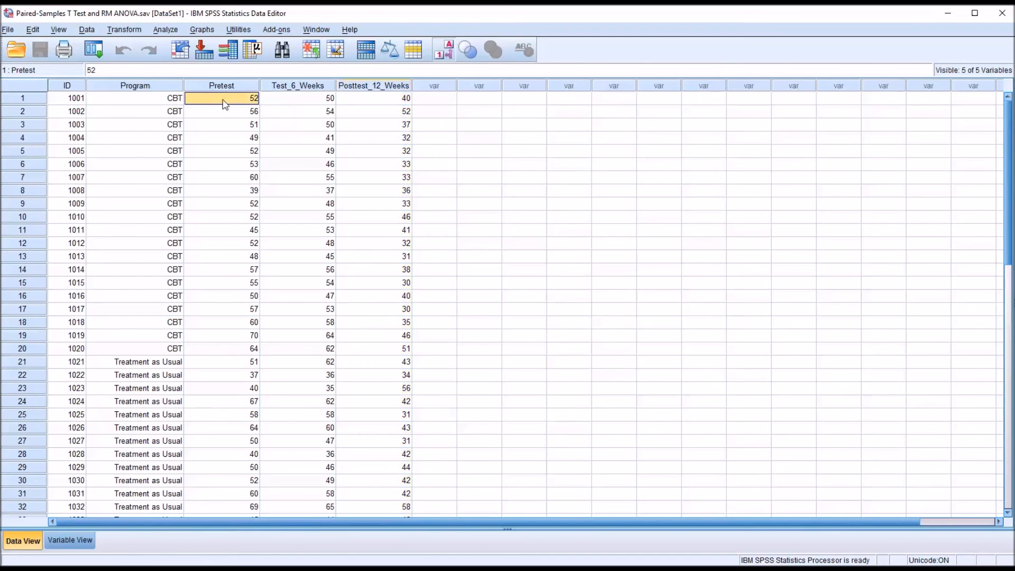
mouse_move(213, 114)
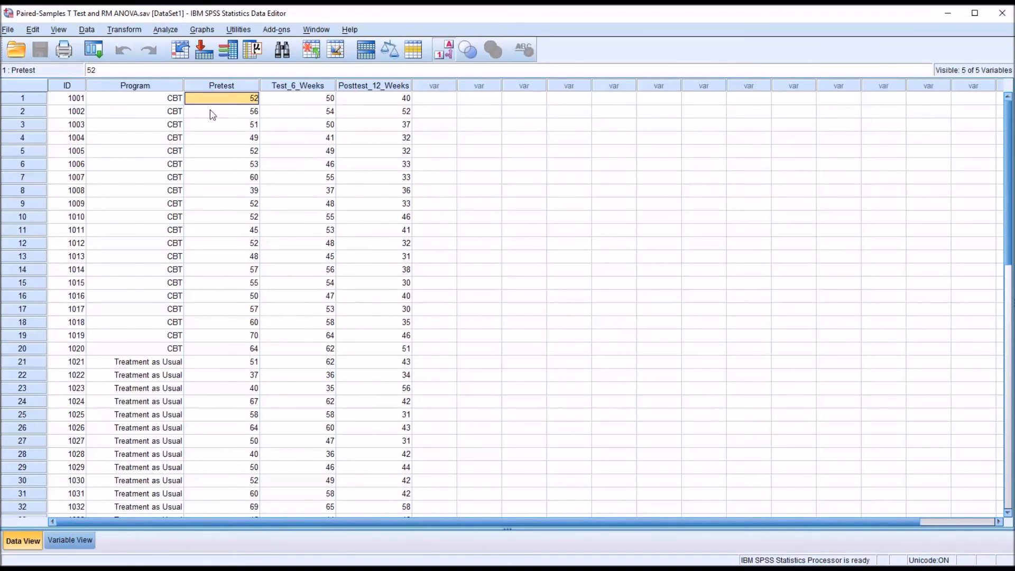
mouse_move(290, 110)
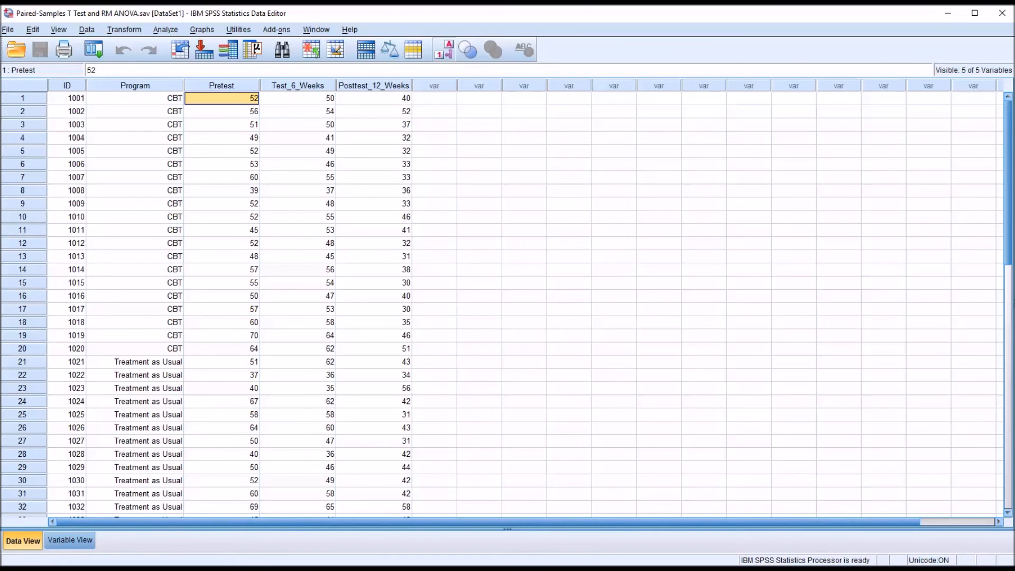
mouse_move(231, 145)
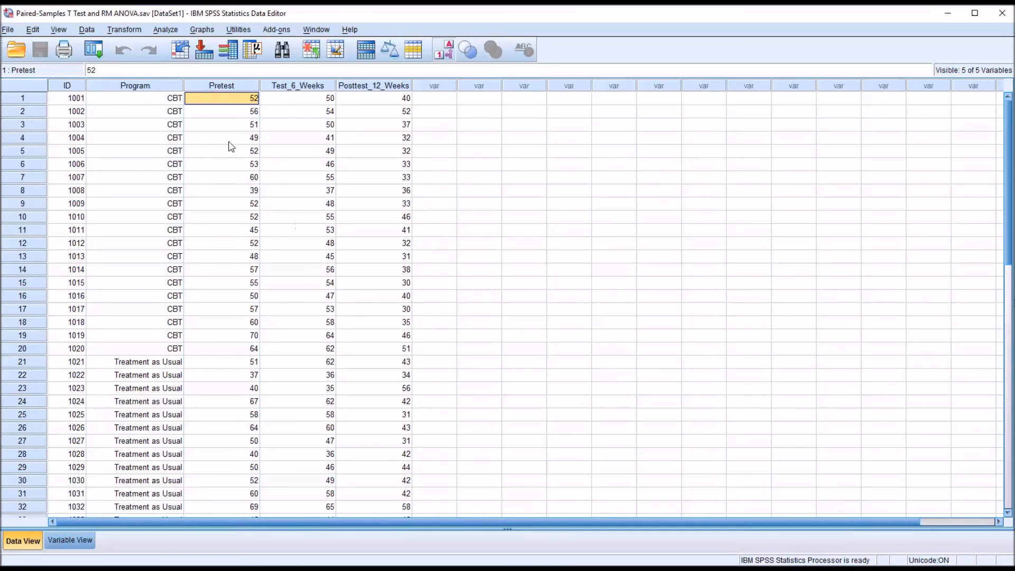
mouse_move(227, 102)
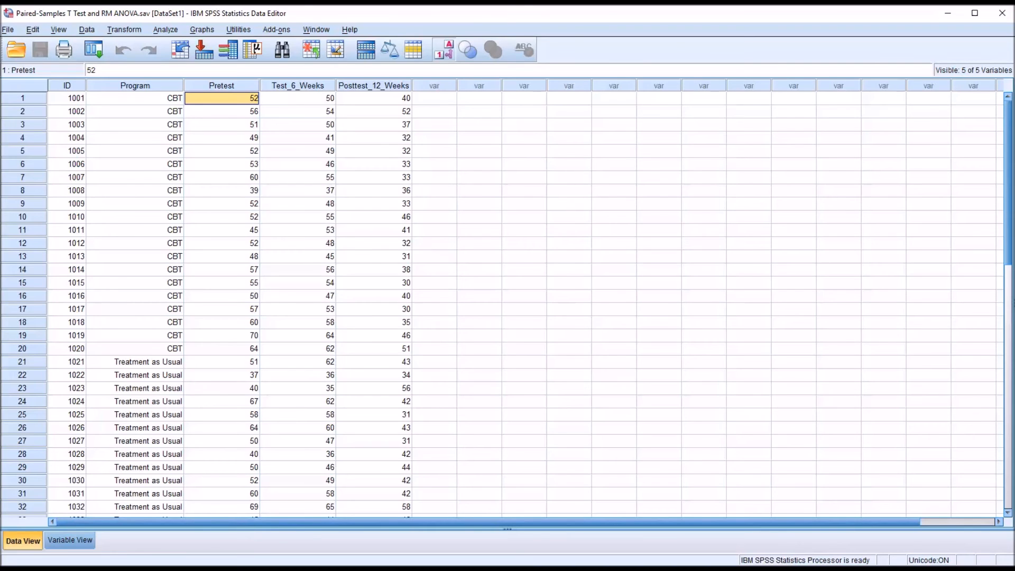
mouse_move(241, 199)
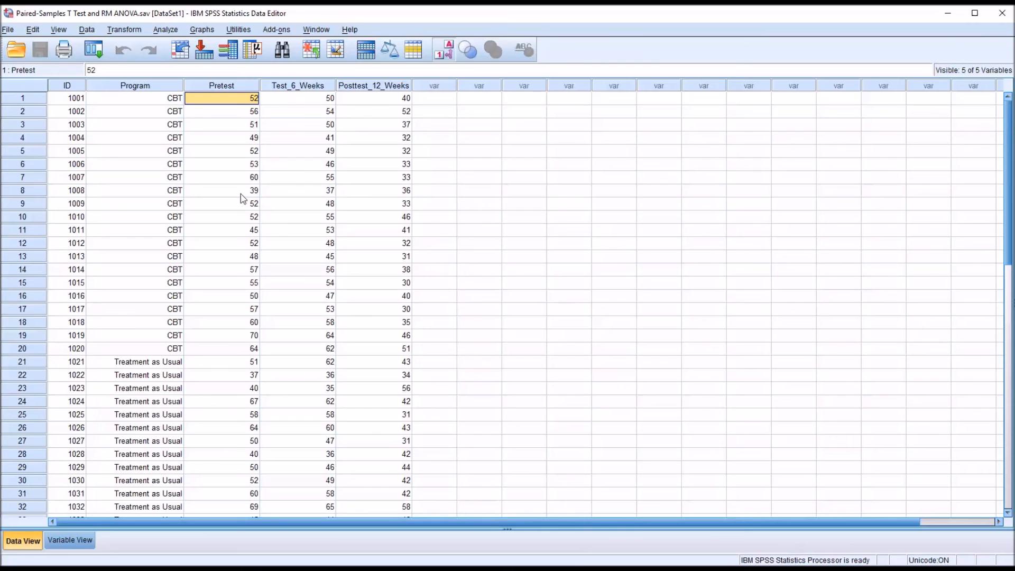
click(165, 29)
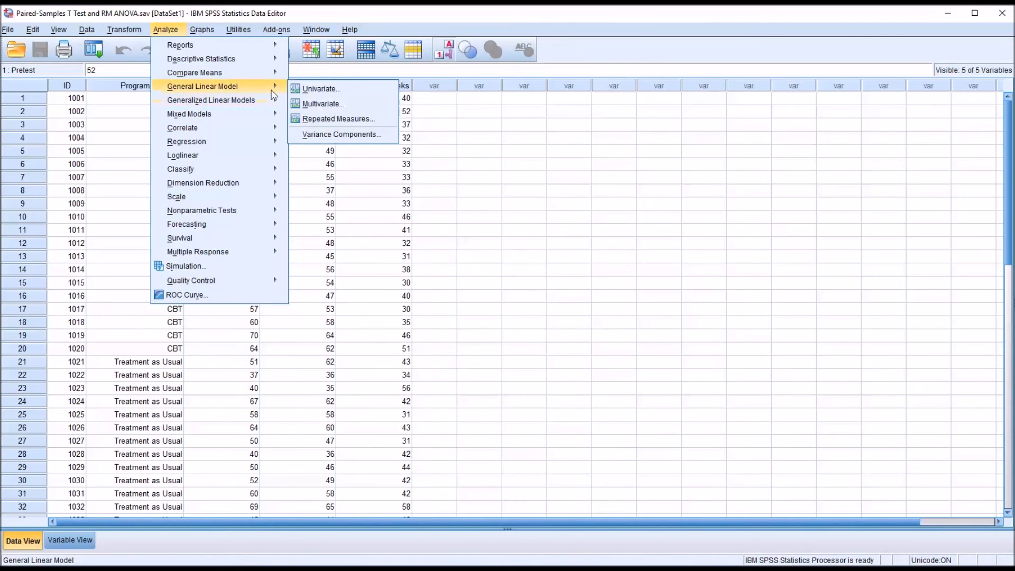
- Replace time(3) with a 2-level time factor, drop Program, and run the ANOVA
click(338, 118)
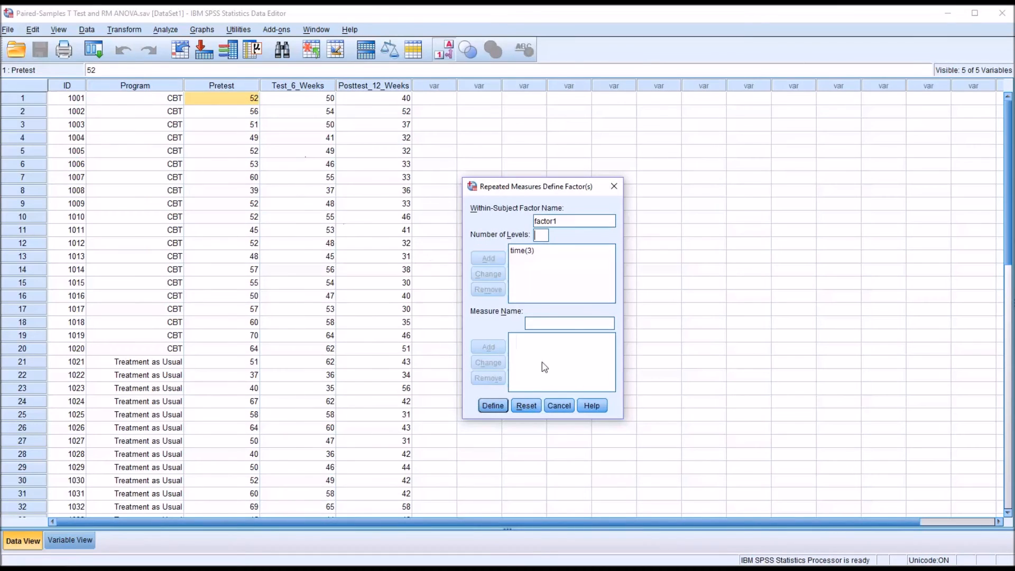
mouse_move(518, 262)
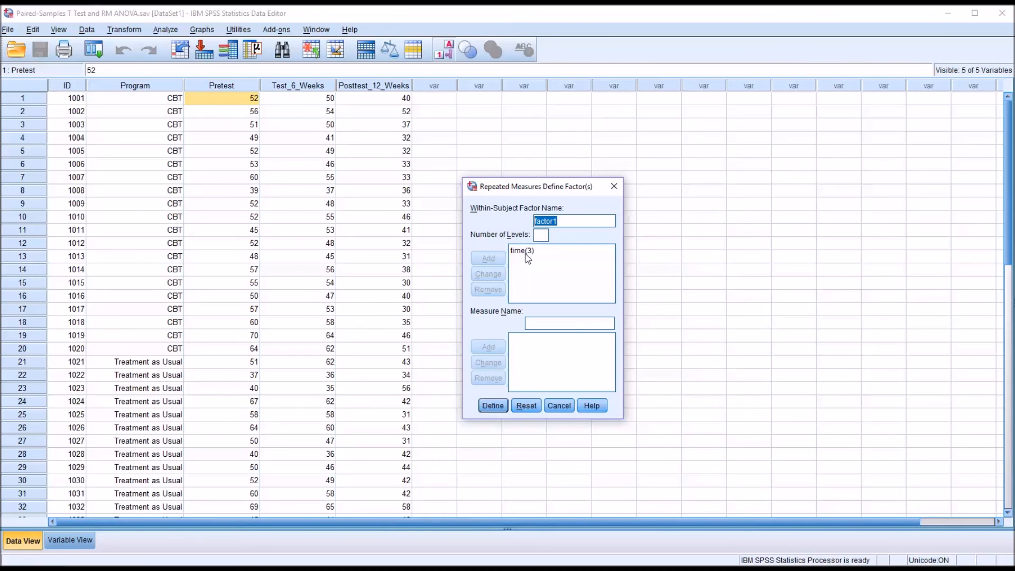
click(525, 405)
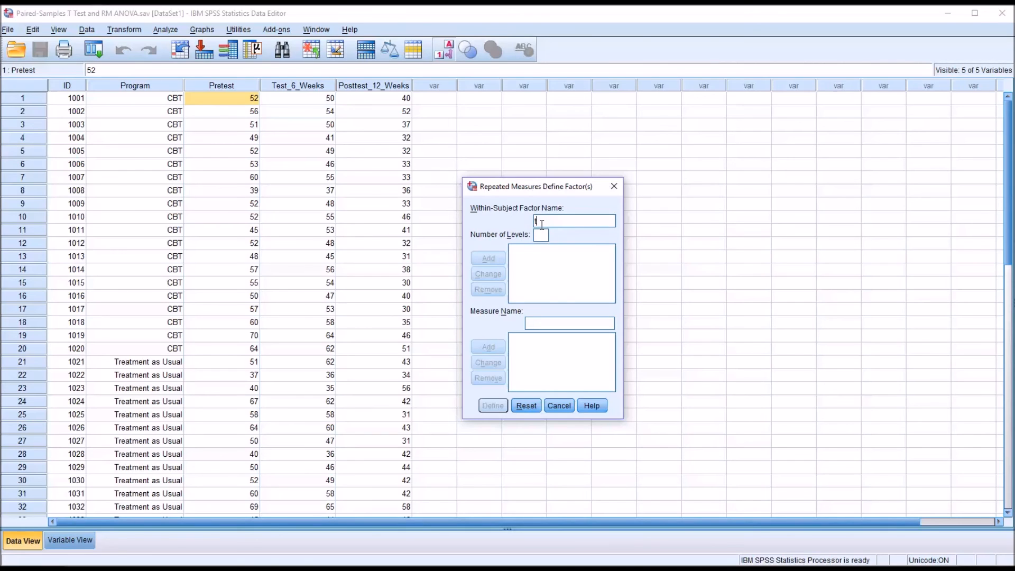
text(time)
click(540, 234)
text(2)
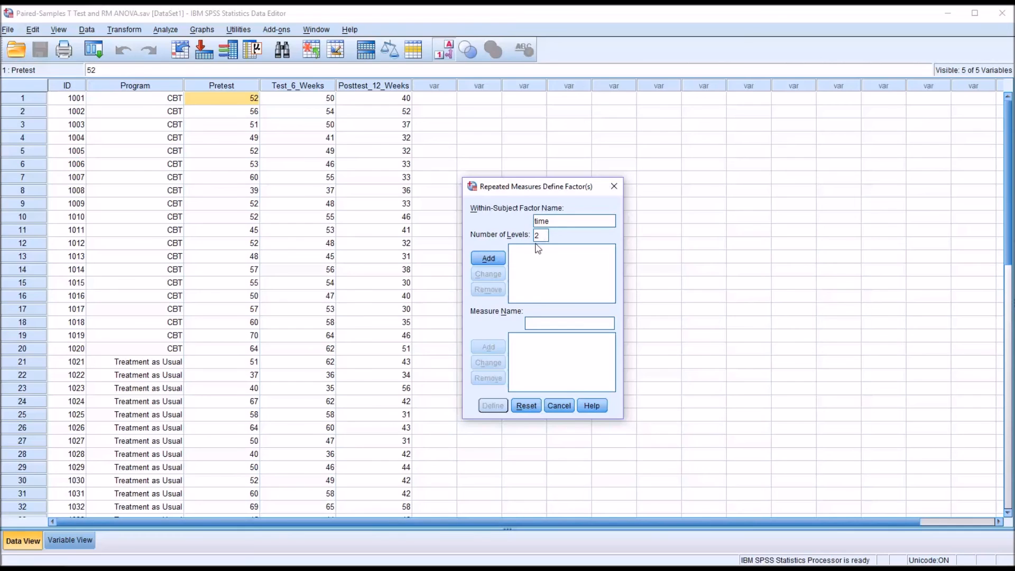
mouse_move(298, 85)
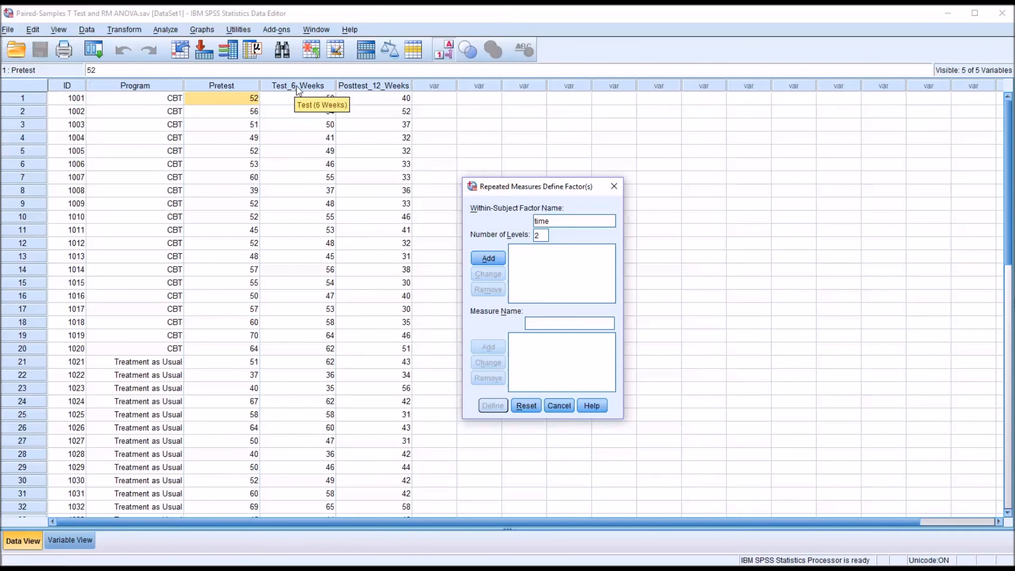
click(487, 258)
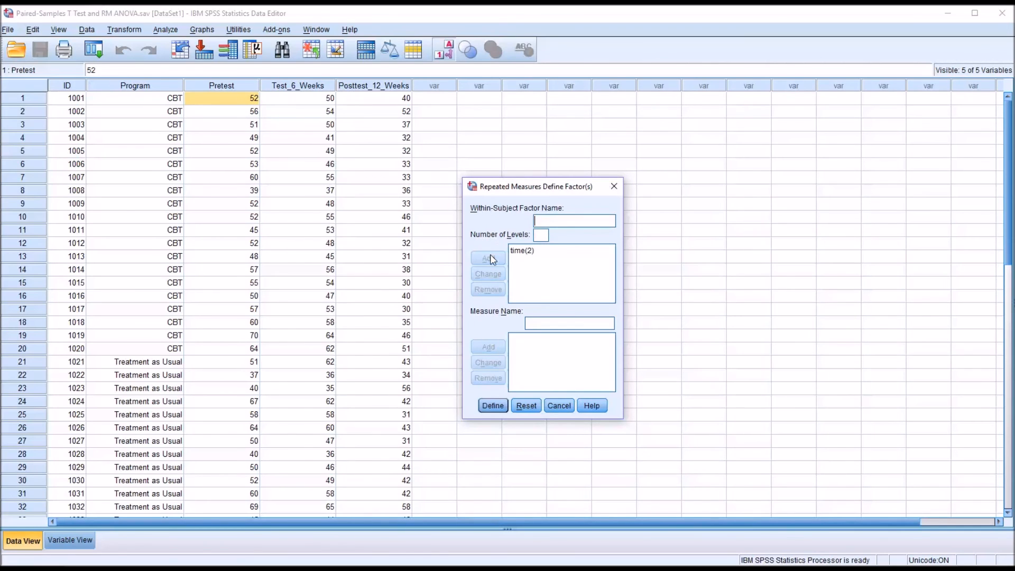
click(493, 403)
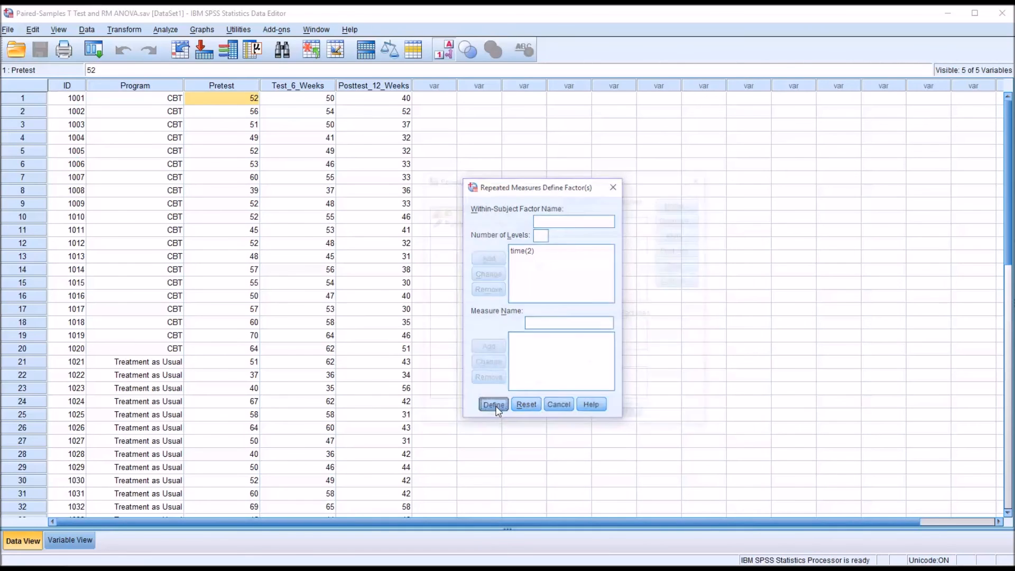
click(493, 404)
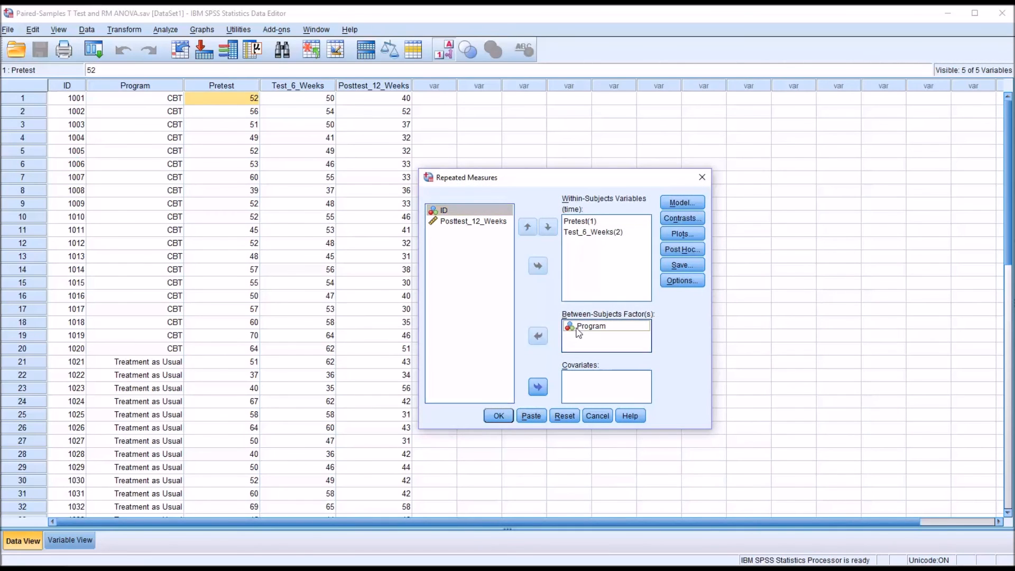
click(590, 326)
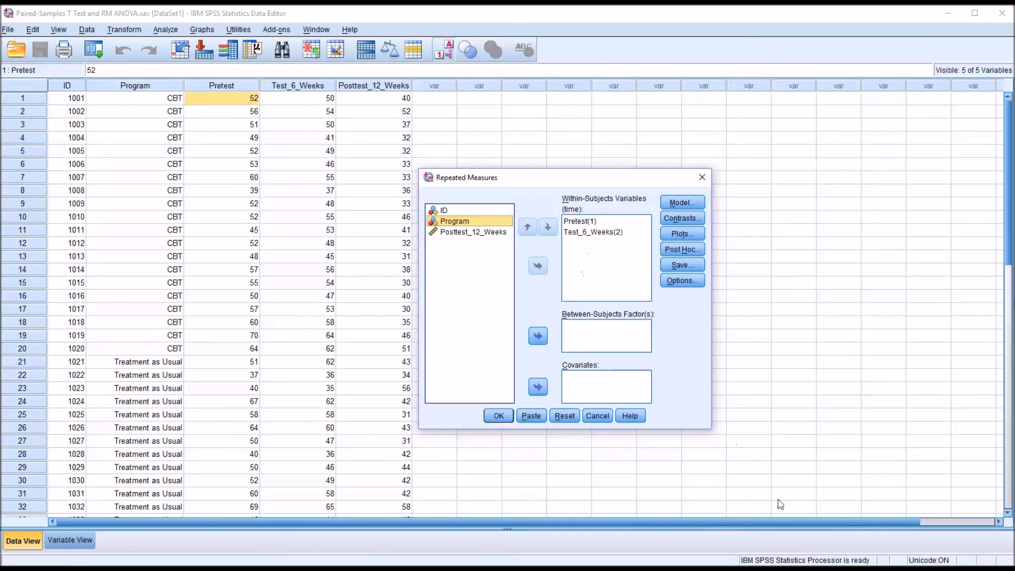
mouse_move(644, 249)
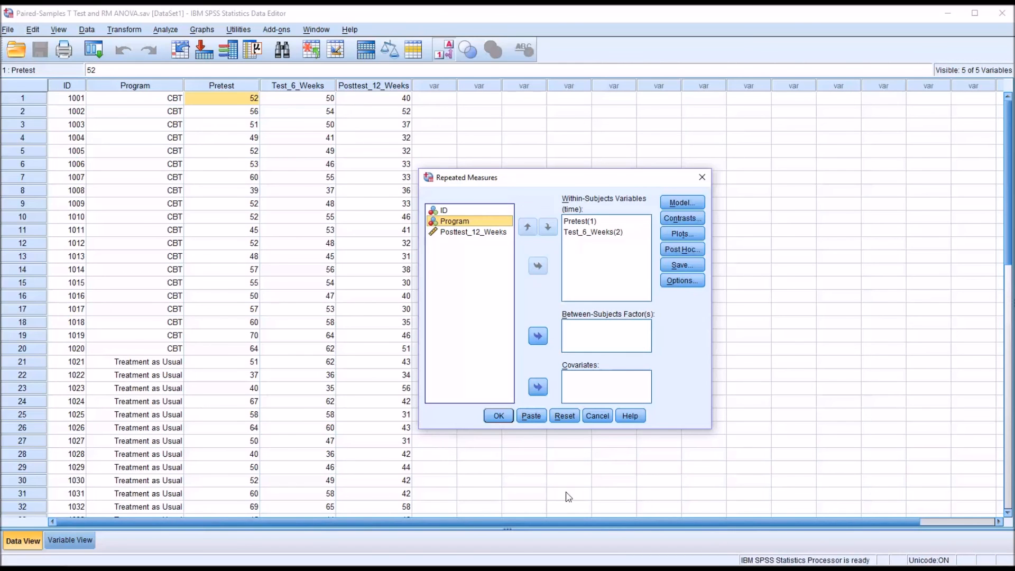
click(498, 415)
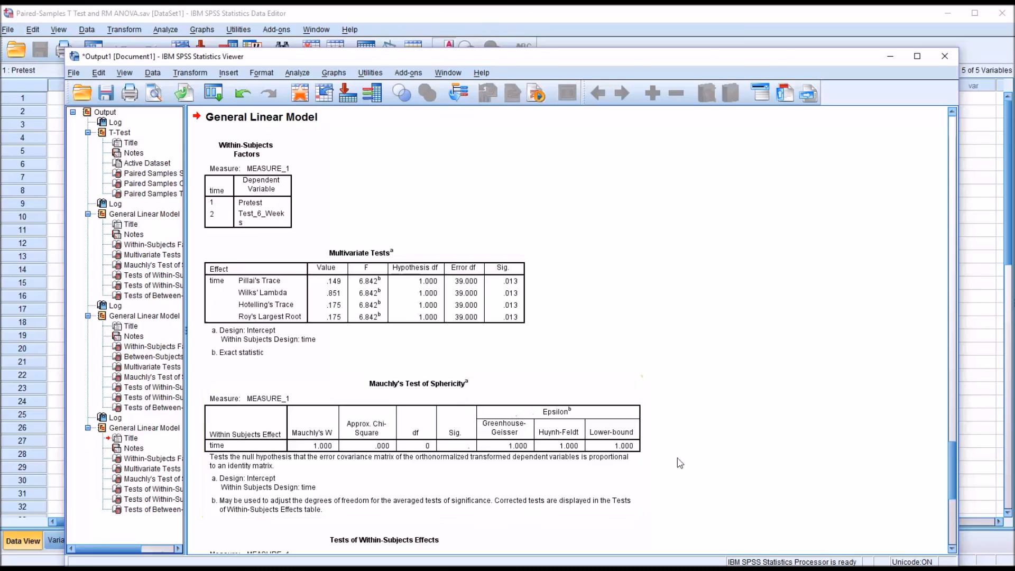
click(381, 293)
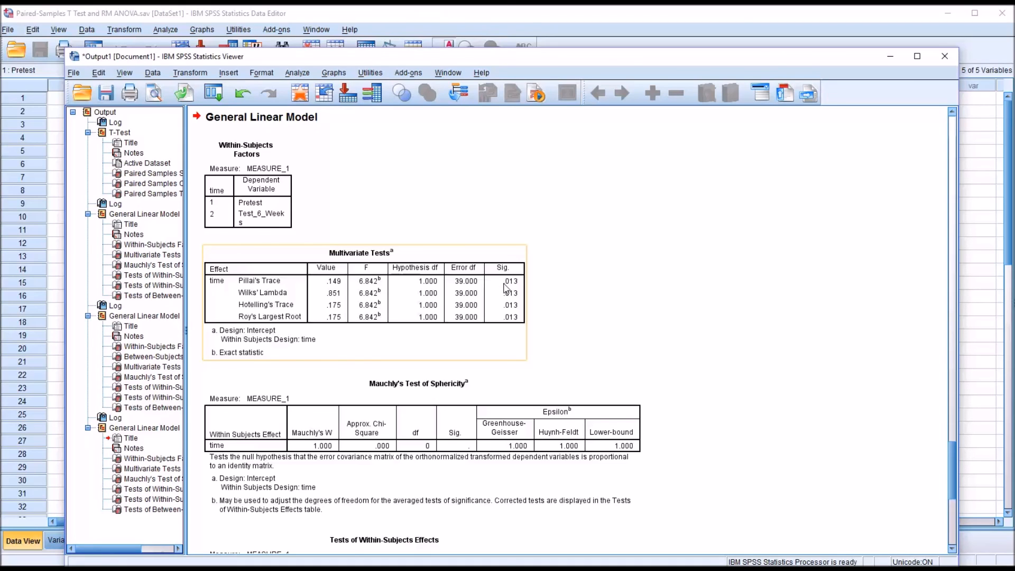
mouse_move(521, 288)
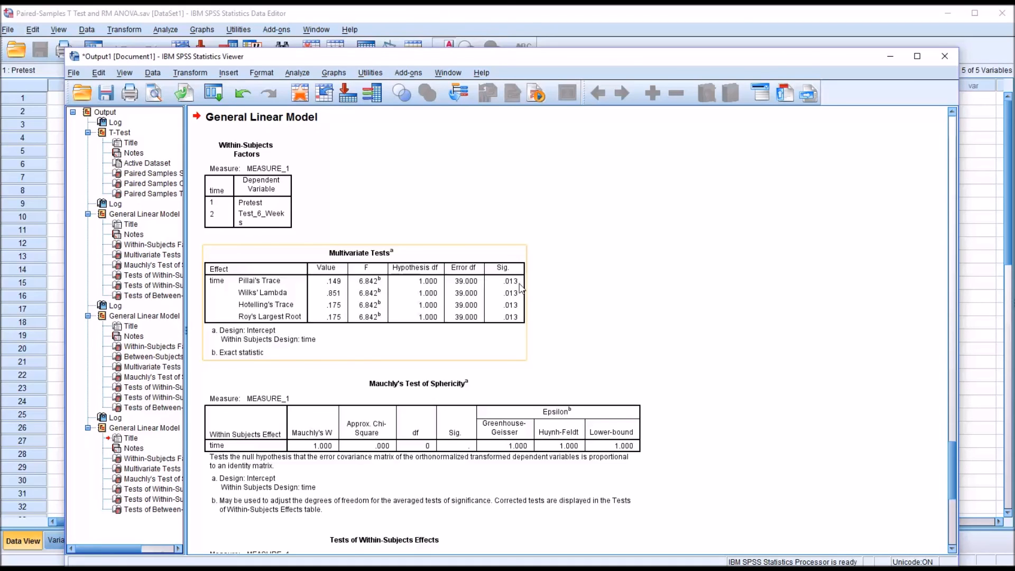